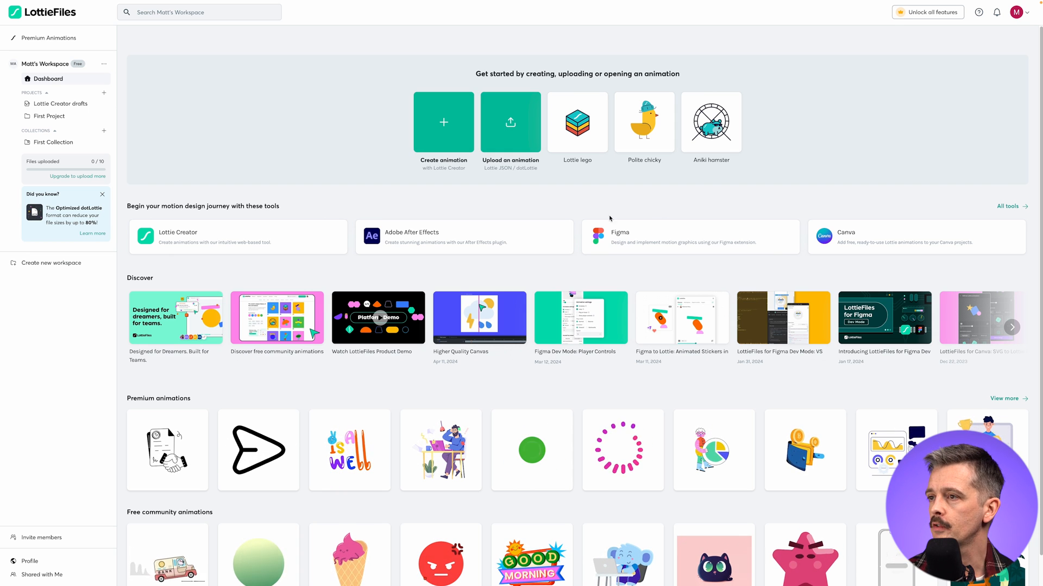
{"action": "mouse_move", "coordinate": [594, 219]}
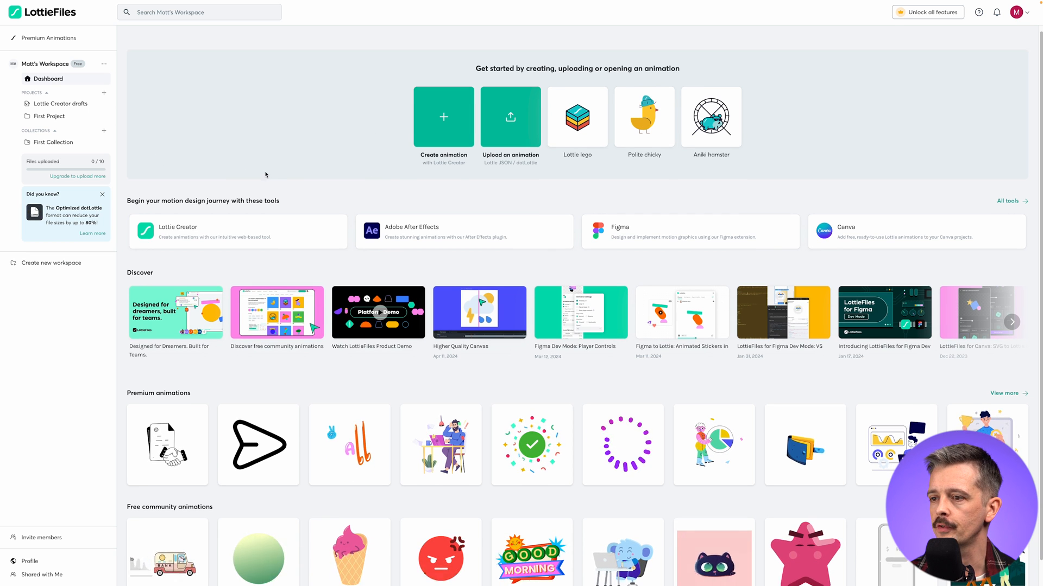
Step: Start a new animation file, close the Get started panel, and set zoom to 100%
{"action": "scroll", "scroll_direction": "down", "scroll_amount": 3}
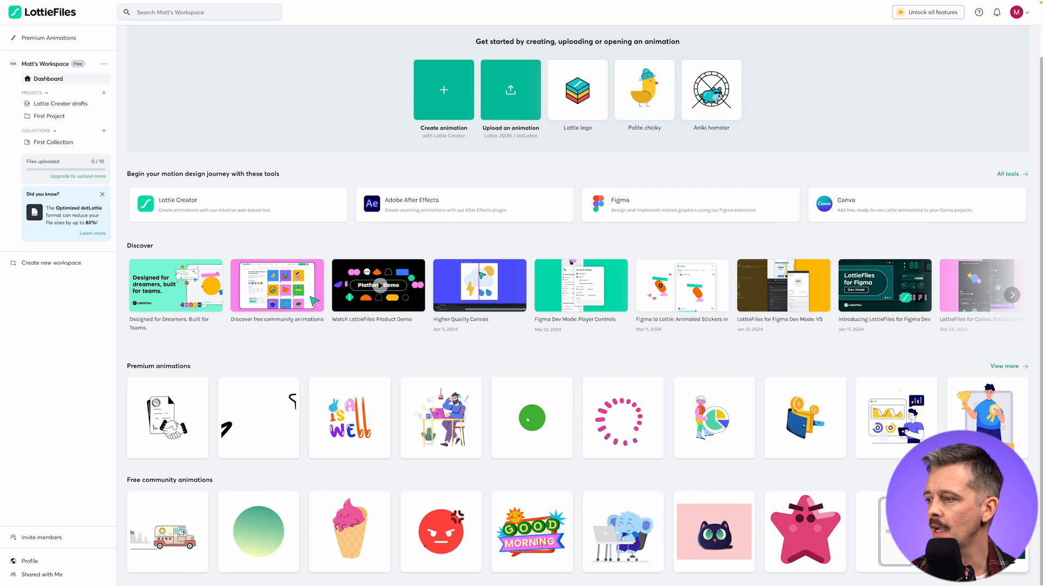
{"action": "scroll", "scroll_direction": "down", "scroll_amount": 3}
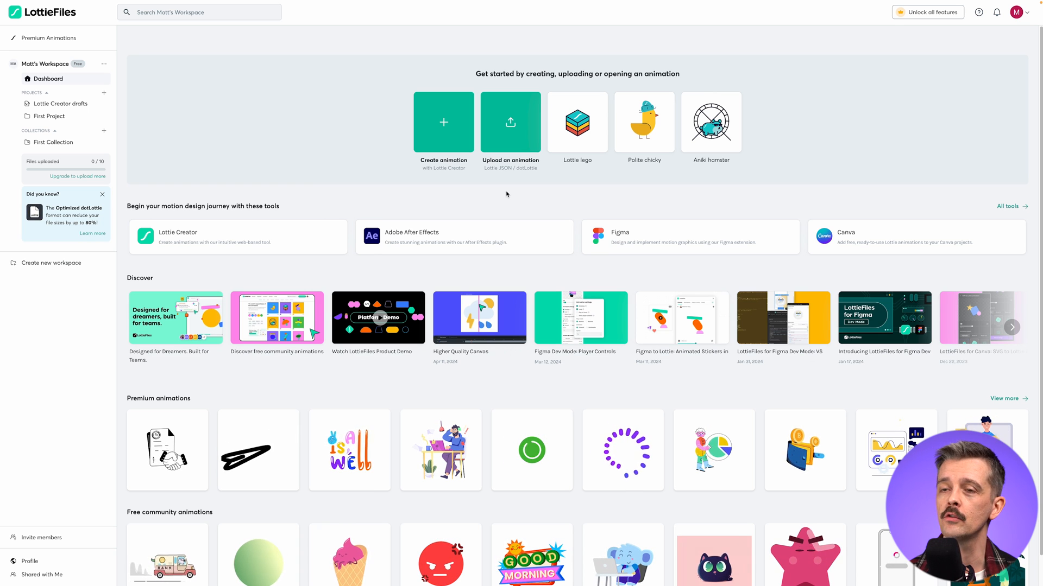
{"action": "mouse_move", "coordinate": [451, 196]}
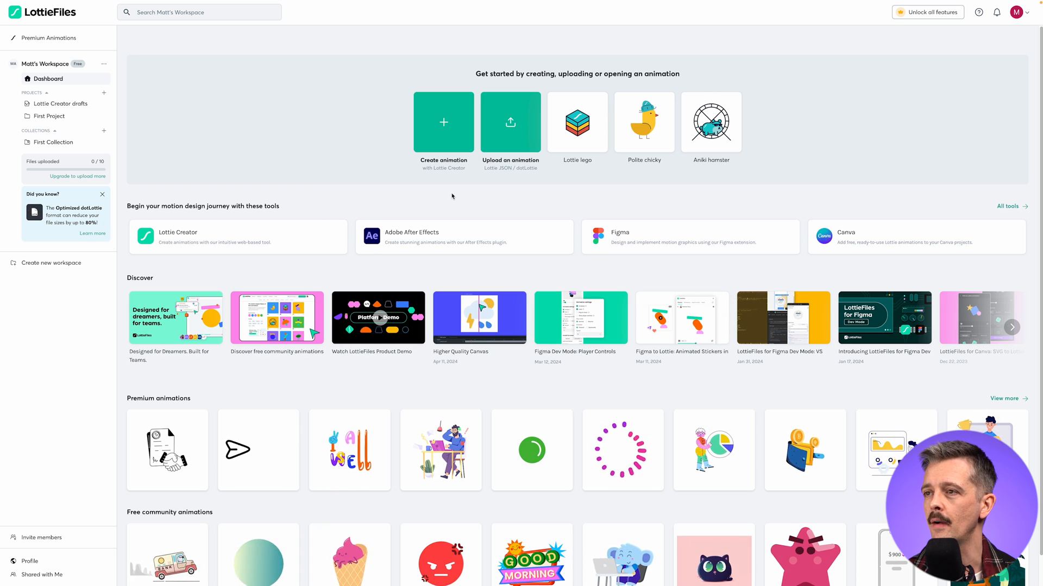
{"action": "left_click", "coordinate": [443, 122]}
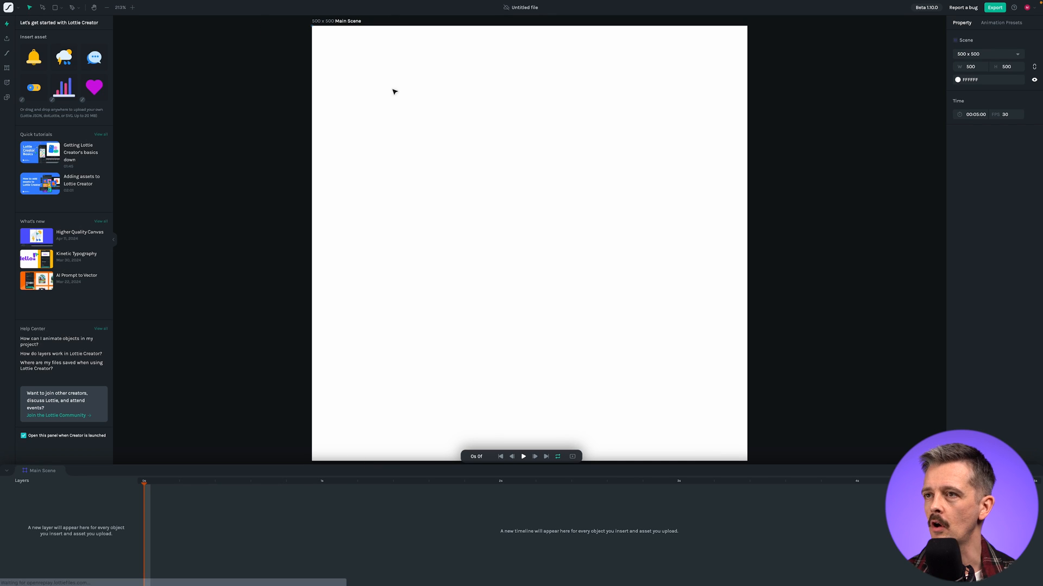
{"action": "mouse_move", "coordinate": [625, 348]}
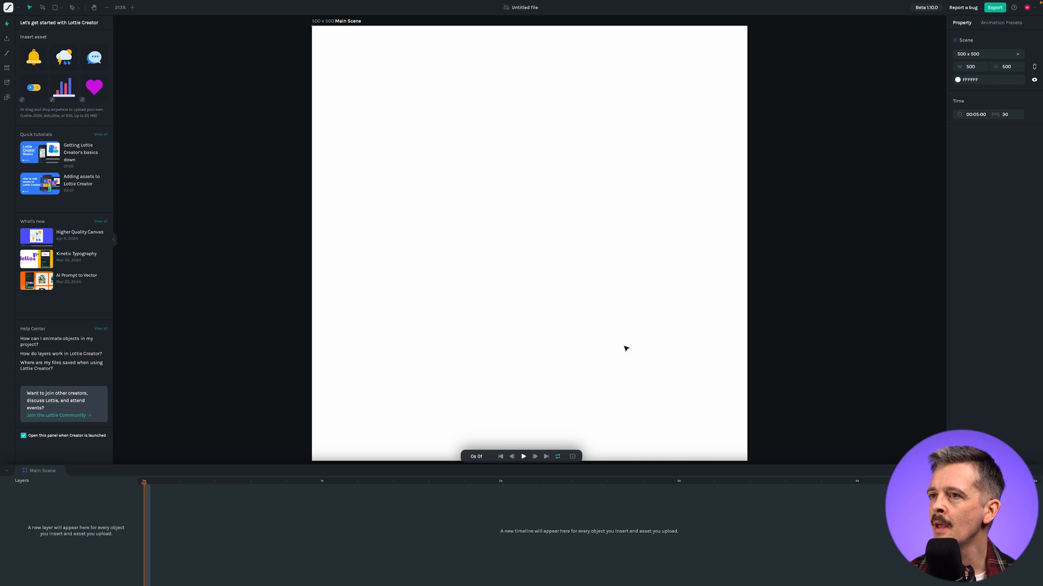
{"action": "mouse_move", "coordinate": [480, 143]}
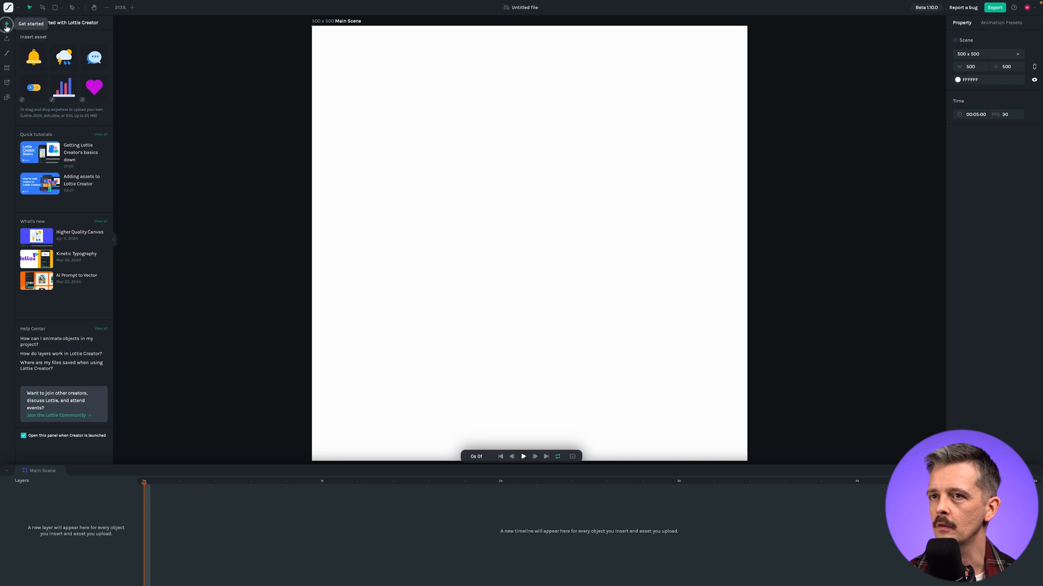
{"action": "left_click", "coordinate": [6, 24]}
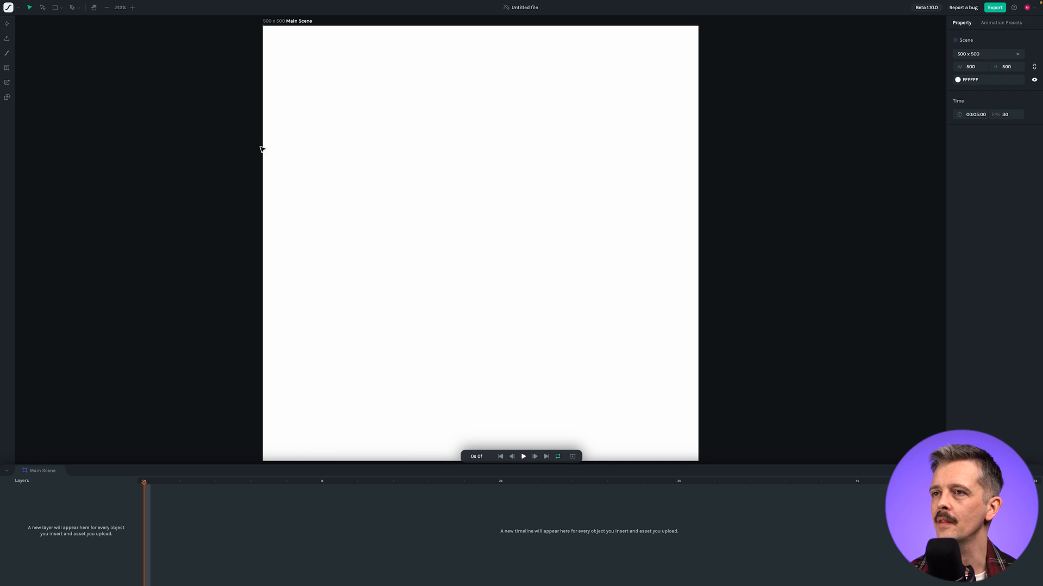
{"action": "mouse_move", "coordinate": [381, 281]}
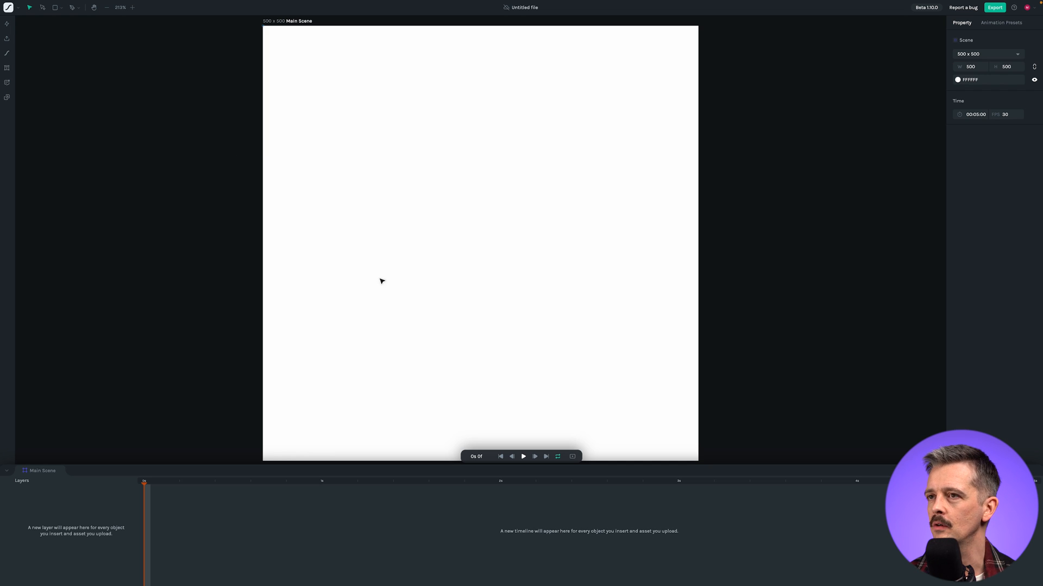
{"action": "mouse_move", "coordinate": [92, 30]}
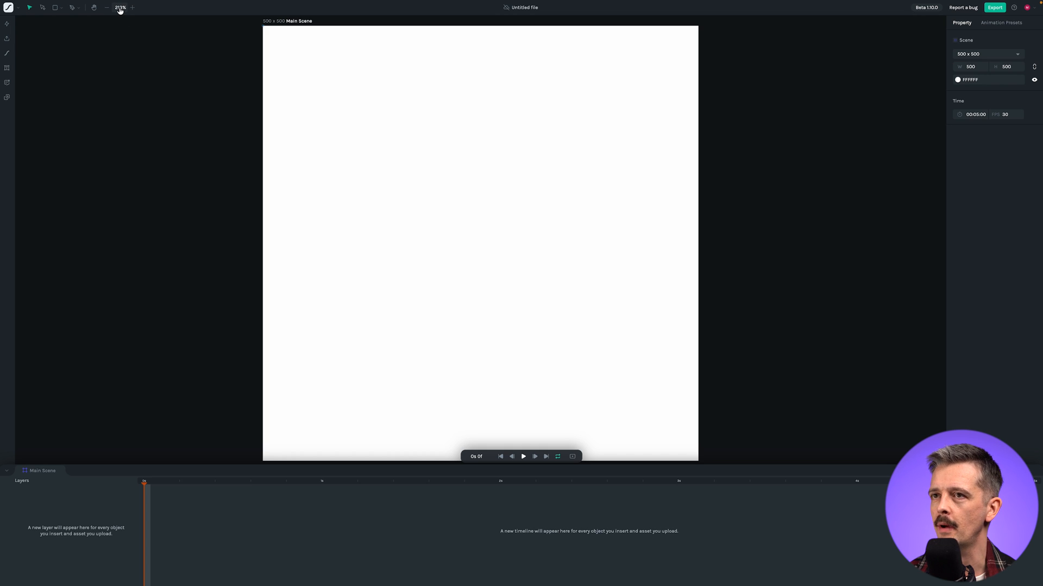
{"action": "left_click", "coordinate": [121, 7]}
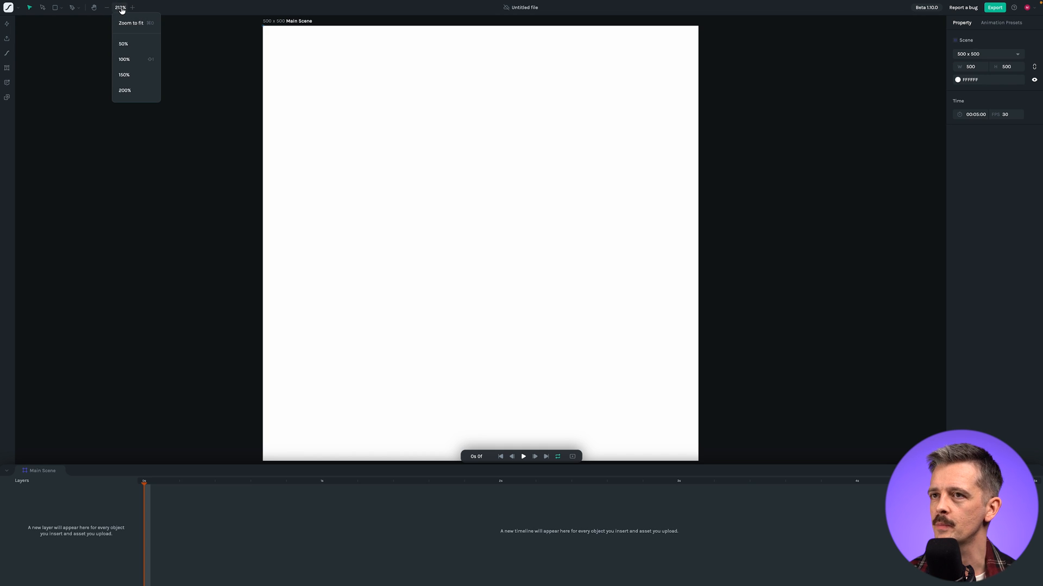
{"action": "mouse_move", "coordinate": [124, 59]}
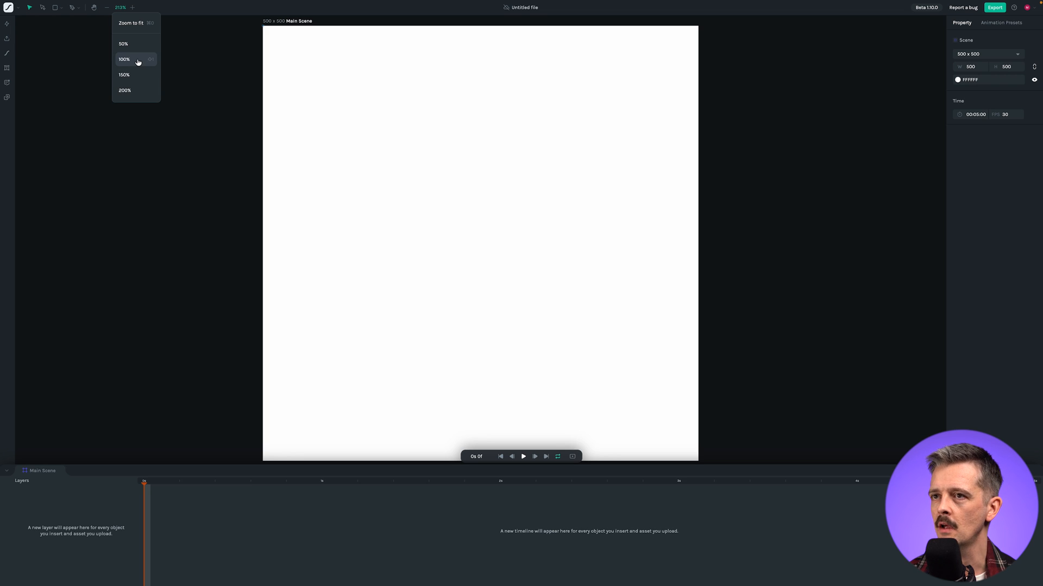
{"action": "left_click", "coordinate": [124, 58]}
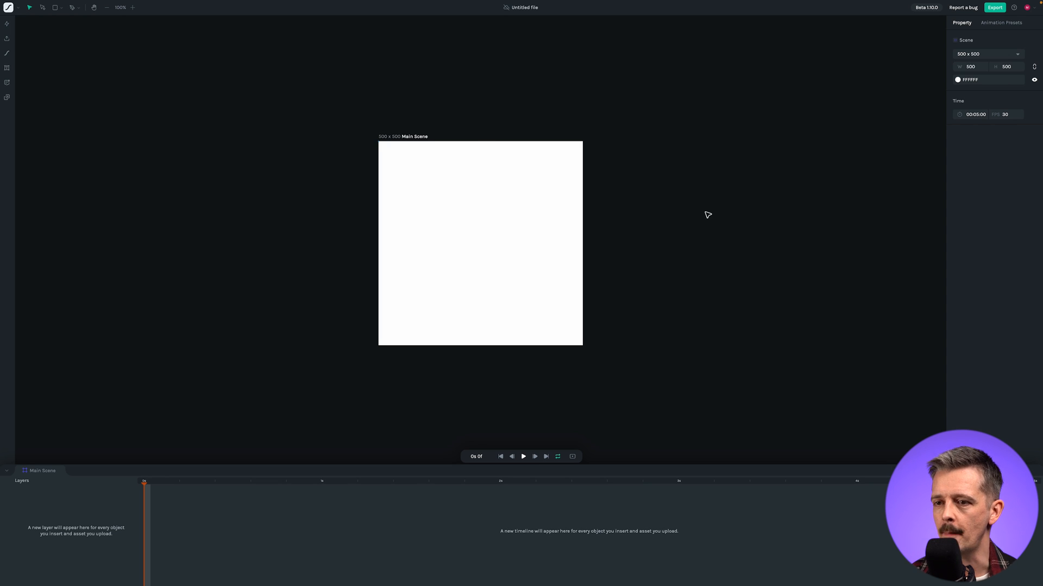
{"action": "mouse_move", "coordinate": [215, 167]}
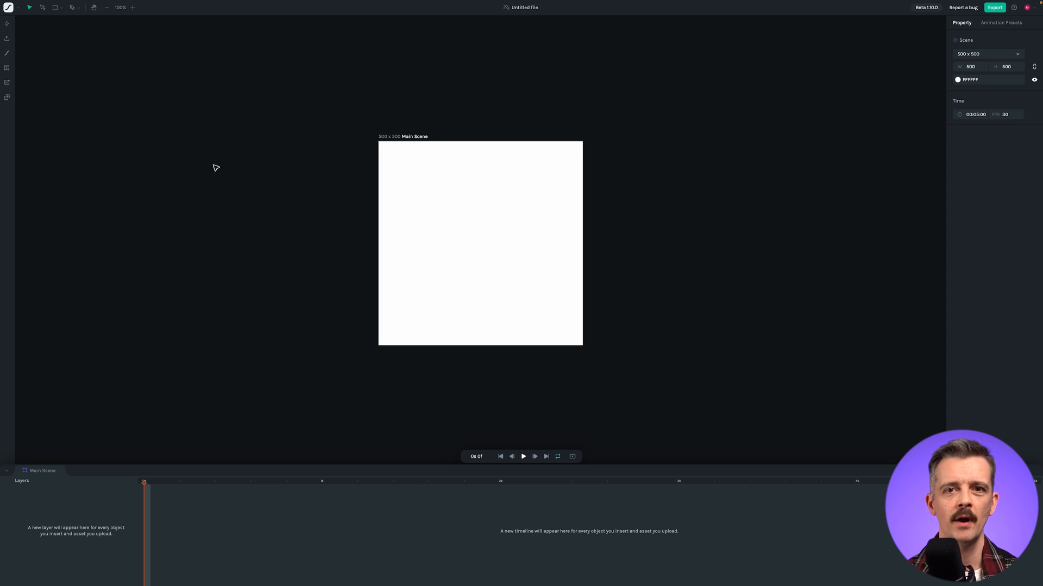
{"action": "mouse_move", "coordinate": [236, 183]}
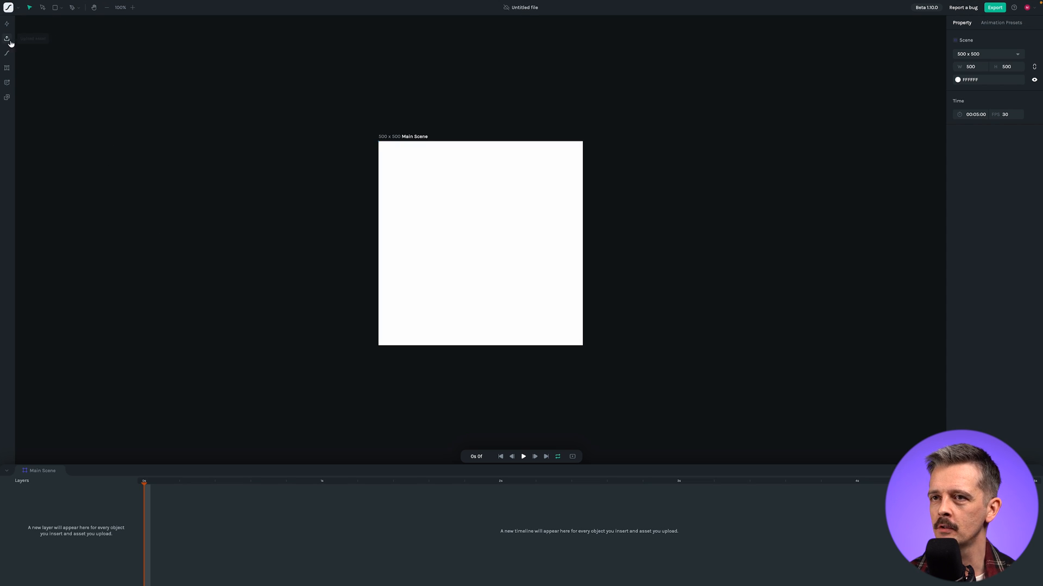
{"action": "mouse_move", "coordinate": [7, 39]}
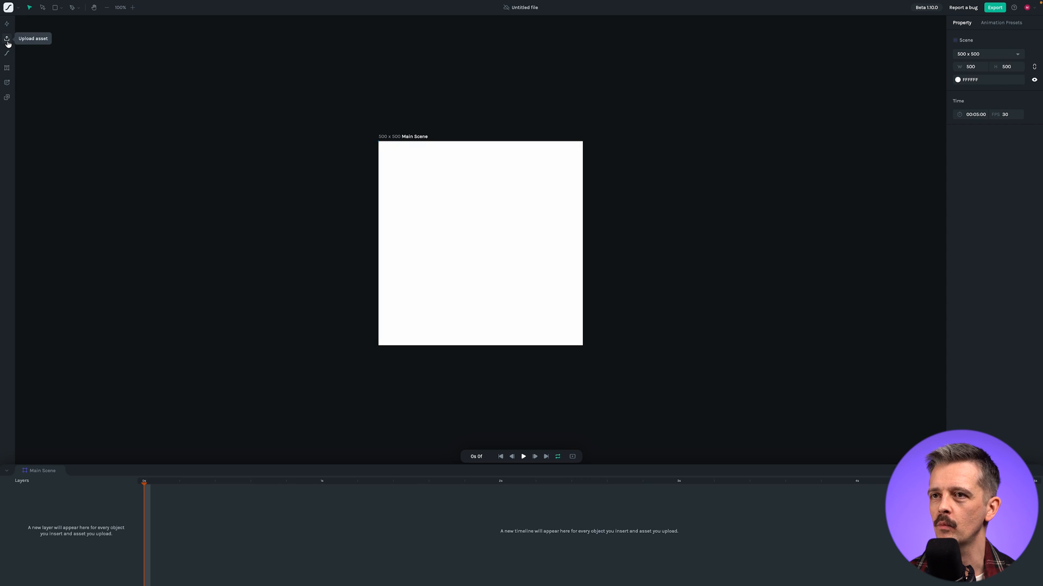
Step: Open the asset upload dialog from the add-asset options
{"action": "left_click", "coordinate": [7, 38]}
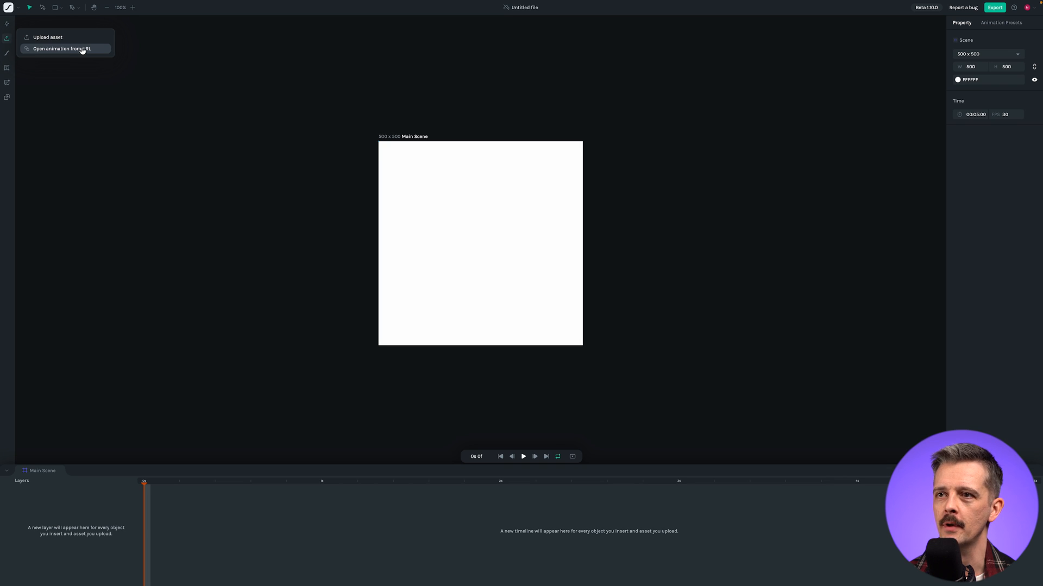
{"action": "left_click", "coordinate": [47, 36]}
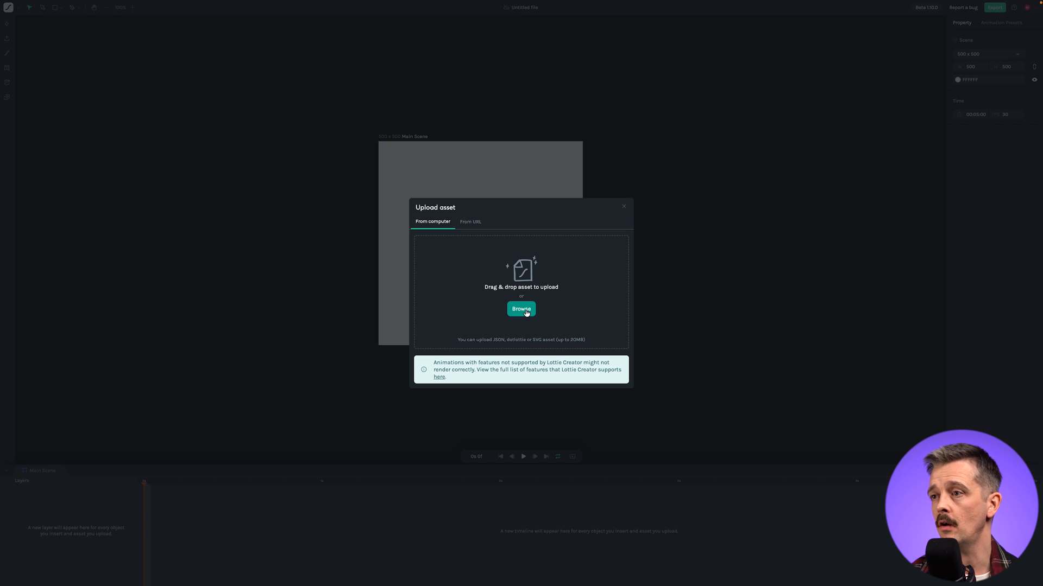
{"action": "mouse_move", "coordinate": [695, 483]}
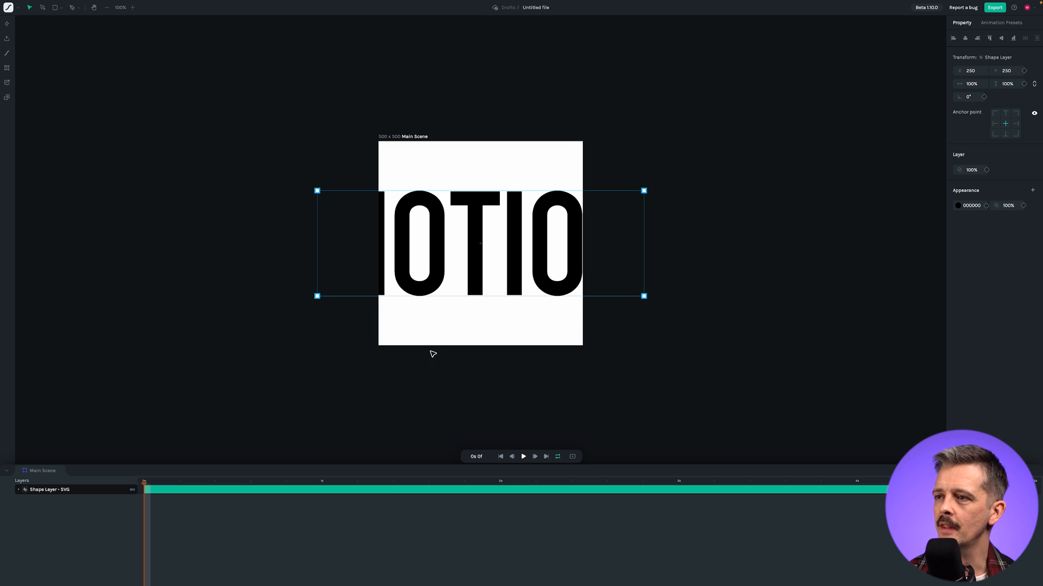
{"action": "mouse_move", "coordinate": [860, 287]}
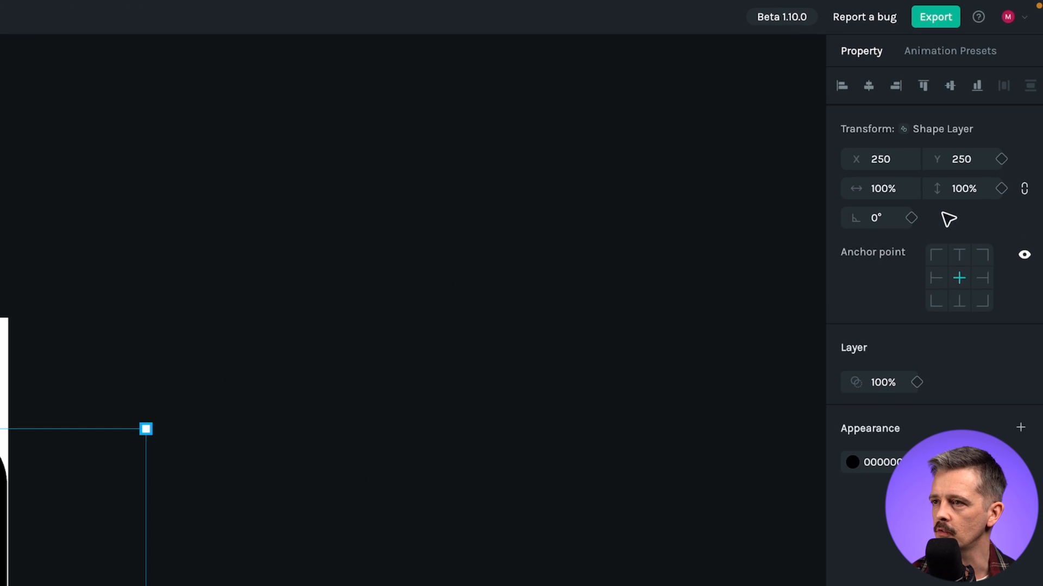
{"action": "mouse_move", "coordinate": [151, 379]}
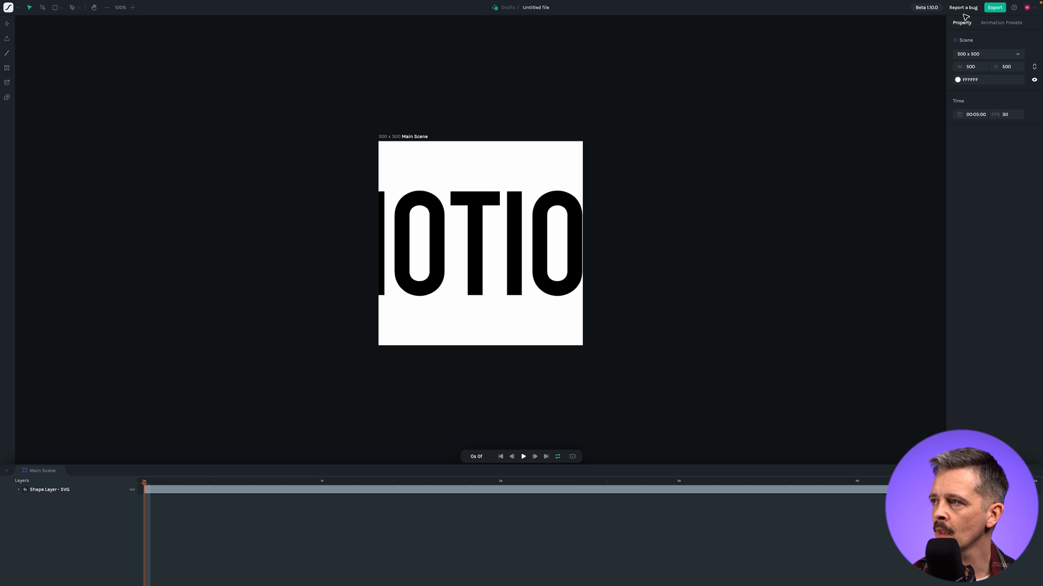
{"action": "mouse_move", "coordinate": [952, 153]}
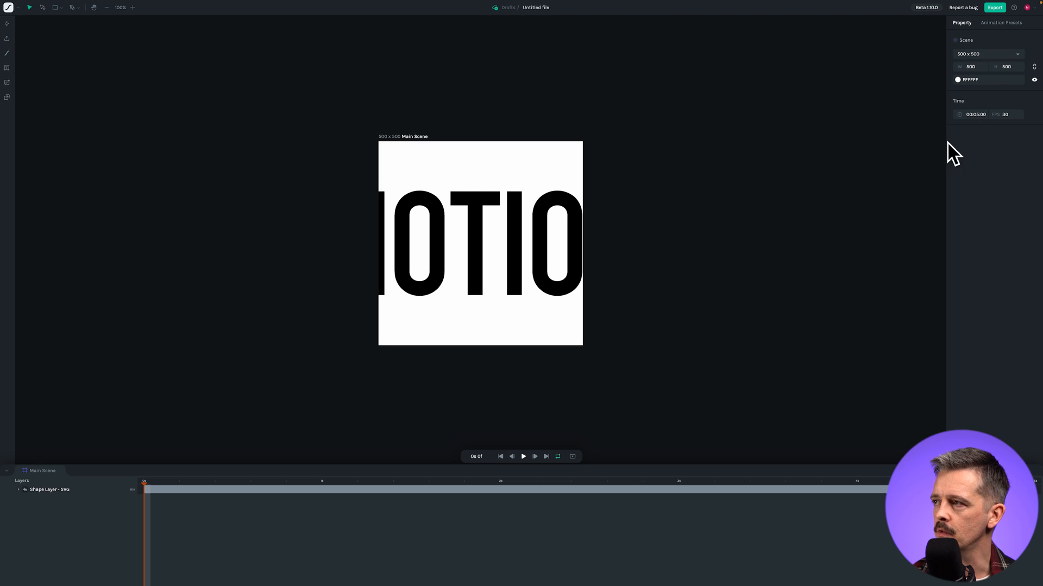
{"action": "mouse_move", "coordinate": [1000, 168]}
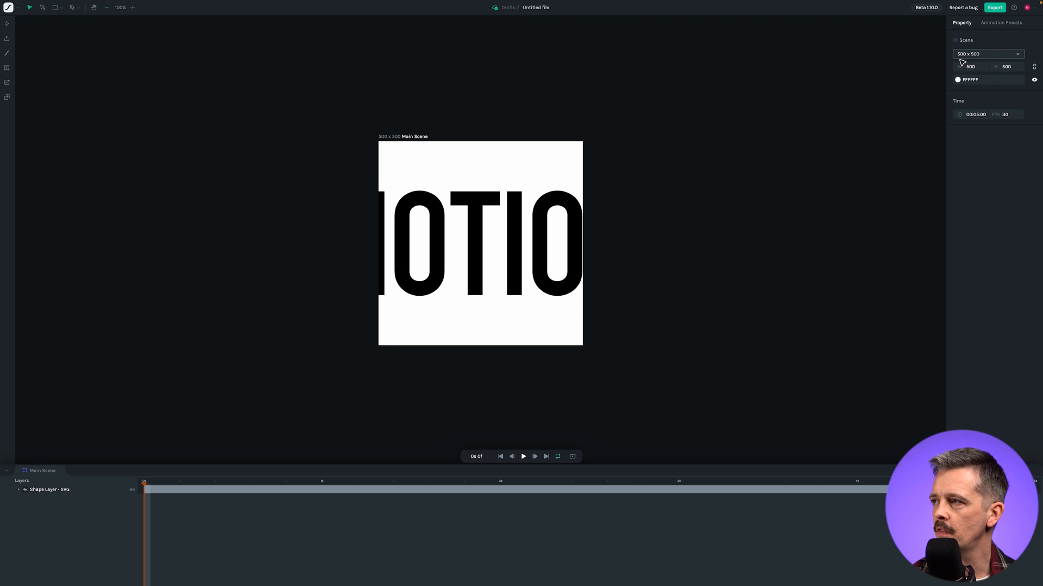
Step: Resize the scene to the 1000 × 1000 preset
{"action": "left_click", "coordinate": [1016, 54]}
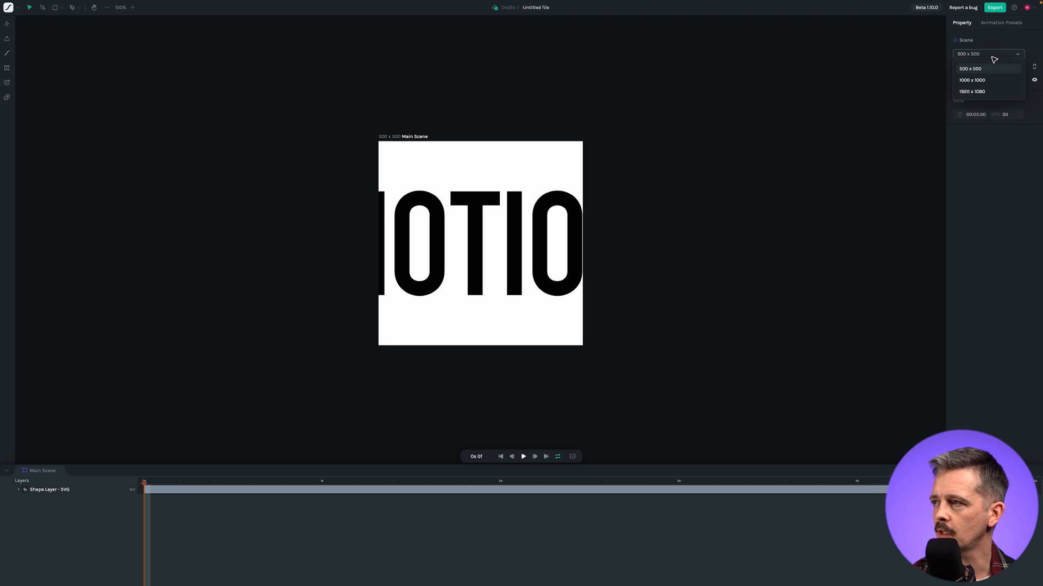
{"action": "mouse_move", "coordinate": [971, 80]}
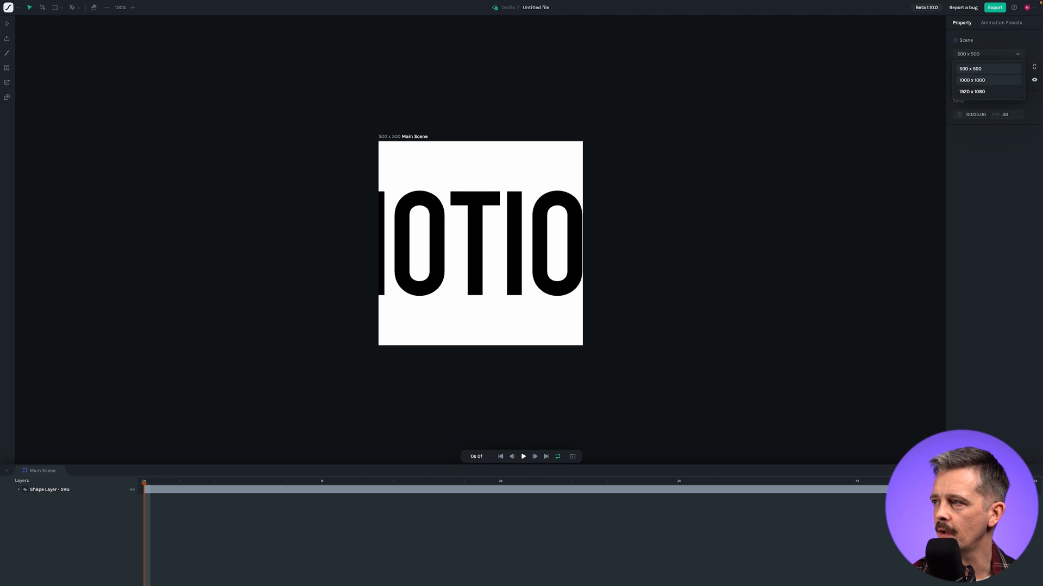
{"action": "left_click", "coordinate": [972, 80]}
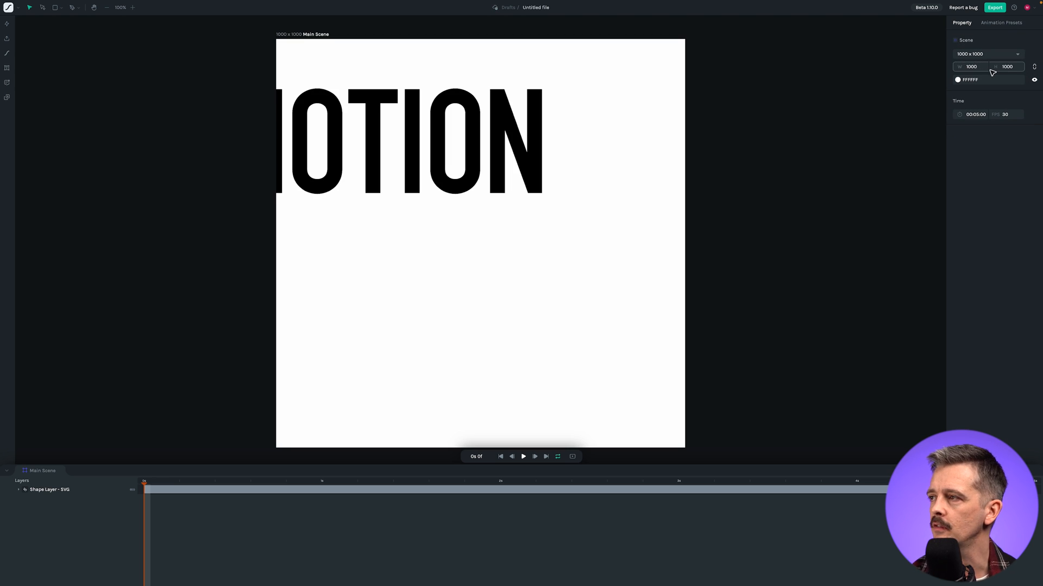
{"action": "mouse_move", "coordinate": [937, 172]}
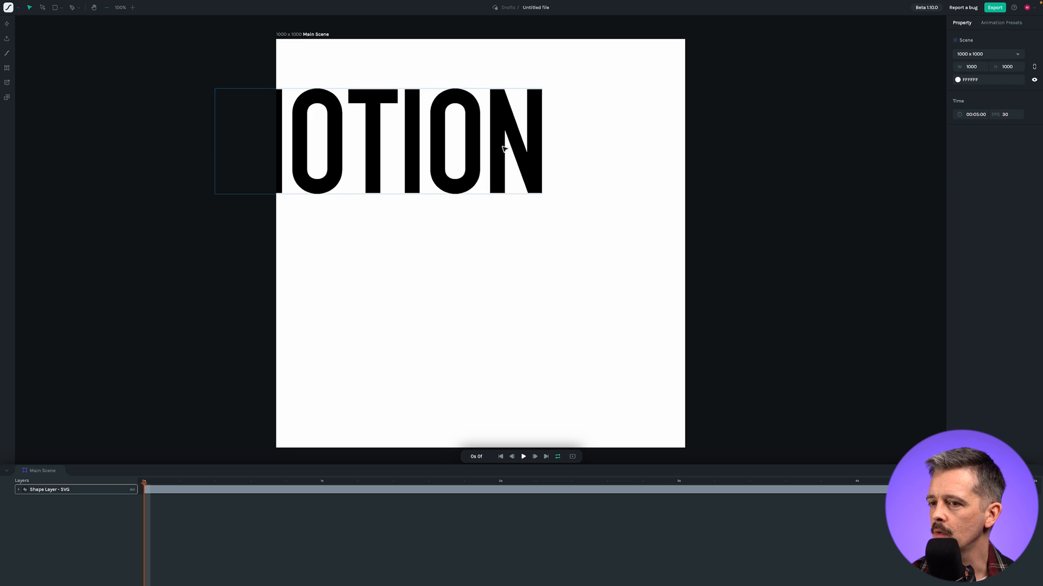
Step: Select the MOTION lettering layer and centre it horizontally and vertically on the scene
{"action": "left_click", "coordinate": [412, 141]}
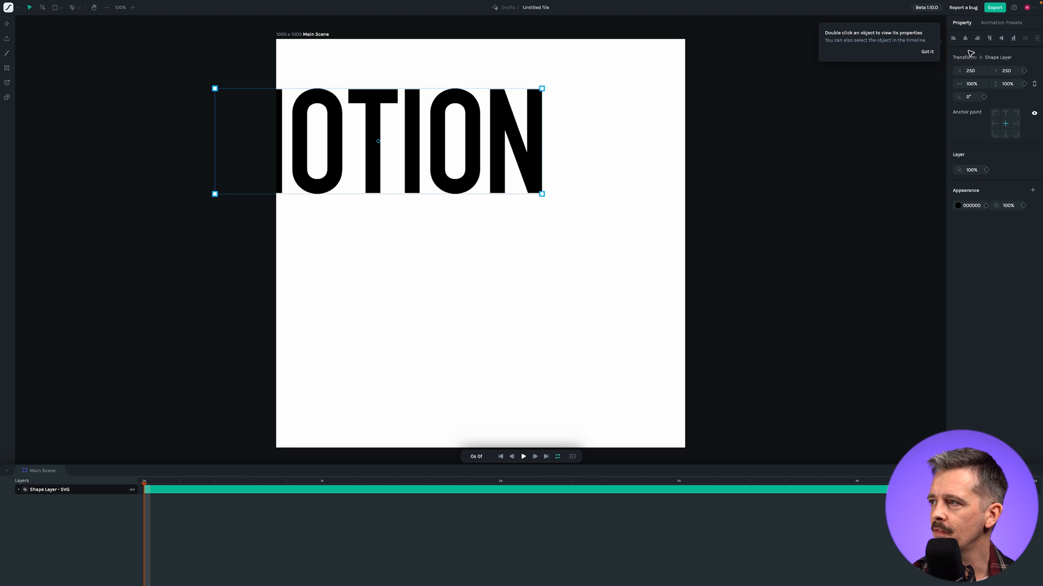
{"action": "left_click", "coordinate": [977, 38]}
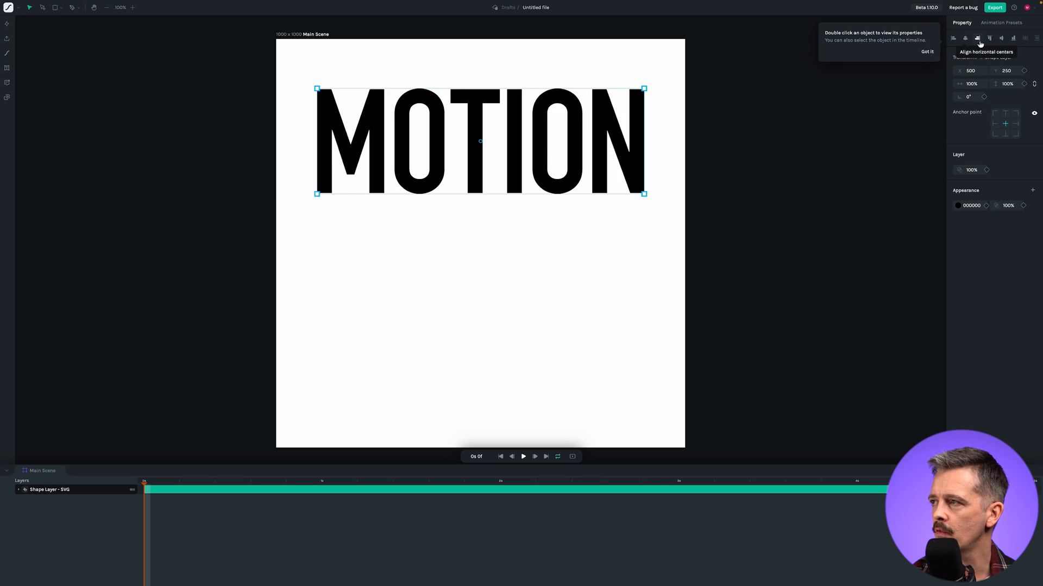
{"action": "left_click", "coordinate": [1001, 38]}
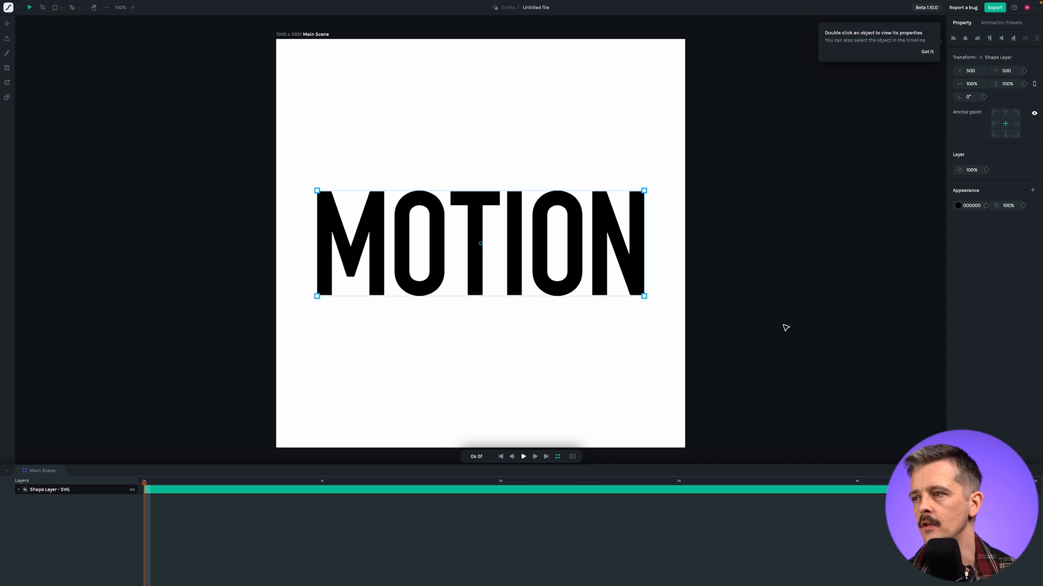
{"action": "mouse_move", "coordinate": [735, 187]}
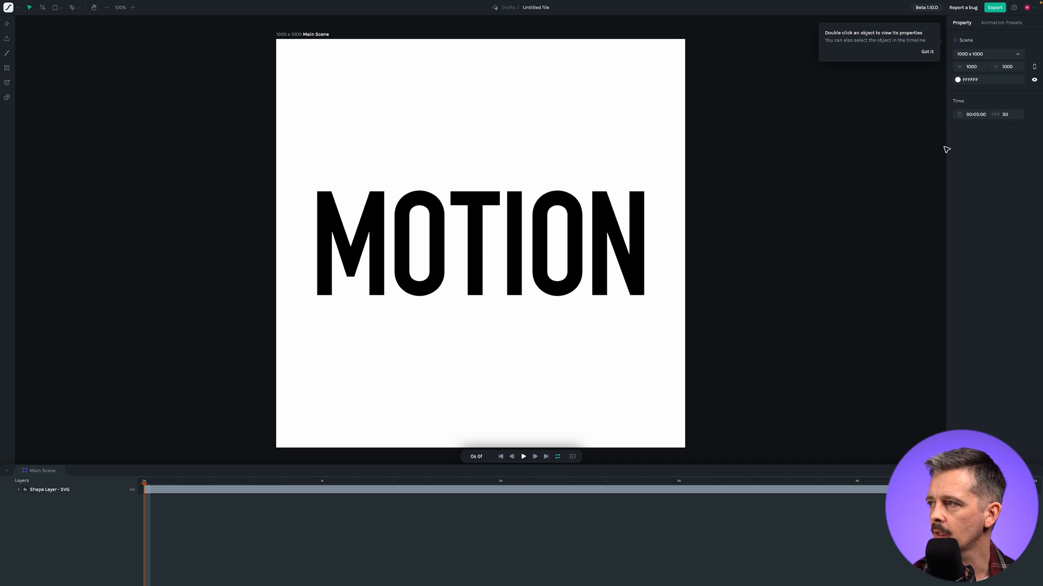
Step: Change the scene background to bright yellow F0E50D via the orange preset and hue slider
{"action": "left_click", "coordinate": [987, 79]}
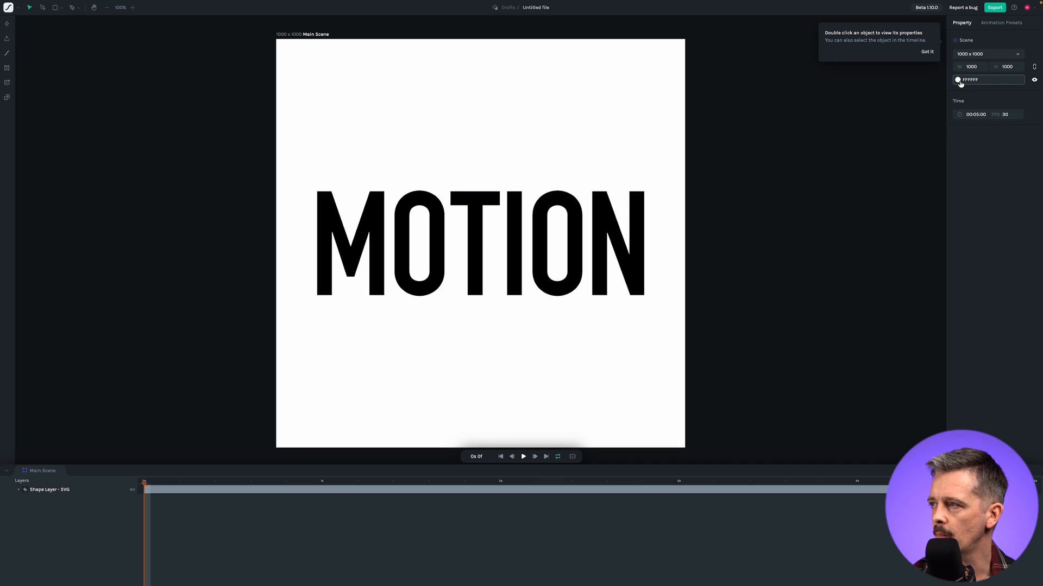
{"action": "left_click", "coordinate": [957, 80]}
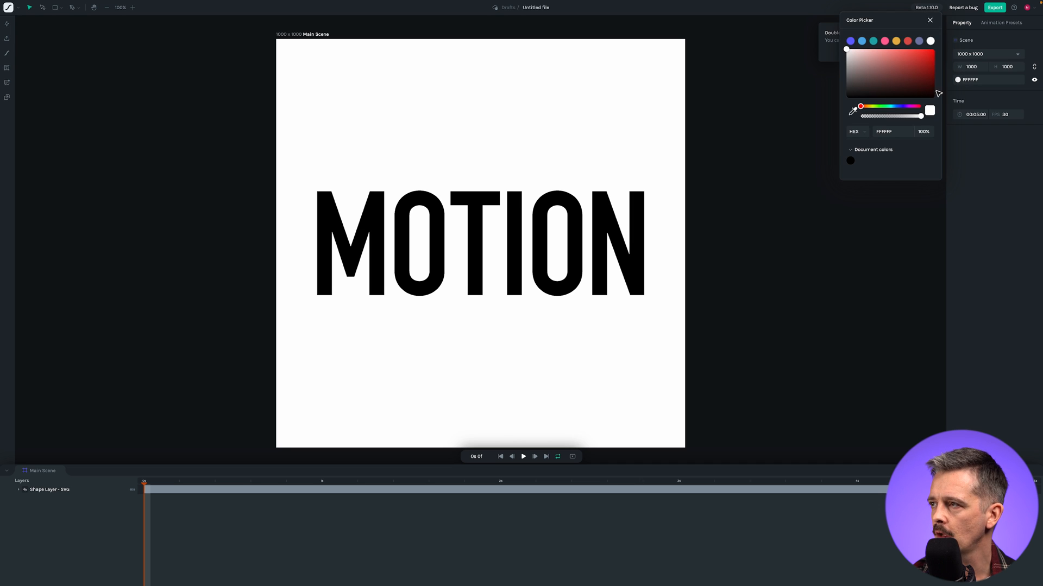
{"action": "left_click", "coordinate": [895, 40]}
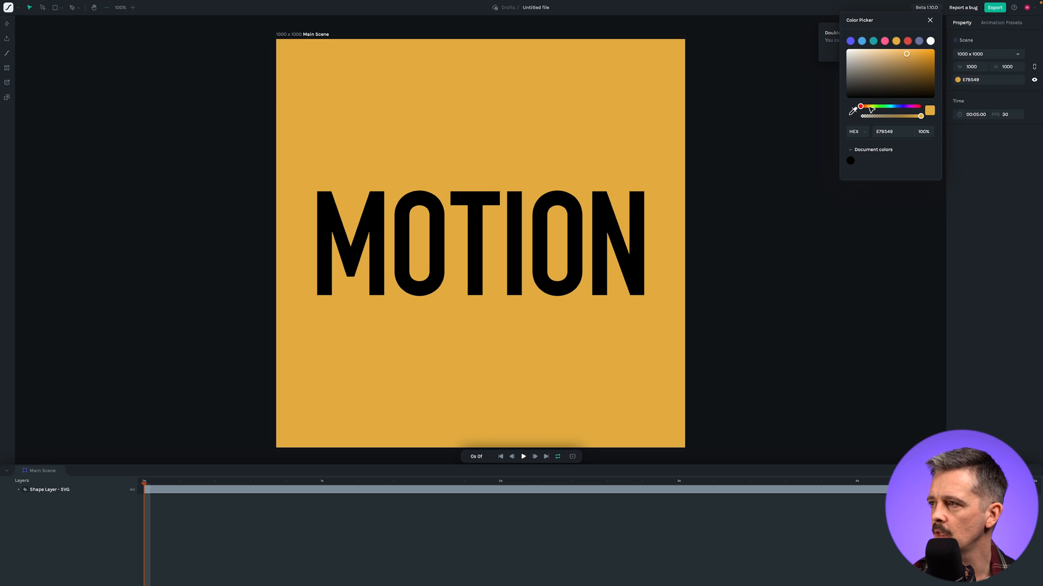
{"action": "left_click_drag", "start_coordinate": [861, 106], "coordinate": [871, 107]}
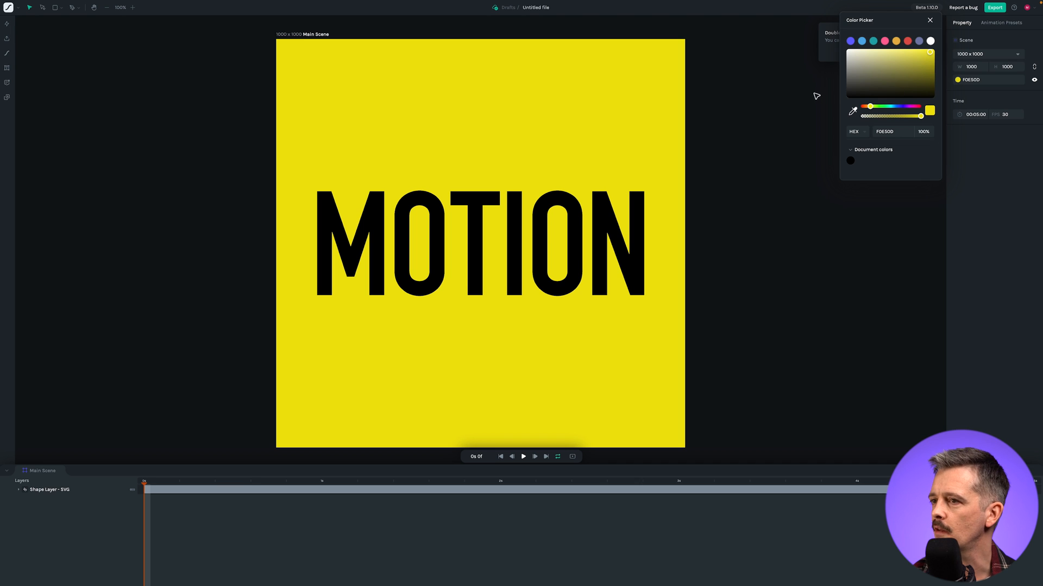
{"action": "mouse_move", "coordinate": [793, 154]}
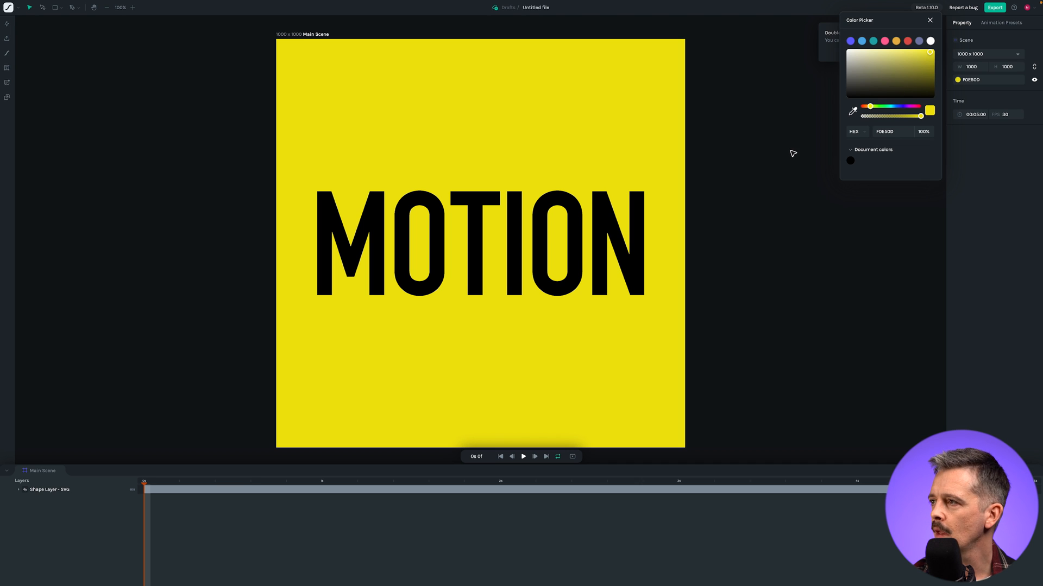
{"action": "mouse_move", "coordinate": [782, 101]}
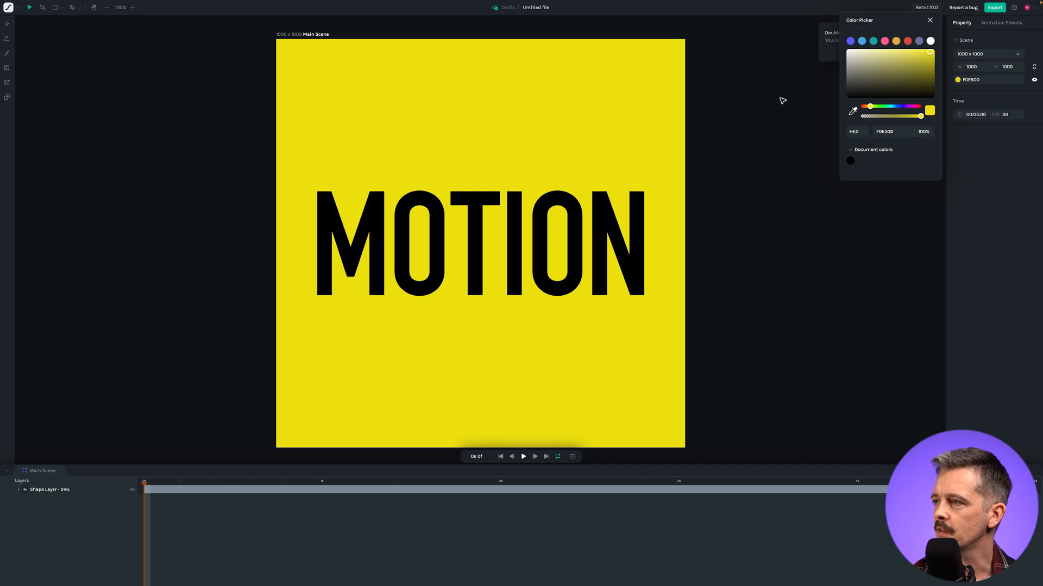
{"action": "left_click", "coordinate": [929, 20]}
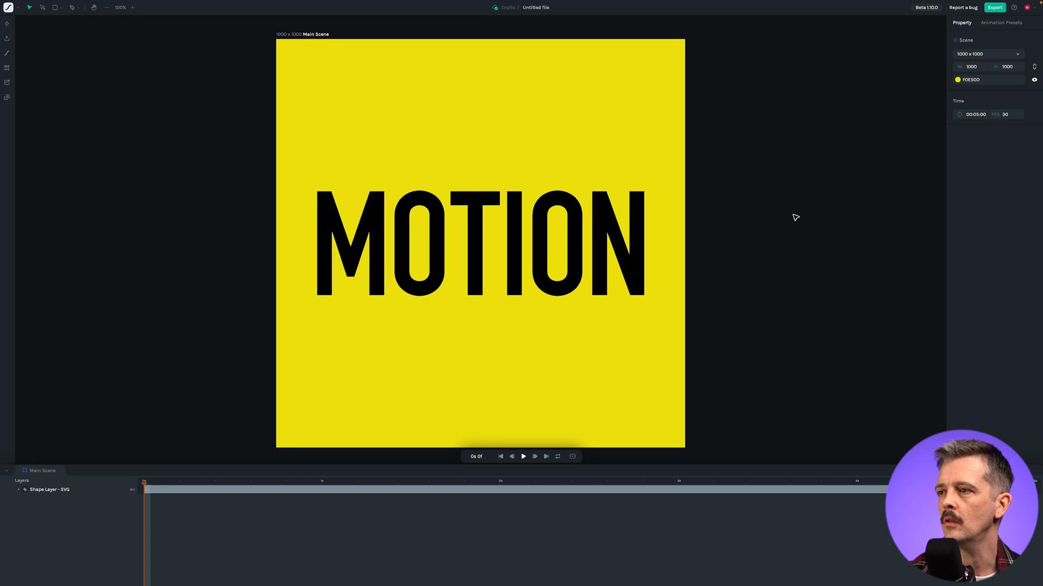
{"action": "mouse_move", "coordinate": [771, 392]}
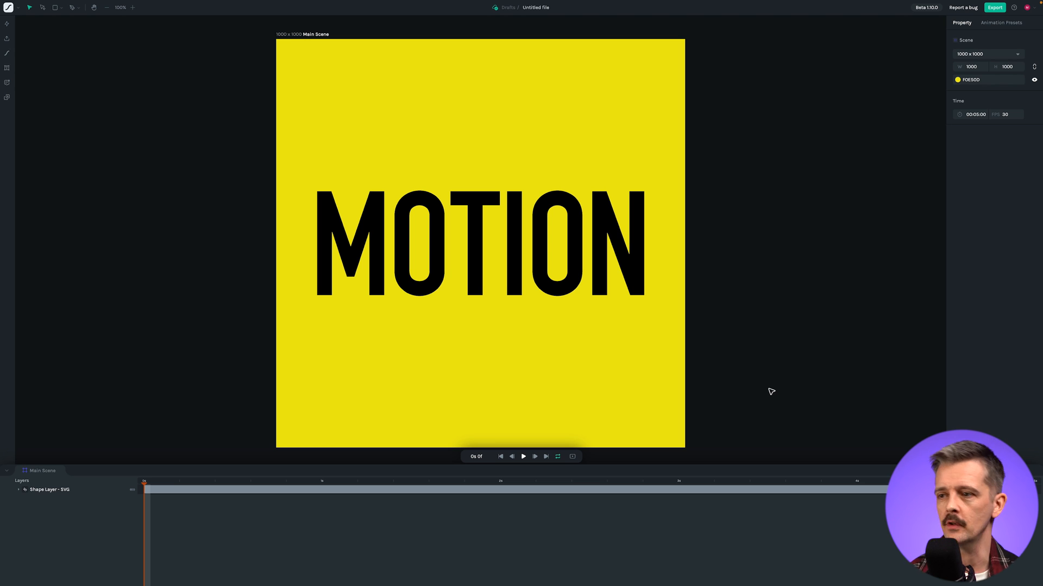
{"action": "mouse_move", "coordinate": [704, 352]}
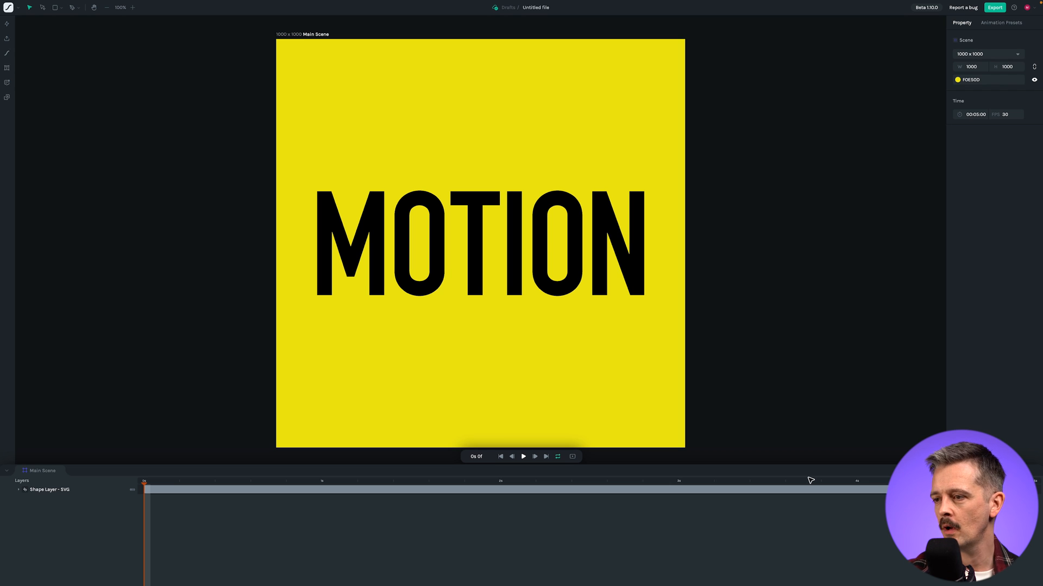
{"action": "mouse_move", "coordinate": [647, 423]}
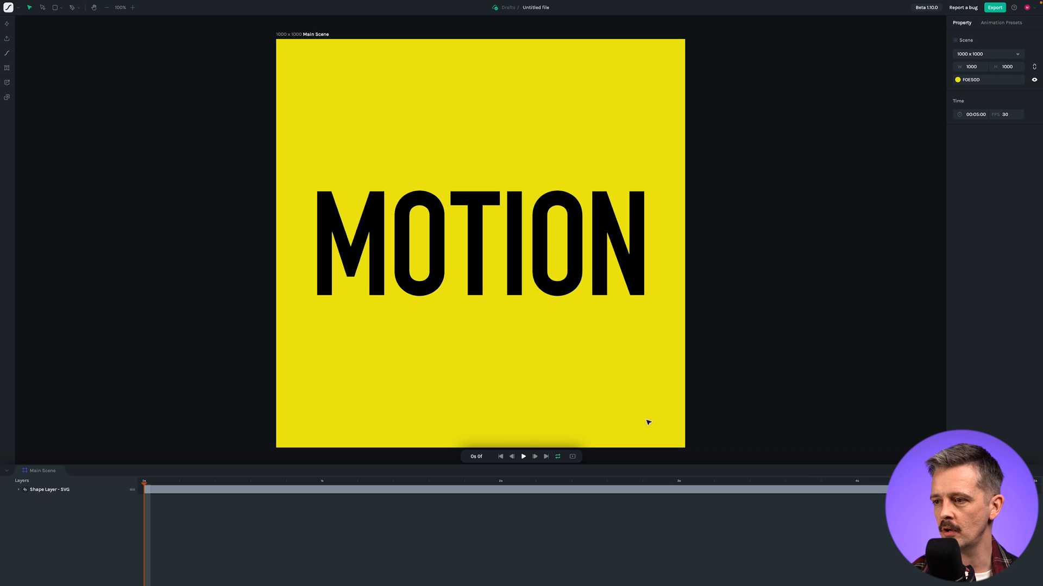
{"action": "left_click", "coordinate": [522, 456]}
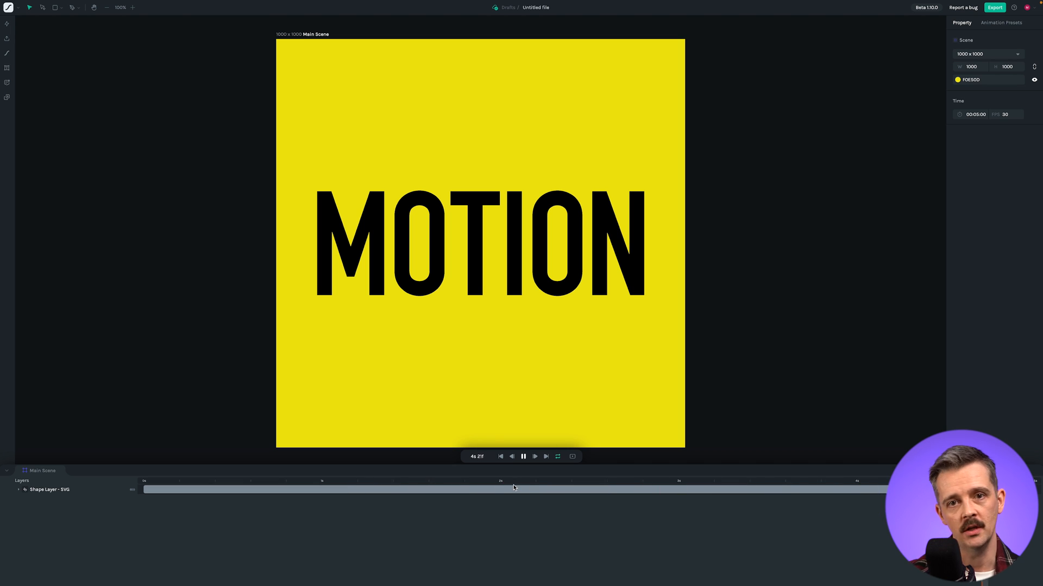
{"action": "left_click", "coordinate": [522, 456]}
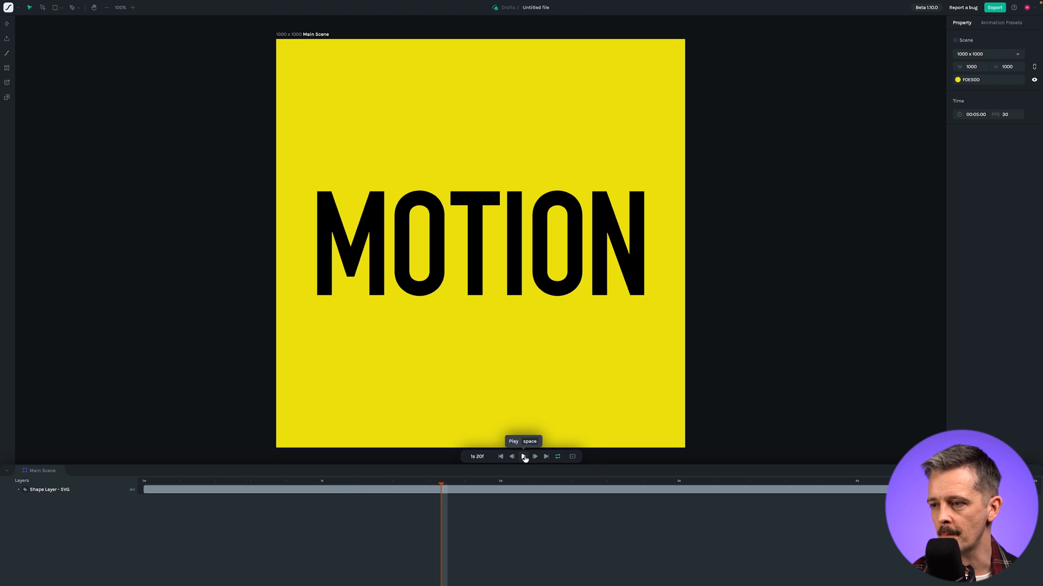
{"action": "left_click", "coordinate": [500, 456]}
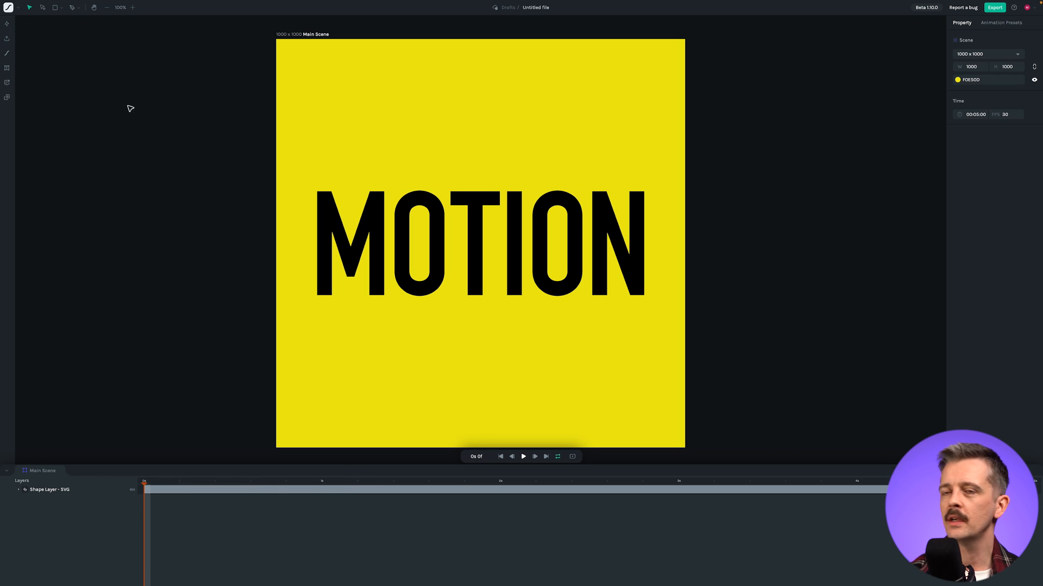
{"action": "mouse_move", "coordinate": [125, 108]}
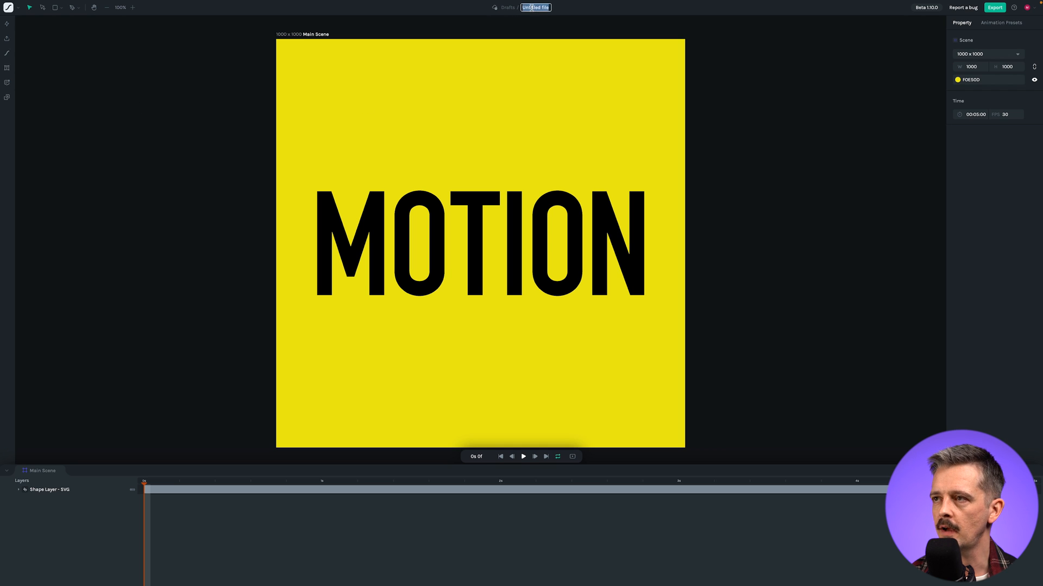
Step: Rename the file to 'Motion'
{"action": "type", "text": "Motion"}
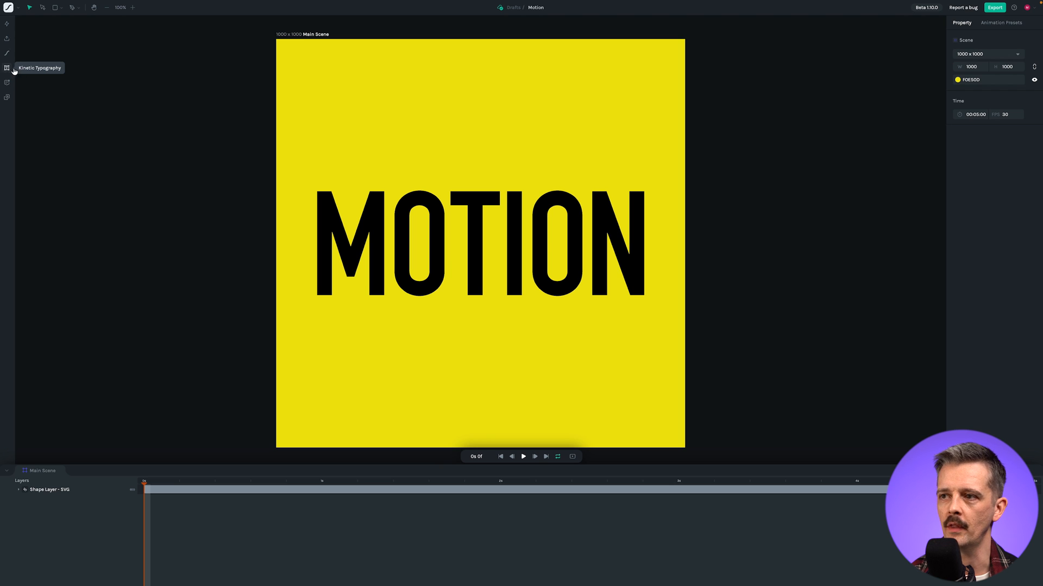
{"action": "mouse_move", "coordinate": [216, 187]}
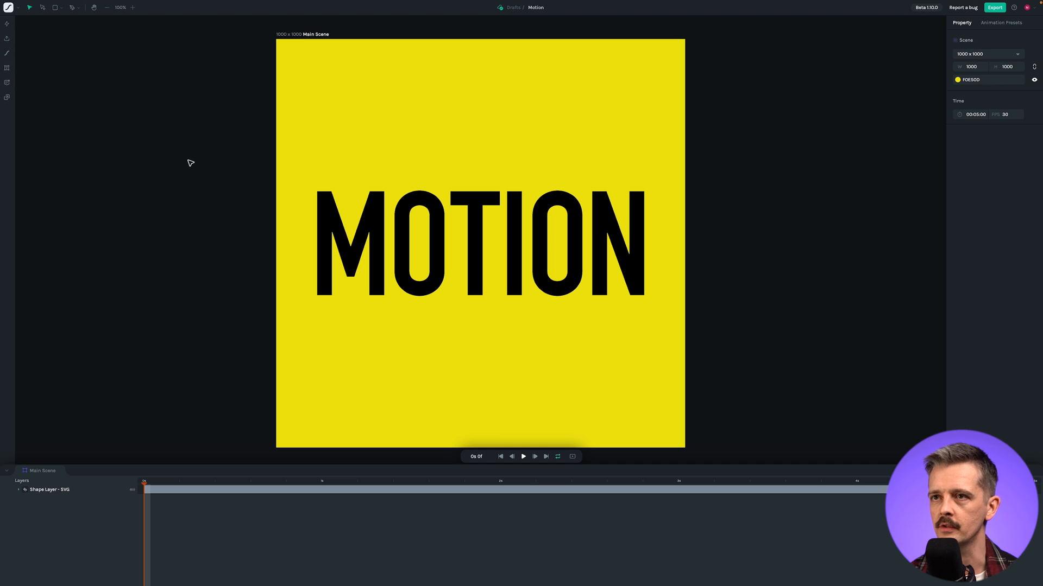
{"action": "mouse_move", "coordinate": [55, 7]}
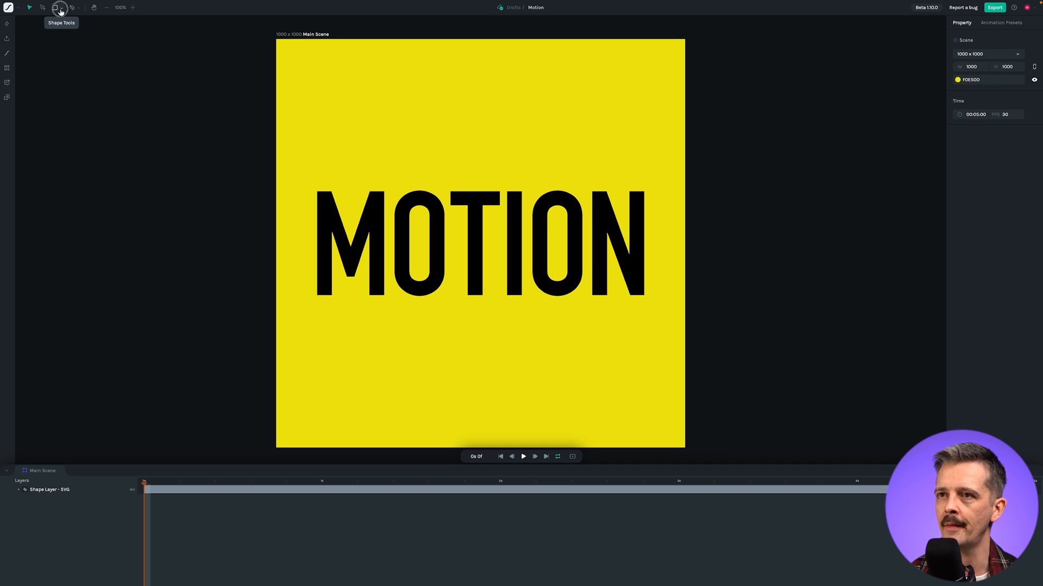
Step: Draw a small ellipse above the first O and fill it with the logo's black
{"action": "left_click", "coordinate": [59, 7]}
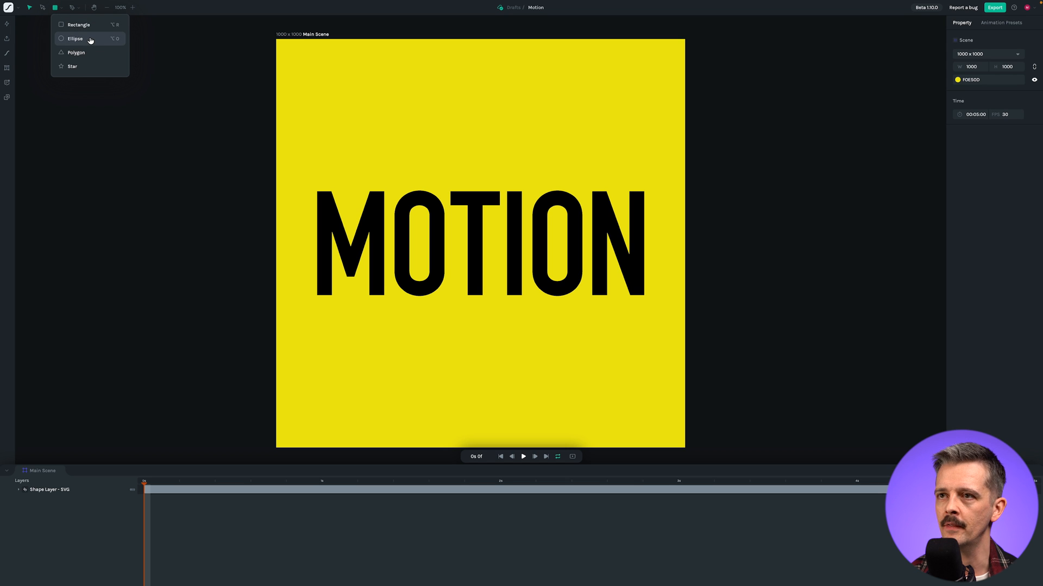
{"action": "left_click", "coordinate": [74, 39]}
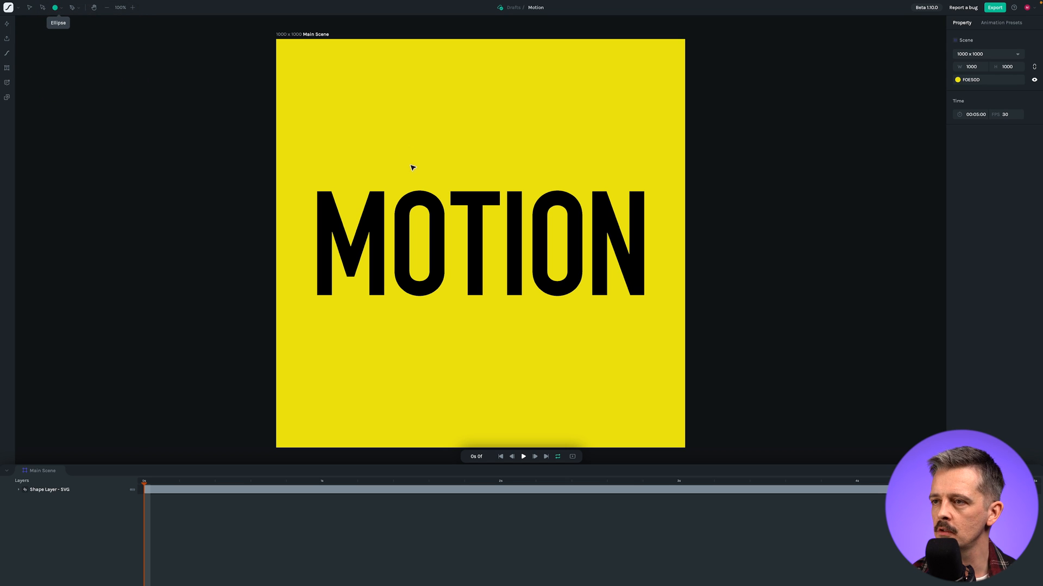
{"action": "left_click_drag", "start_coordinate": [408, 152], "coordinate": [654, 297]}
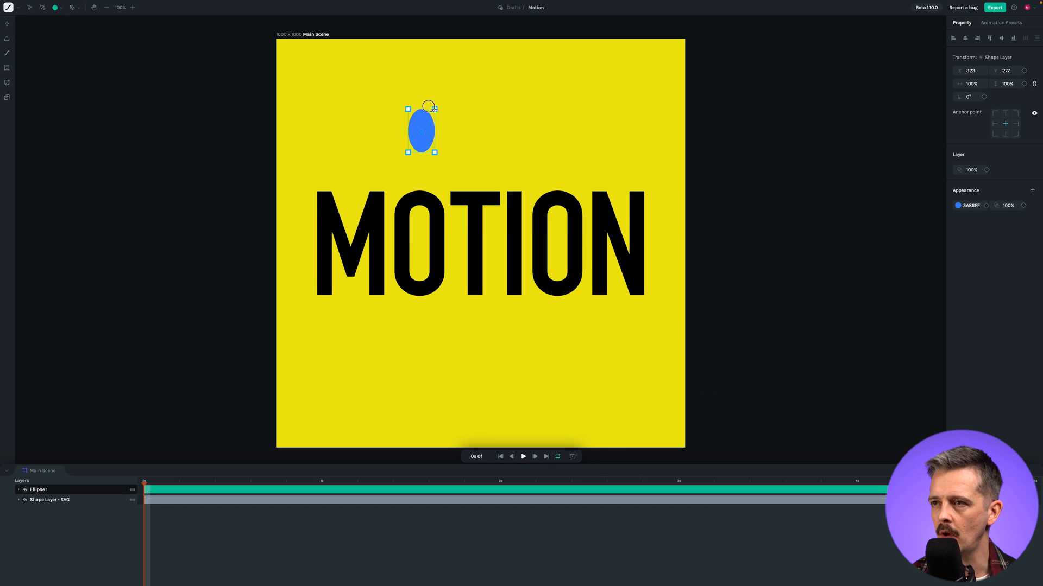
{"action": "left_click_drag", "start_coordinate": [433, 152], "coordinate": [464, 162]}
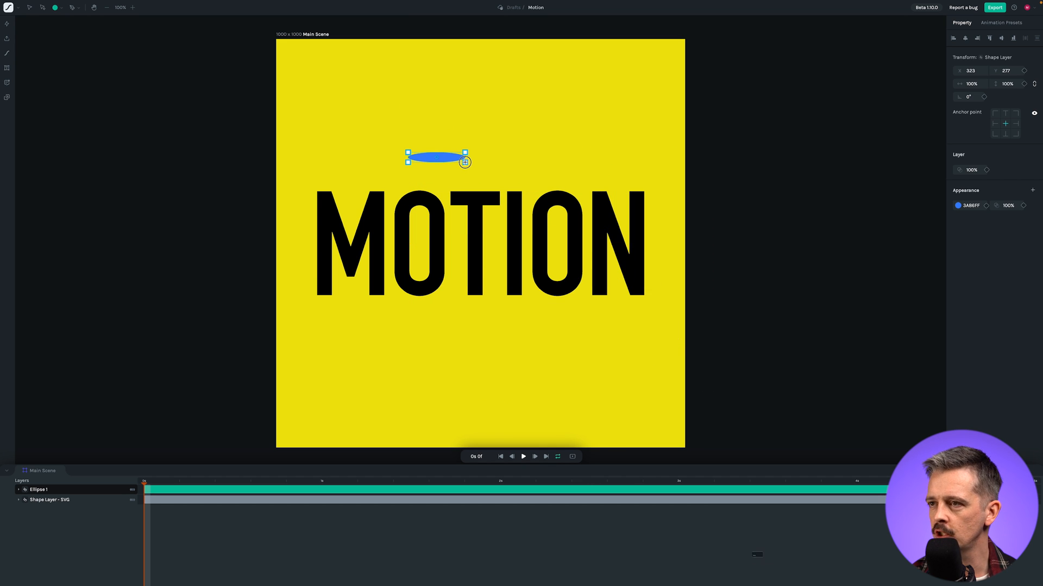
{"action": "left_click_drag", "start_coordinate": [436, 162], "coordinate": [435, 179]}
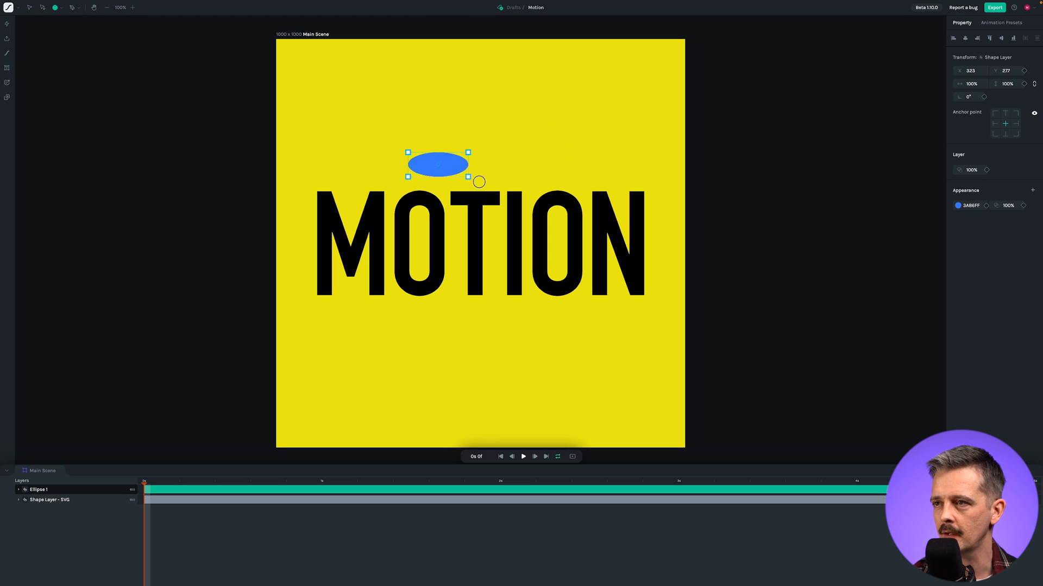
{"action": "left_click_drag", "start_coordinate": [468, 164], "coordinate": [446, 180]}
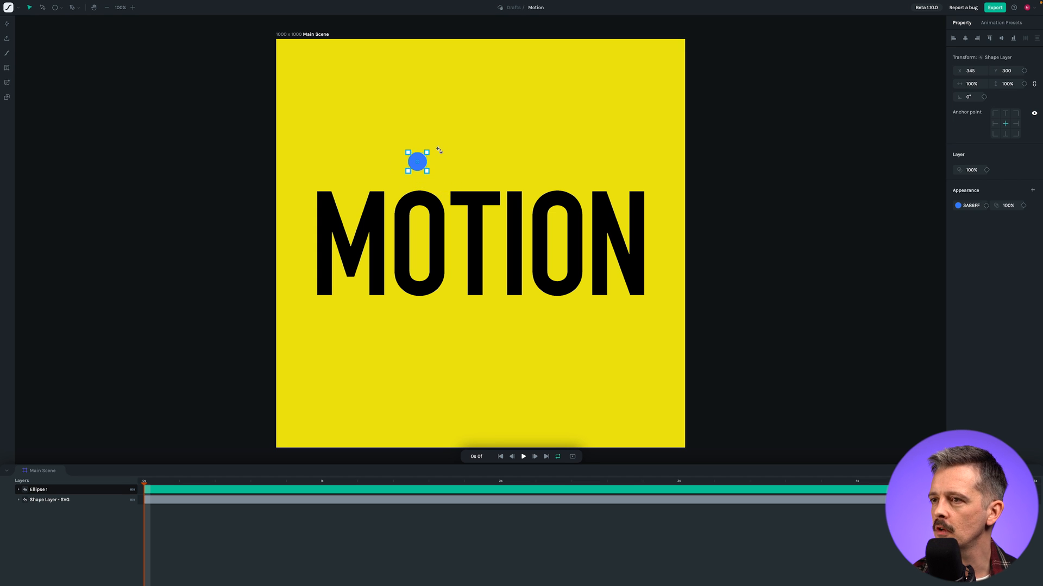
{"action": "mouse_move", "coordinate": [958, 206]}
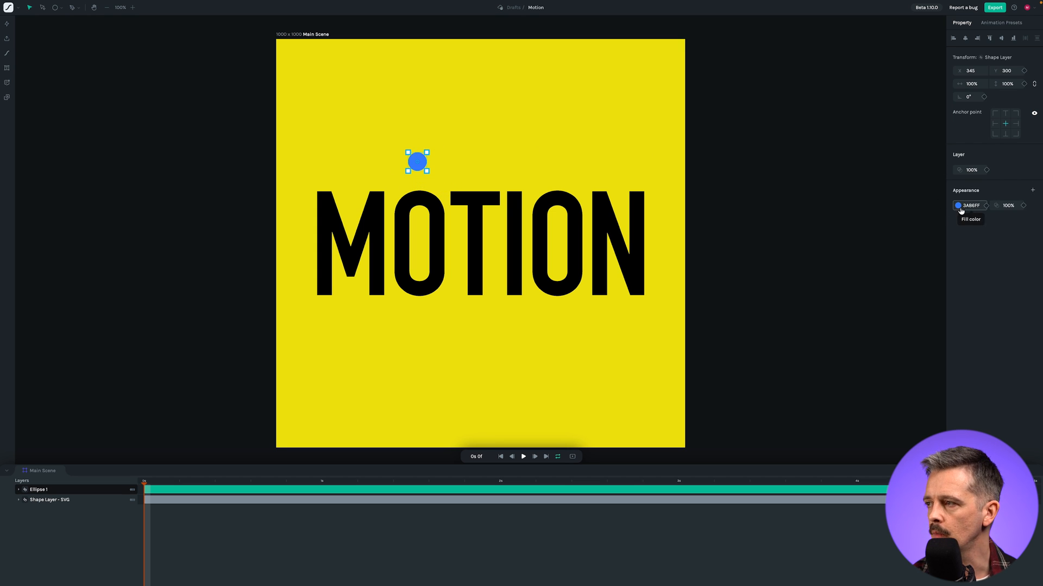
{"action": "left_click", "coordinate": [957, 205]}
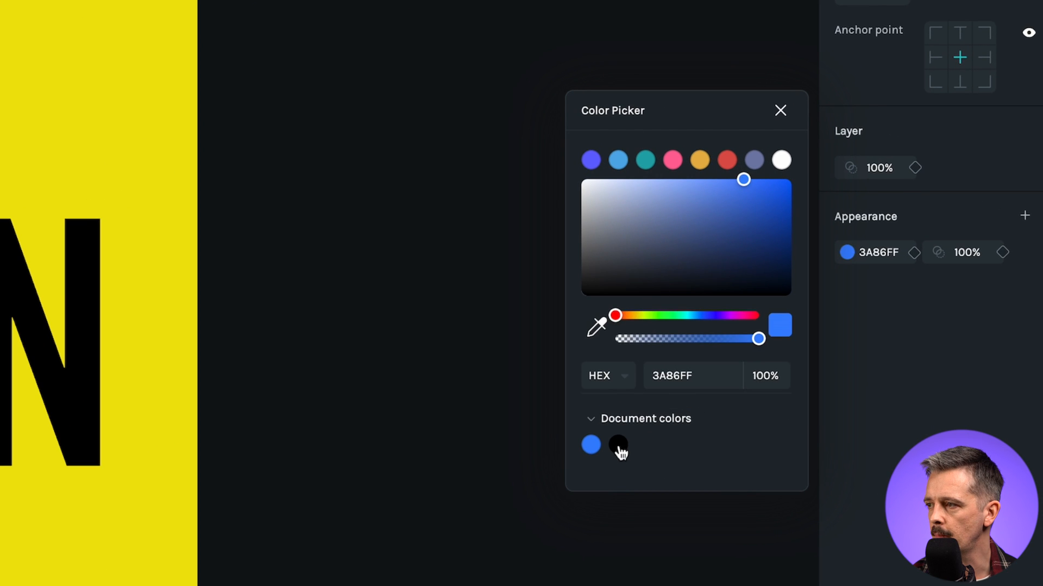
{"action": "left_click", "coordinate": [616, 445]}
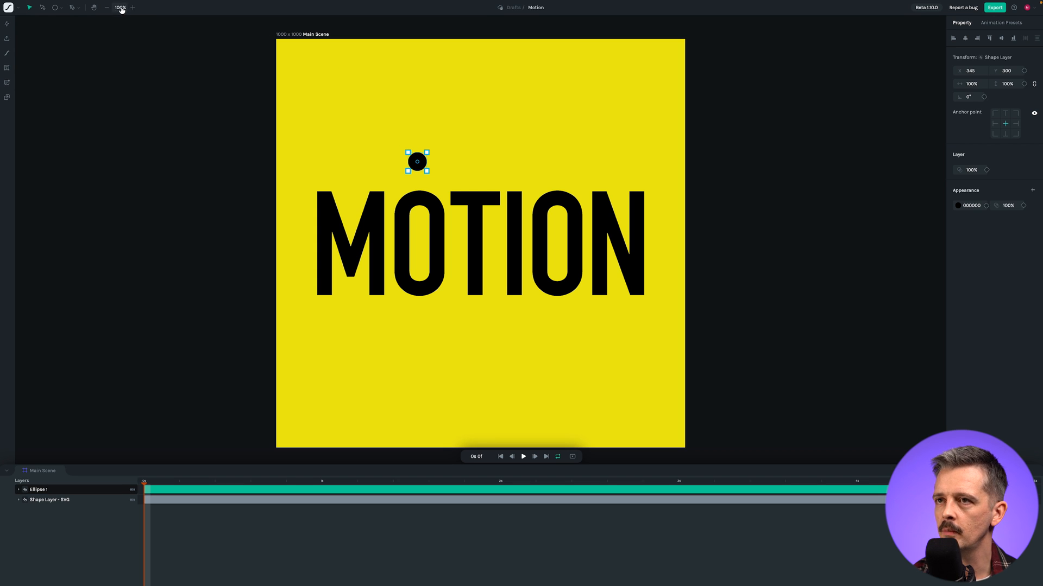
Step: Zoom in, move the circle into the top of the first O, and shrink it to a dot
{"action": "left_click", "coordinate": [131, 7]}
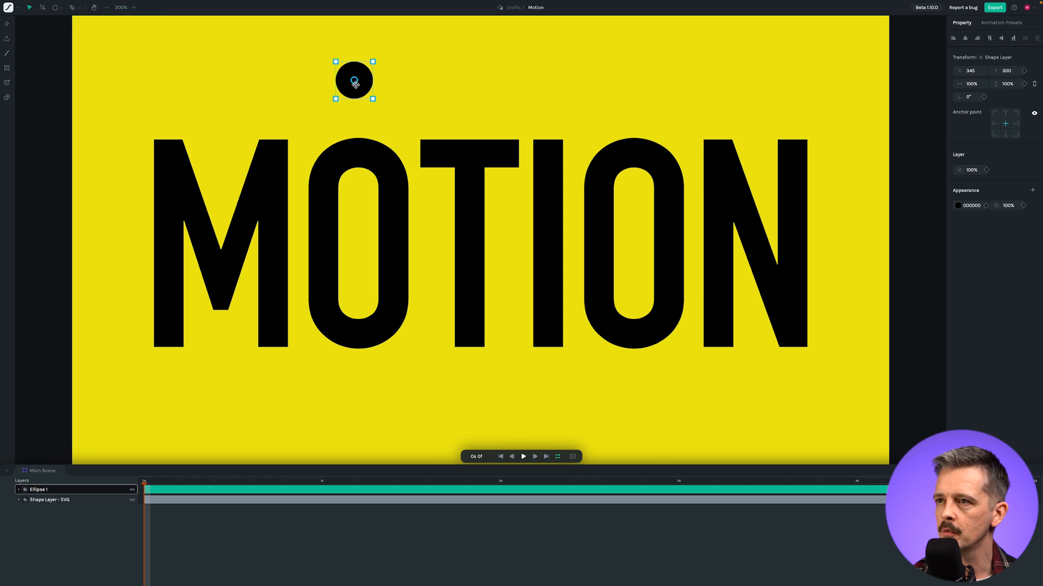
{"action": "left_click_drag", "start_coordinate": [355, 82], "coordinate": [359, 85]}
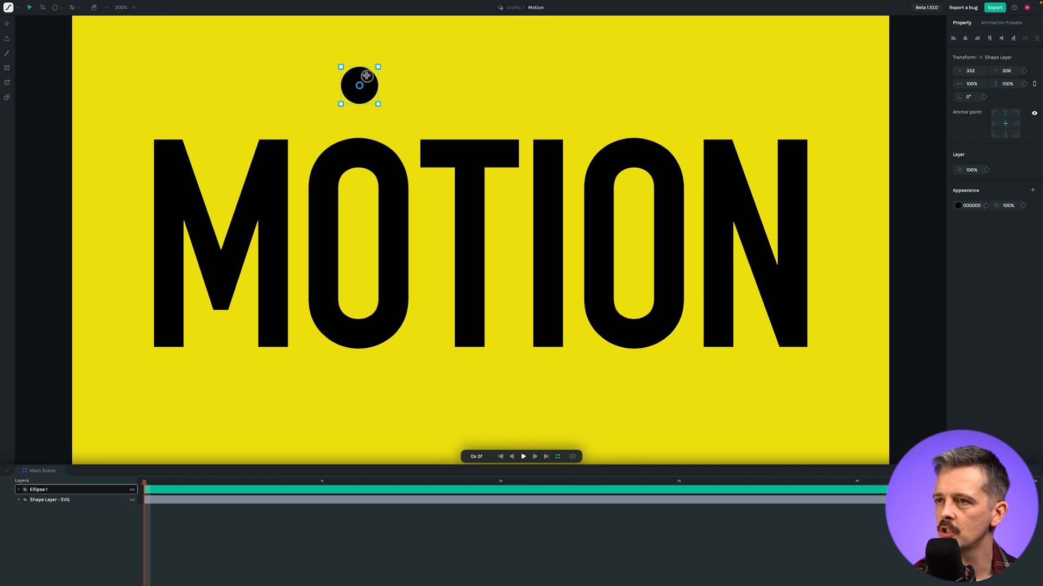
{"action": "left_click_drag", "start_coordinate": [359, 86], "coordinate": [359, 192]}
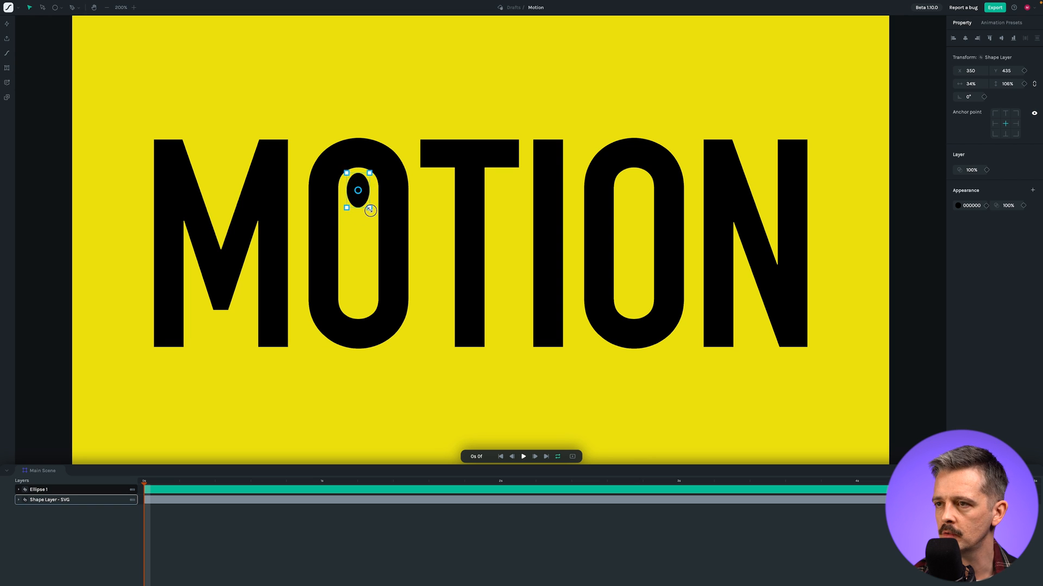
{"action": "left_click_drag", "start_coordinate": [370, 210], "coordinate": [370, 203]}
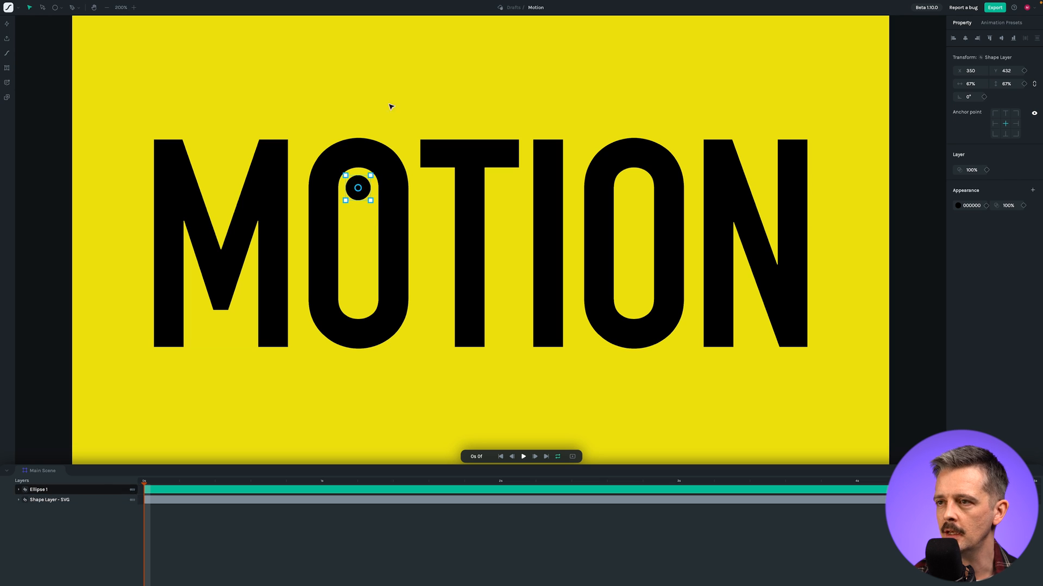
{"action": "left_click", "coordinate": [468, 186]}
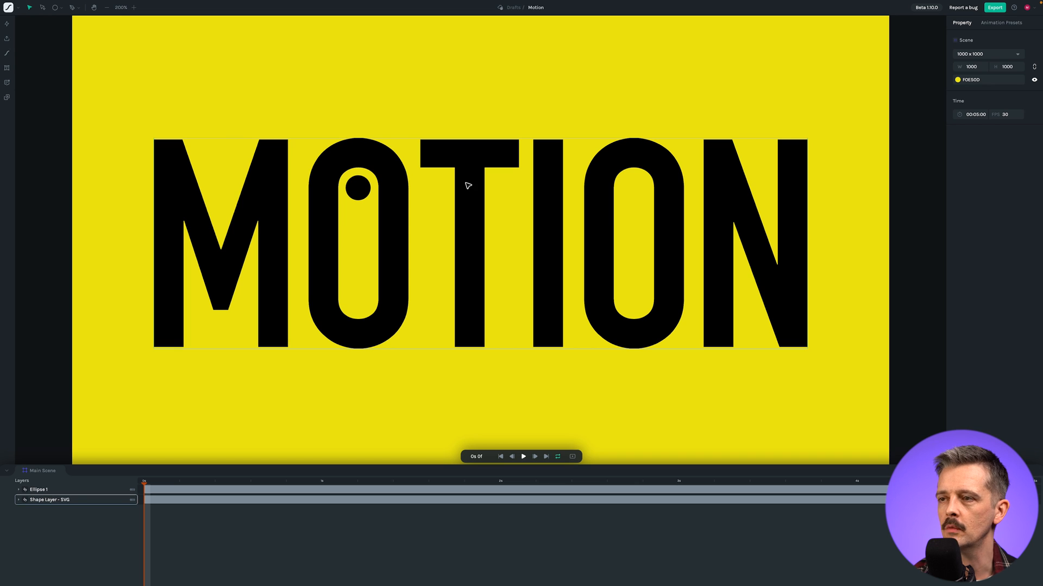
{"action": "mouse_move", "coordinate": [345, 154]}
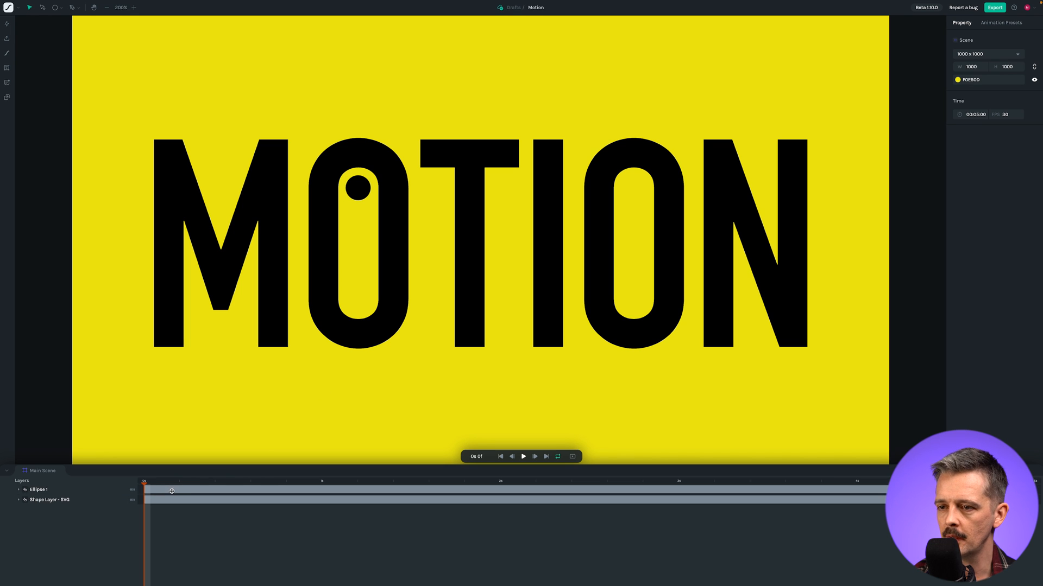
{"action": "left_click", "coordinate": [38, 490]}
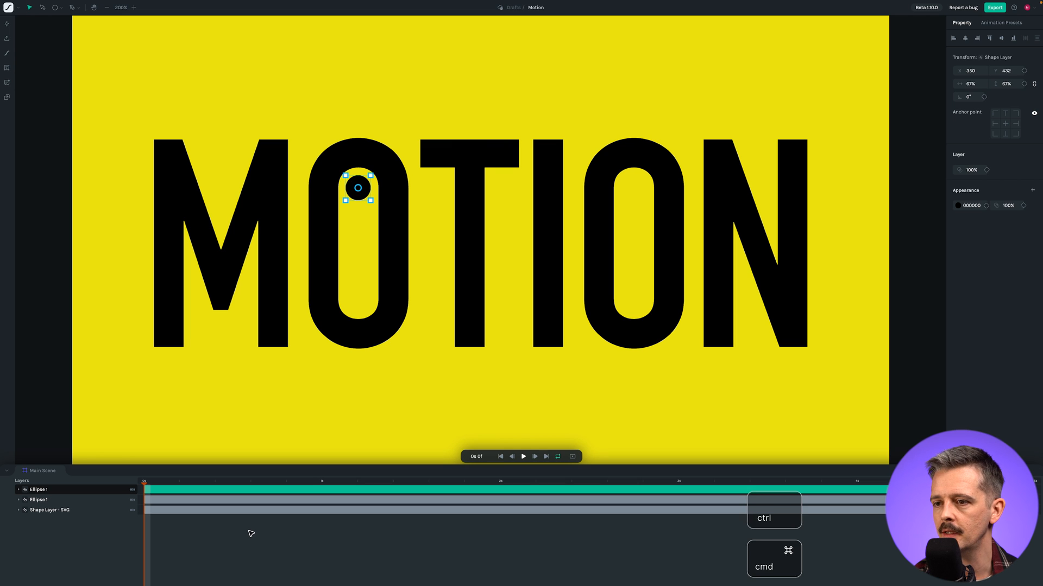
Step: Duplicate the dot and move the copy to the bottom of the second O
{"action": "key", "text": "d"}
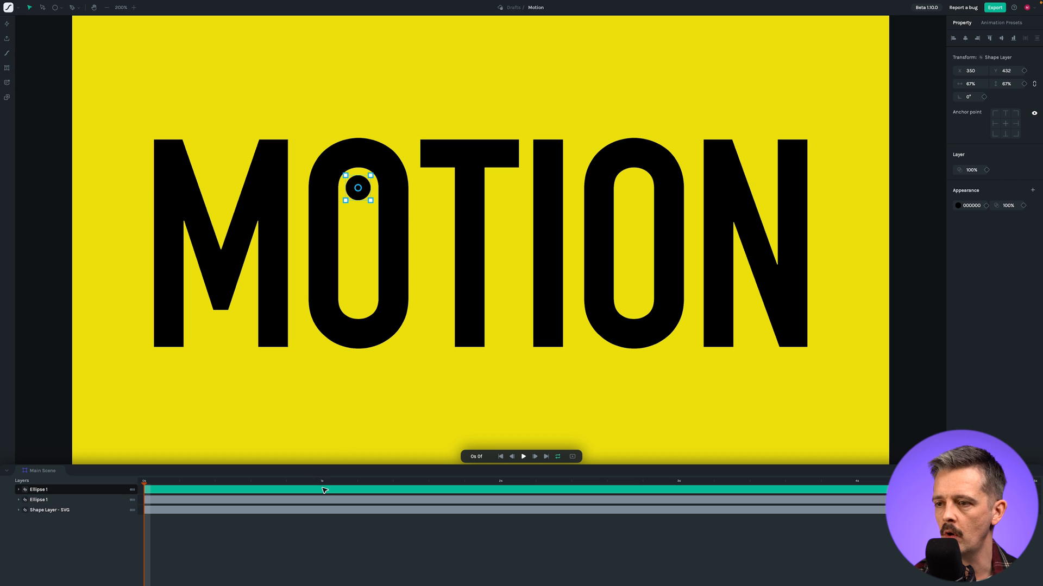
{"action": "mouse_move", "coordinate": [325, 510]}
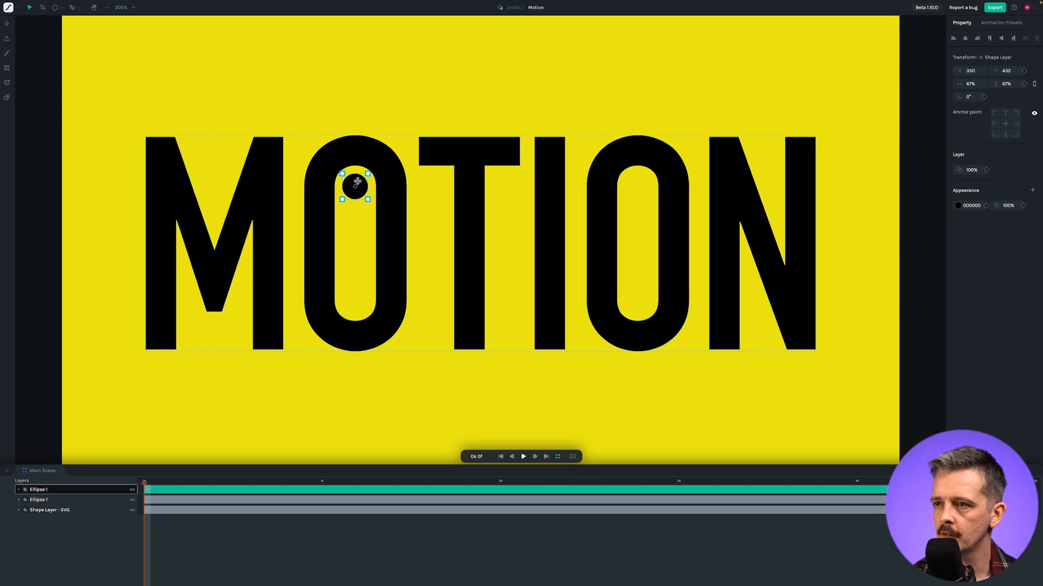
{"action": "left_click_drag", "start_coordinate": [358, 183], "coordinate": [414, 221]}
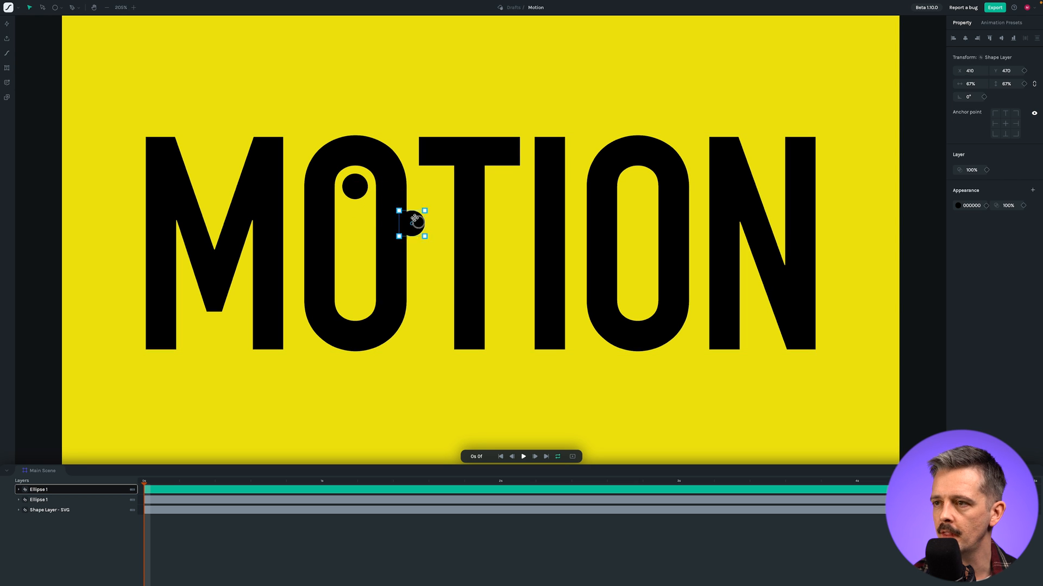
{"action": "left_click_drag", "start_coordinate": [411, 223], "coordinate": [637, 296]}
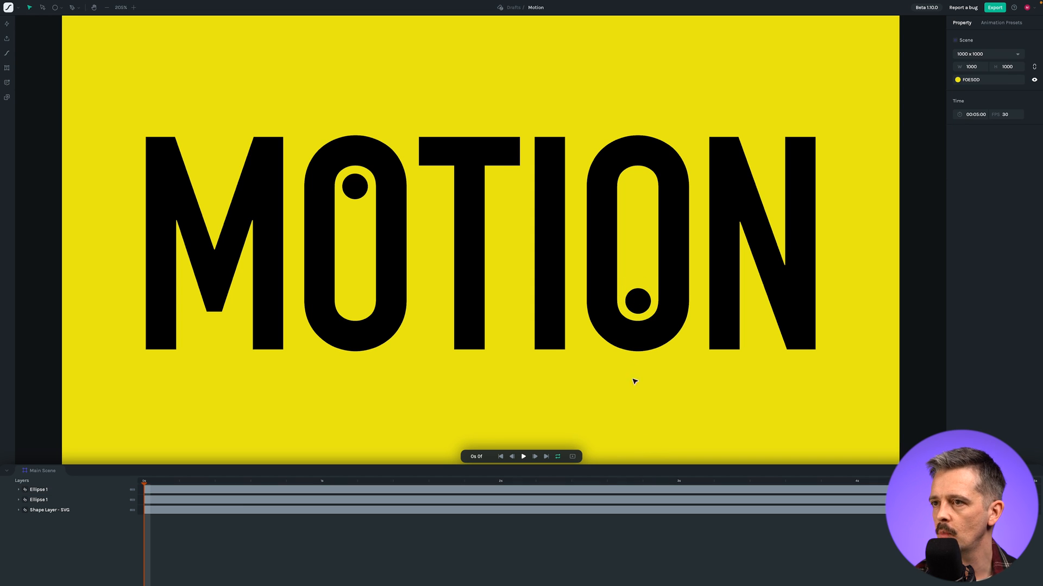
{"action": "left_click", "coordinate": [636, 298]}
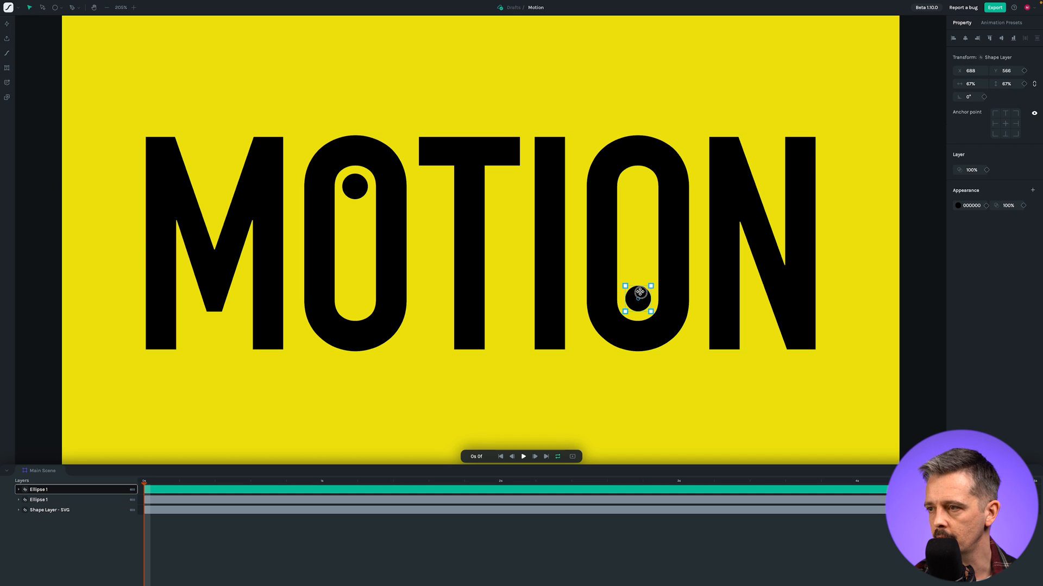
{"action": "left_click", "coordinate": [664, 432]}
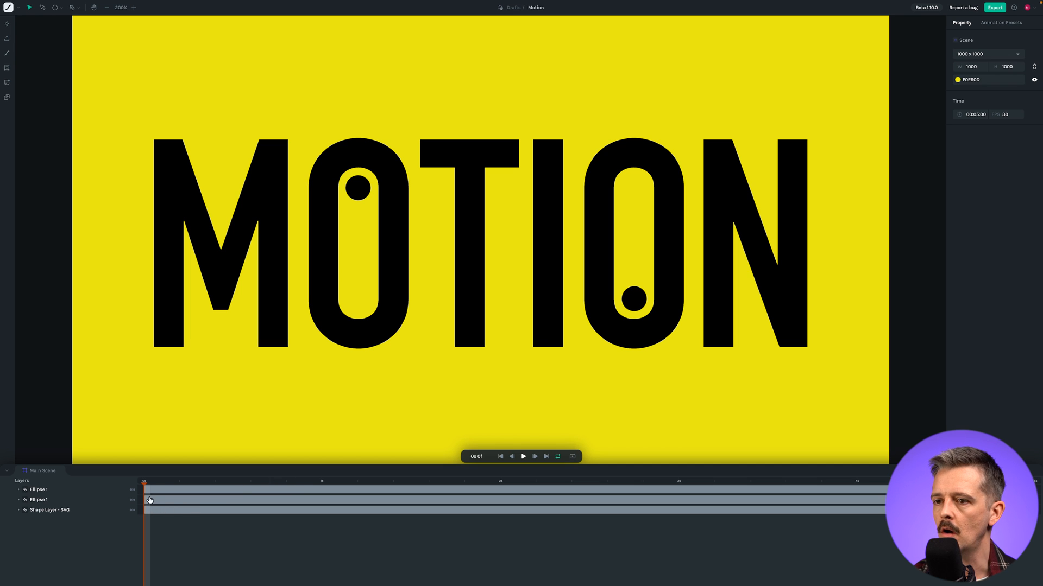
Step: Expand the top Ellipse 1 layer to show its Group contents, then select it
{"action": "left_click", "coordinate": [38, 489]}
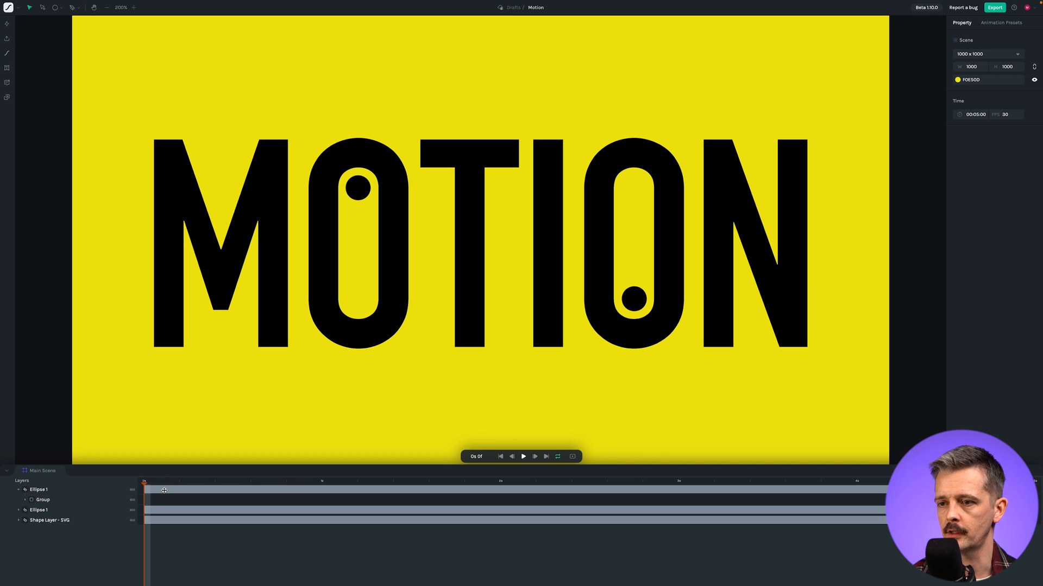
{"action": "mouse_move", "coordinate": [408, 72]}
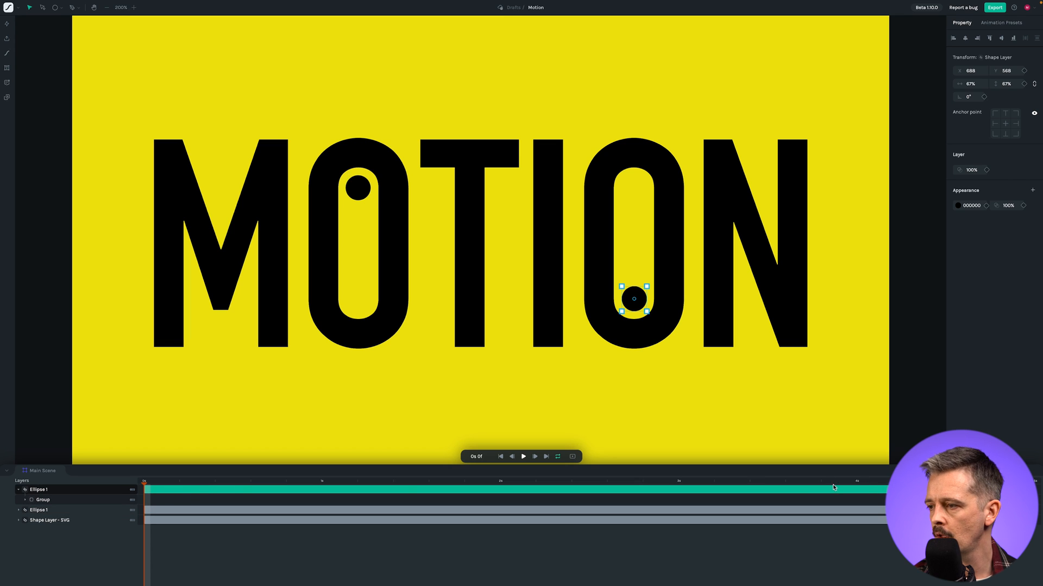
{"action": "left_click", "coordinate": [38, 489]}
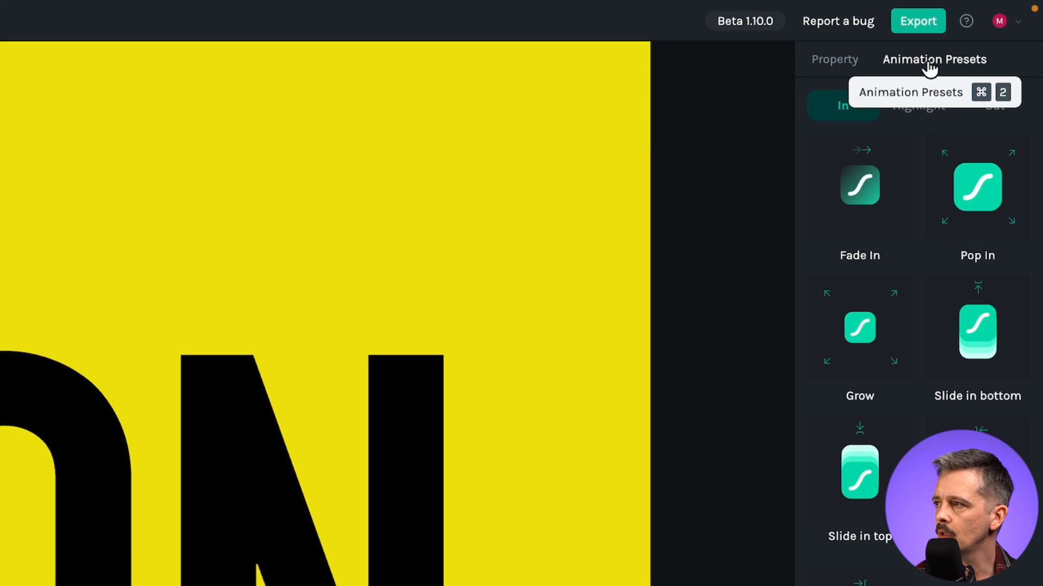
{"action": "mouse_move", "coordinate": [871, 138]}
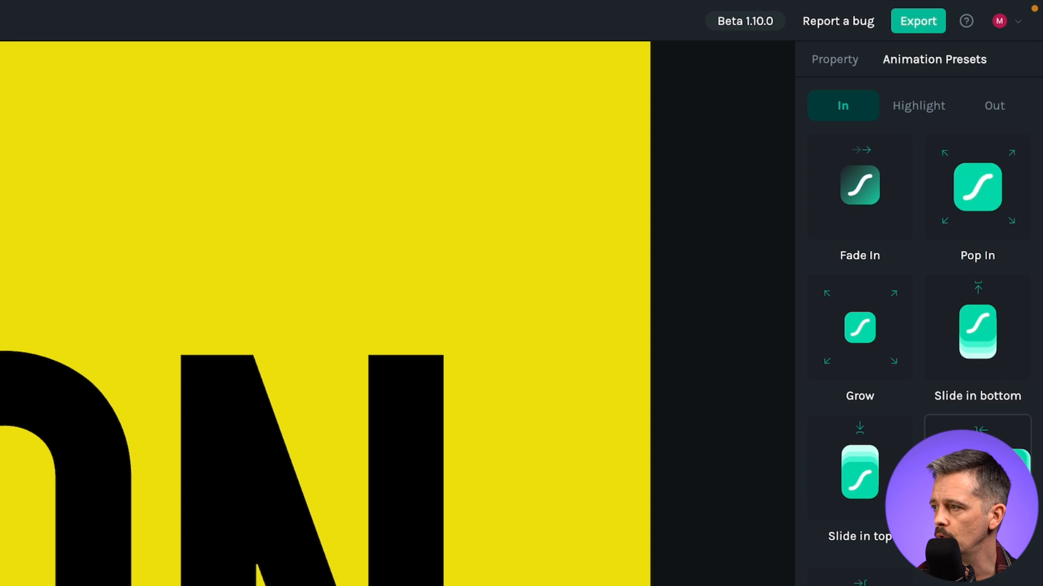
{"action": "left_click", "coordinate": [994, 105]}
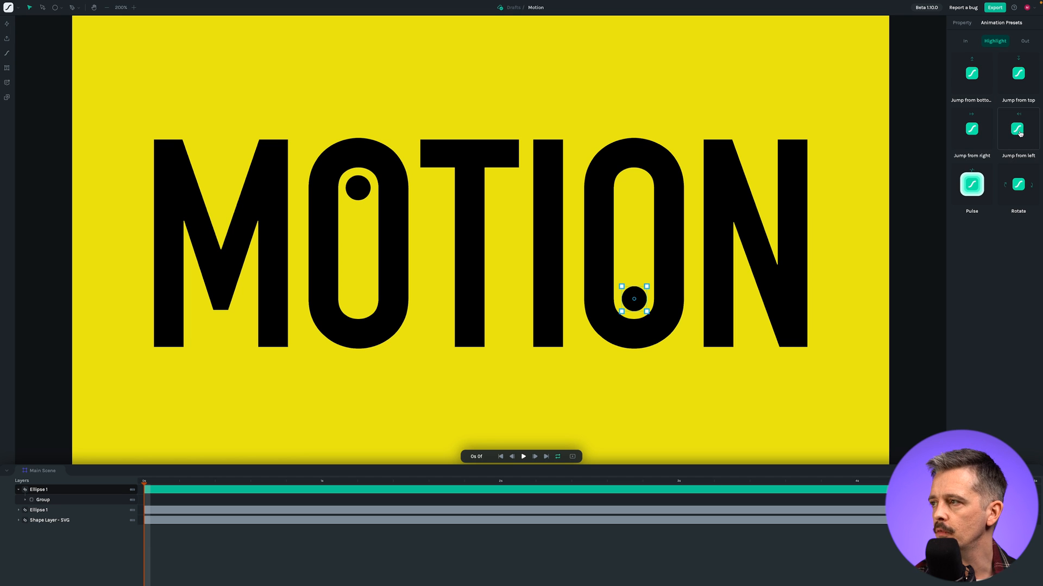
{"action": "mouse_move", "coordinate": [961, 21]}
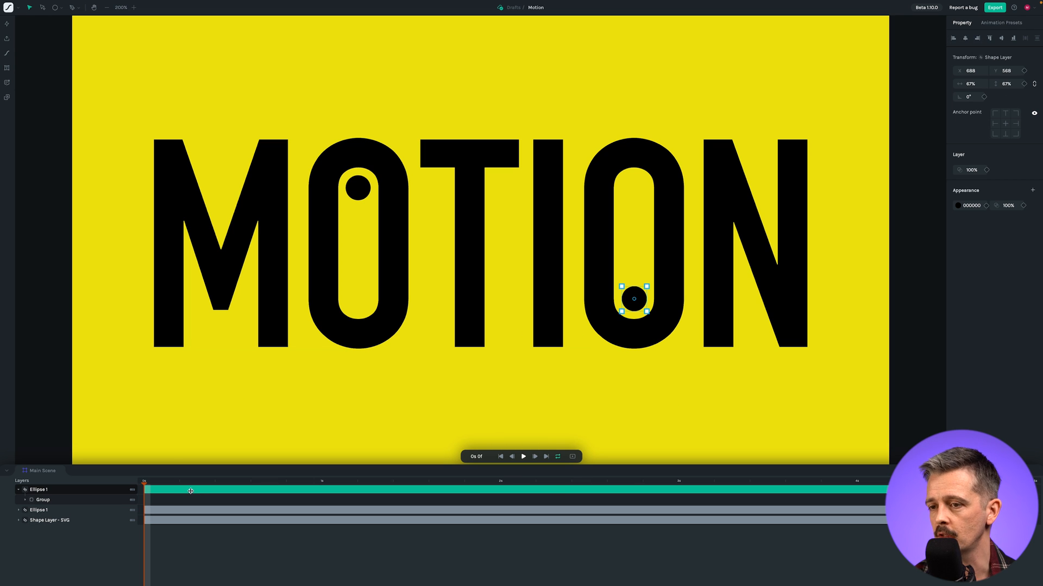
{"action": "mouse_move", "coordinate": [545, 425]}
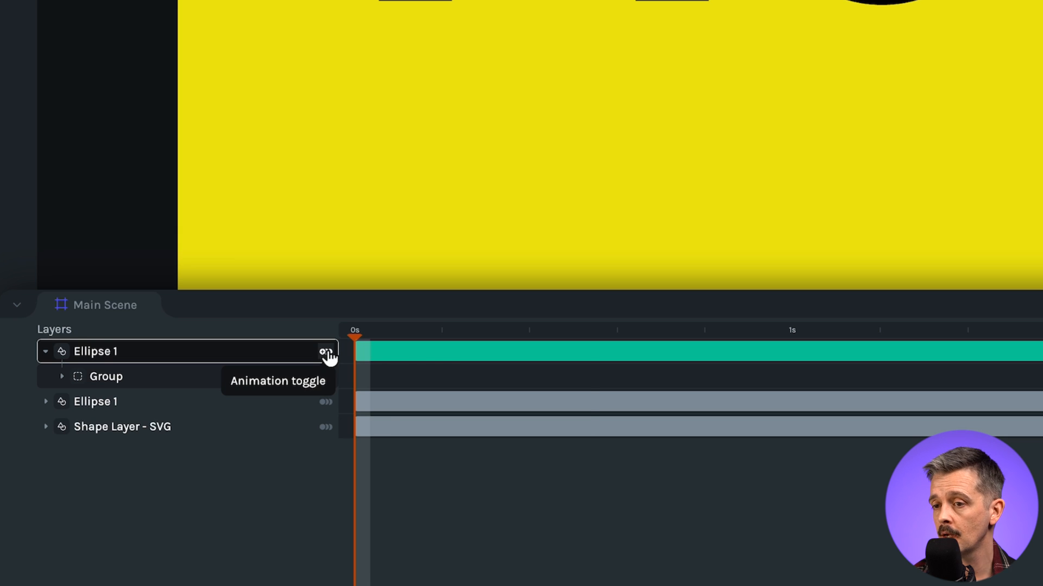
Step: Enable Position animation on the second dot, creating its first keyframe at 688, 568
{"action": "left_click", "coordinate": [325, 352]}
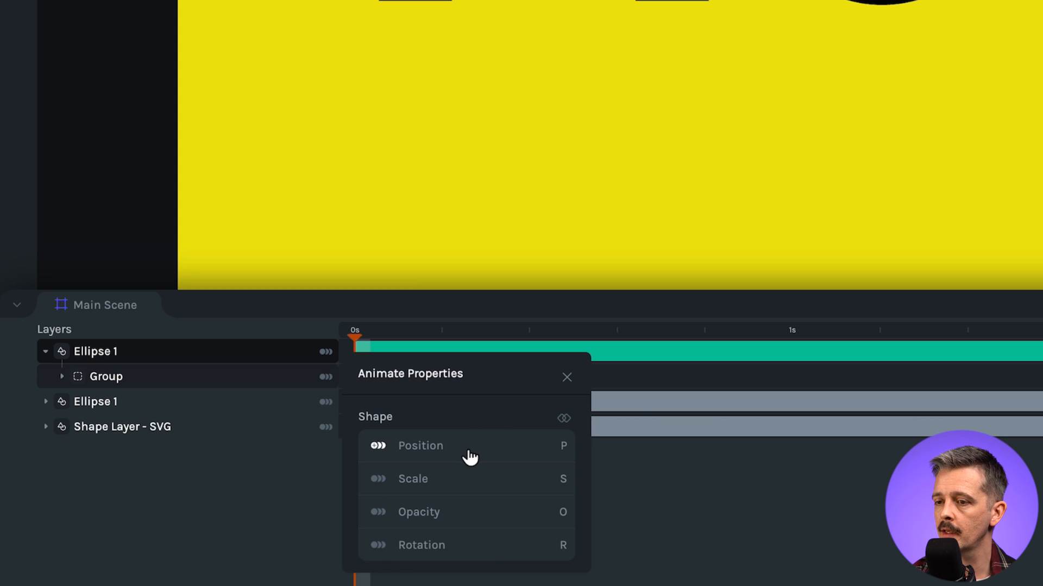
{"action": "left_click", "coordinate": [420, 445]}
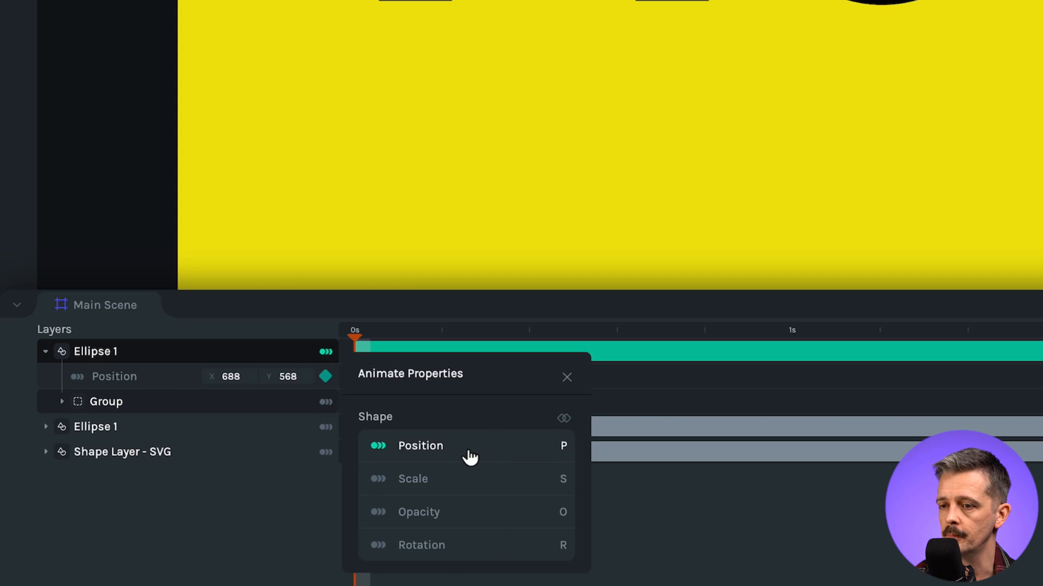
{"action": "mouse_move", "coordinate": [492, 397]}
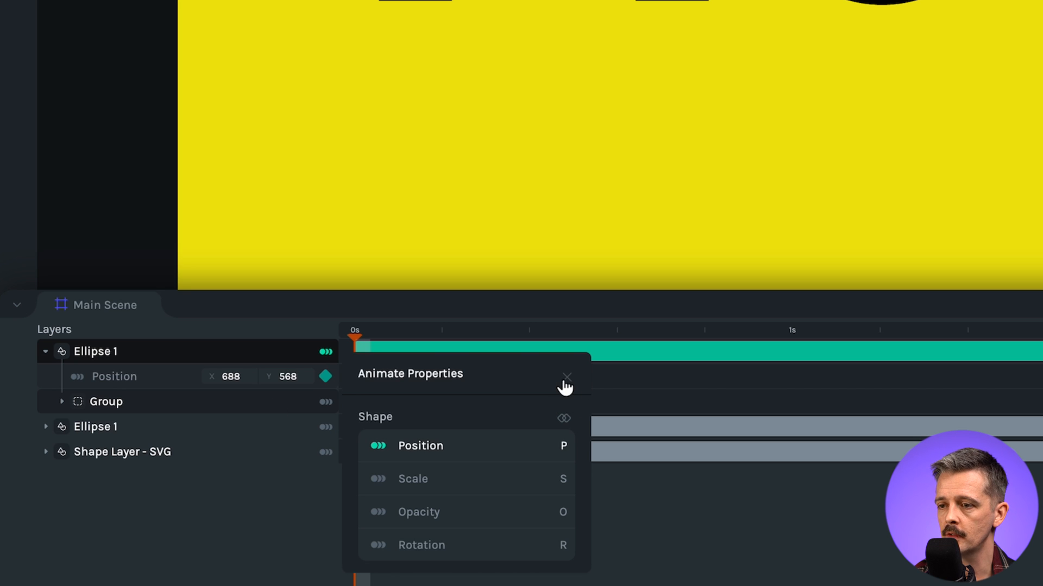
{"action": "left_click", "coordinate": [566, 377]}
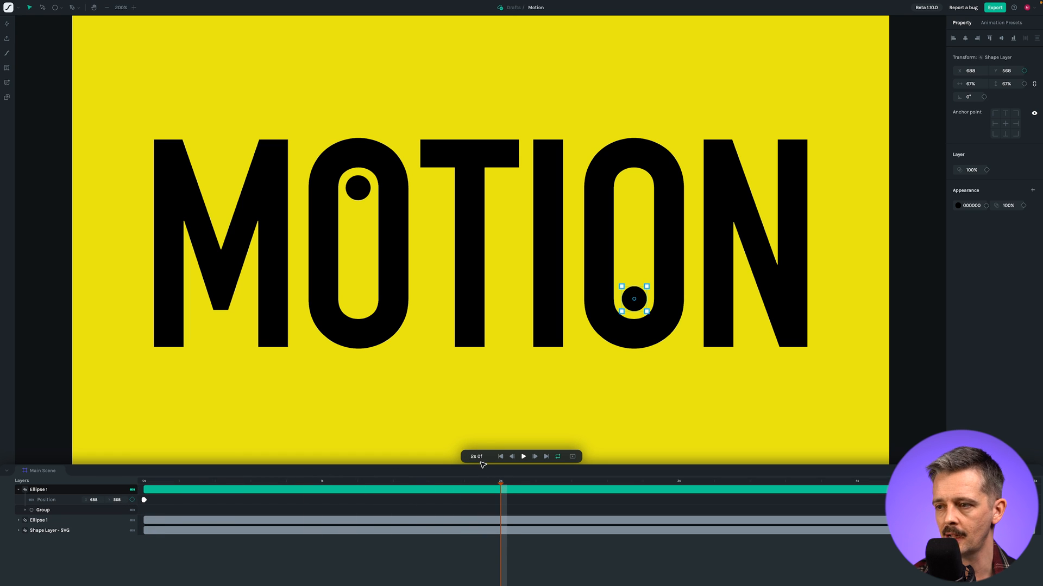
Step: Add Position keyframes for the bottom dot at 2 s and 1 s, keeping 688, 568
{"action": "left_click", "coordinate": [43, 509]}
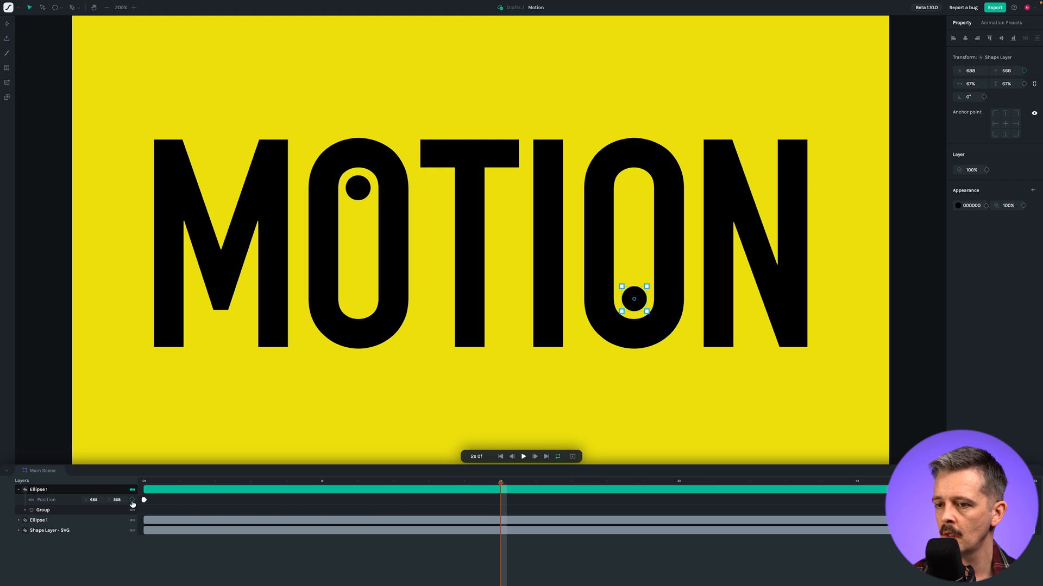
{"action": "left_click", "coordinate": [132, 500]}
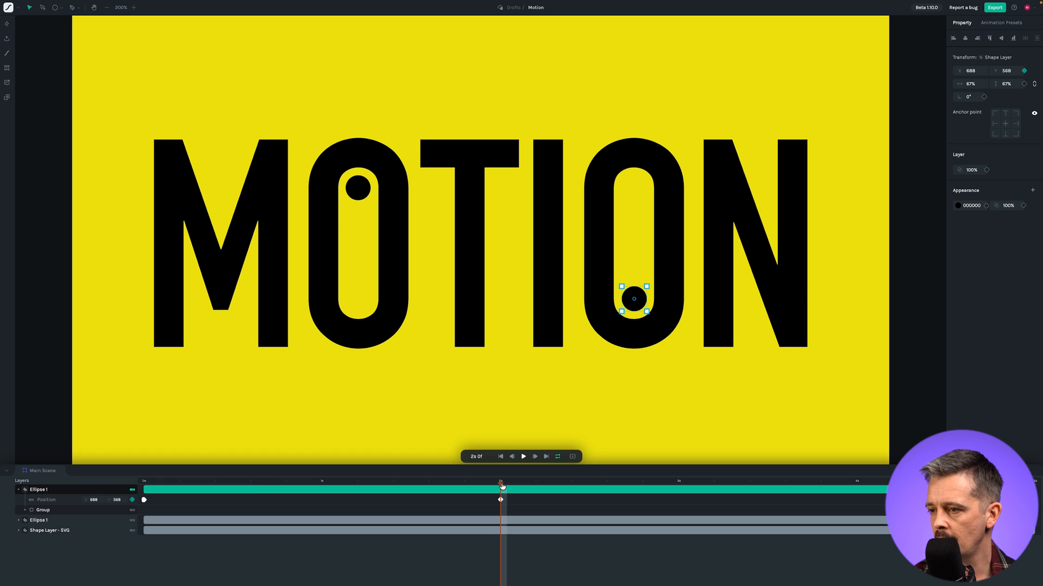
{"action": "left_click_drag", "start_coordinate": [501, 484], "coordinate": [373, 484]}
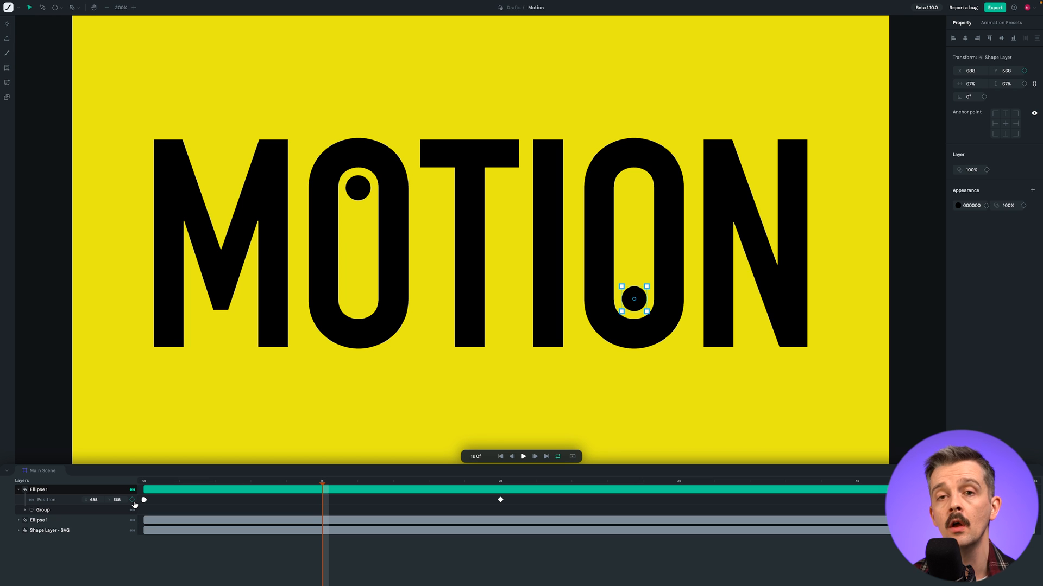
{"action": "mouse_move", "coordinate": [133, 501]}
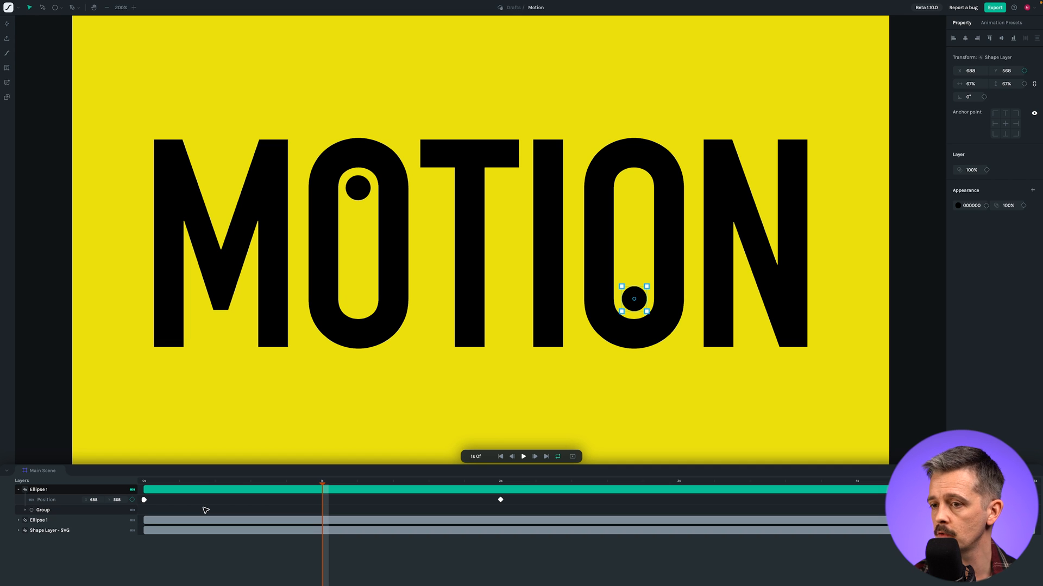
{"action": "key", "text": "p"}
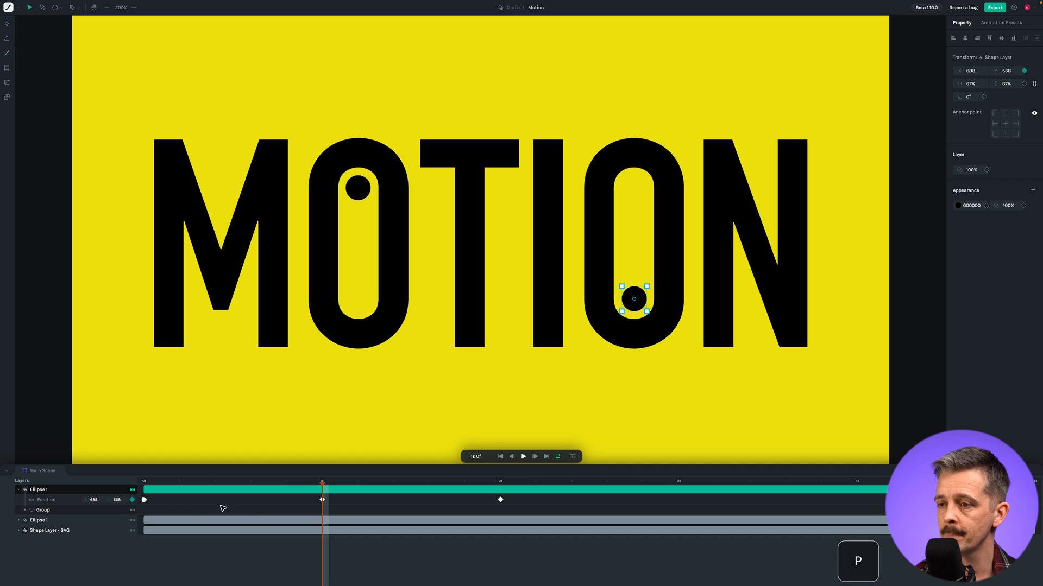
{"action": "mouse_move", "coordinate": [345, 514]}
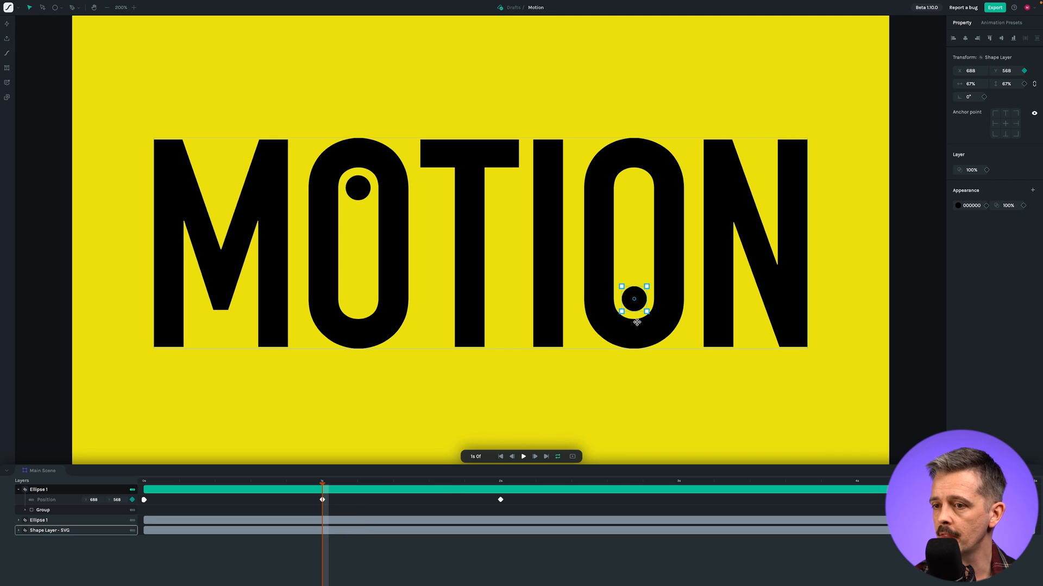
{"action": "mouse_move", "coordinate": [602, 325]}
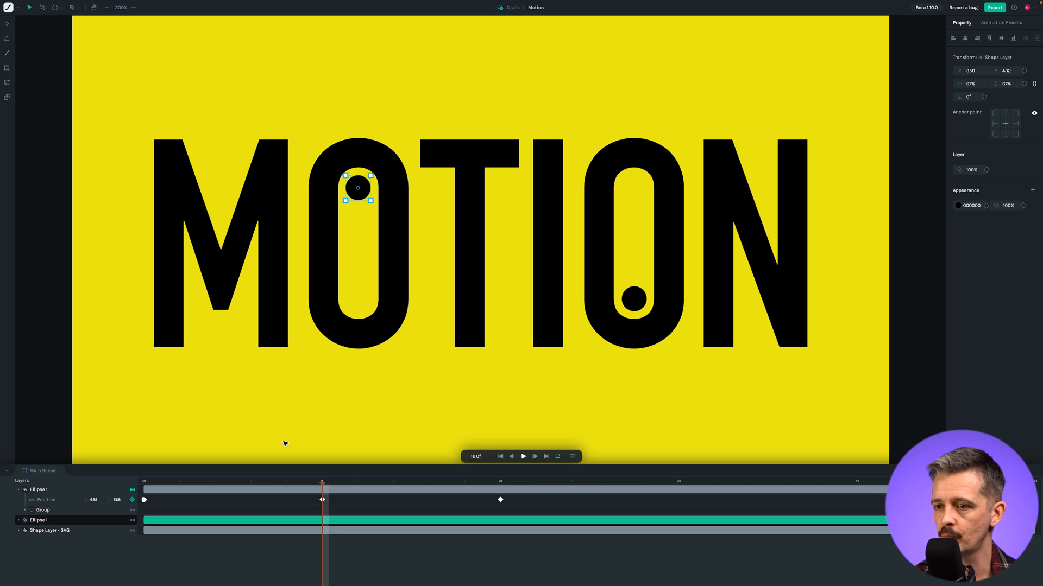
{"action": "mouse_move", "coordinate": [300, 487]}
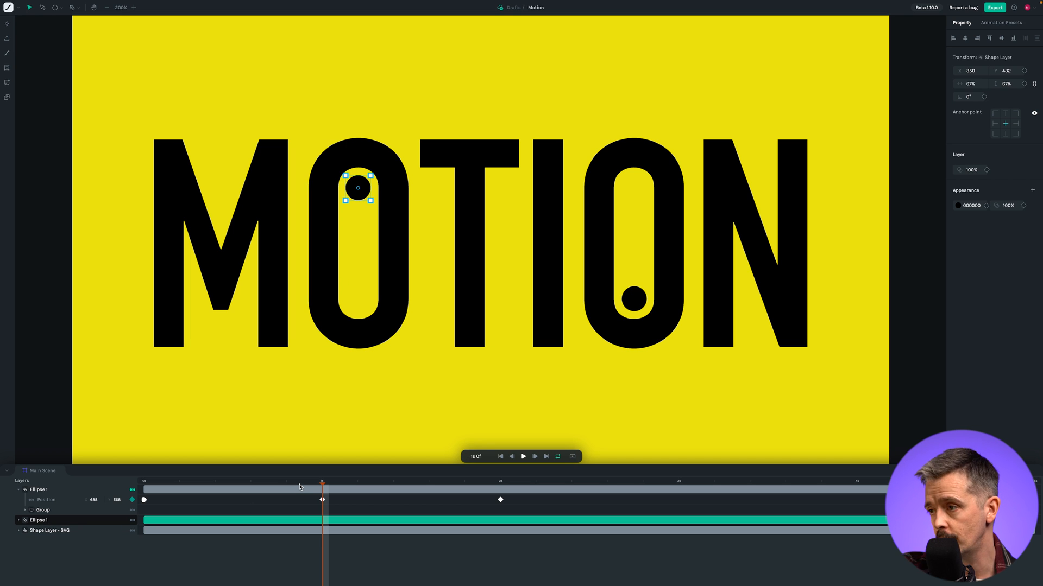
Step: Select the duplicated Ellipse 1 layer holding the dot in the first O
{"action": "left_click", "coordinate": [38, 520]}
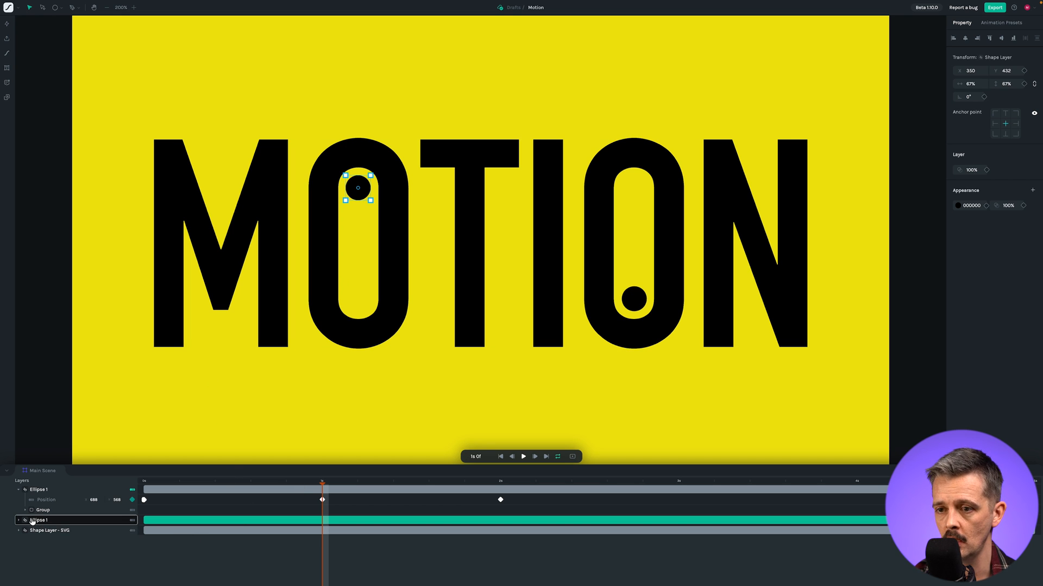
{"action": "left_click", "coordinate": [17, 521]}
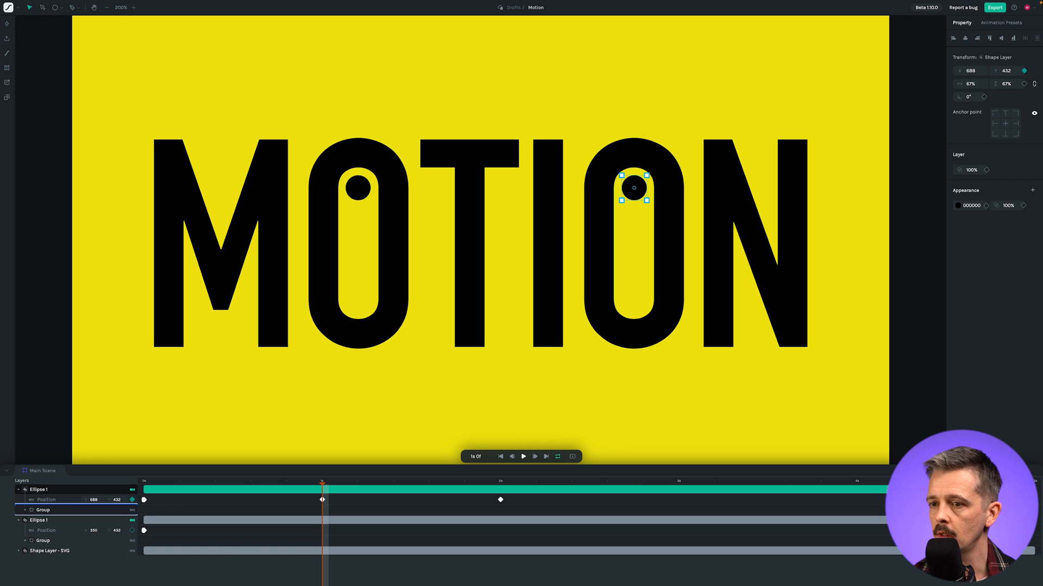
{"action": "key", "text": "Tab"}
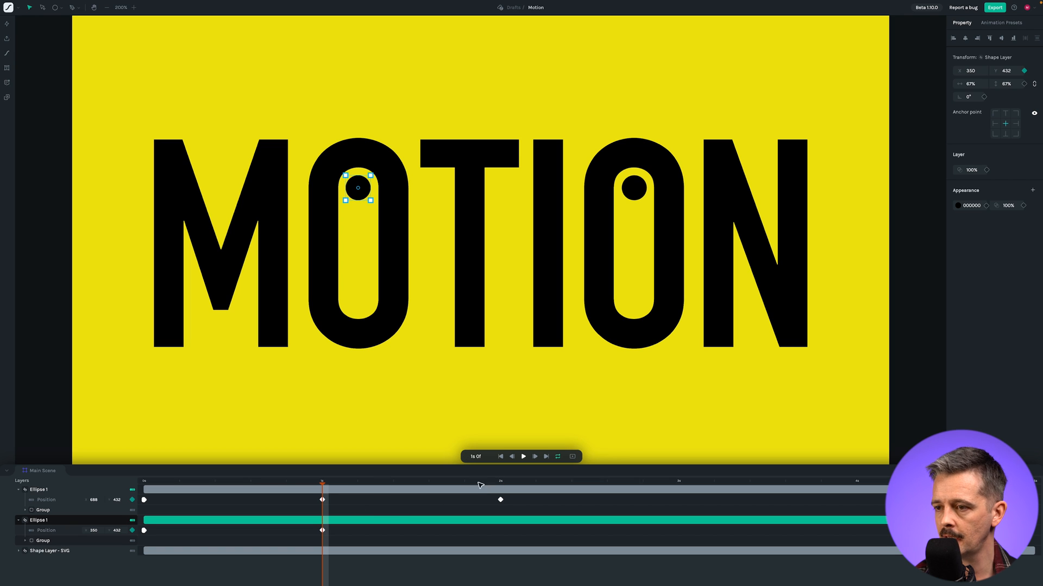
{"action": "mouse_move", "coordinate": [509, 484]}
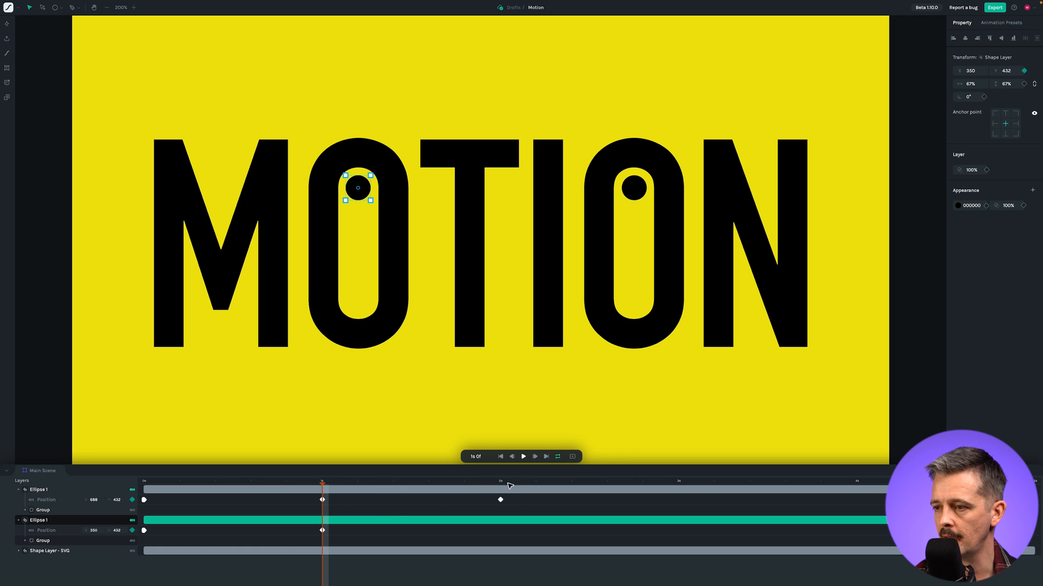
{"action": "mouse_move", "coordinate": [226, 477]}
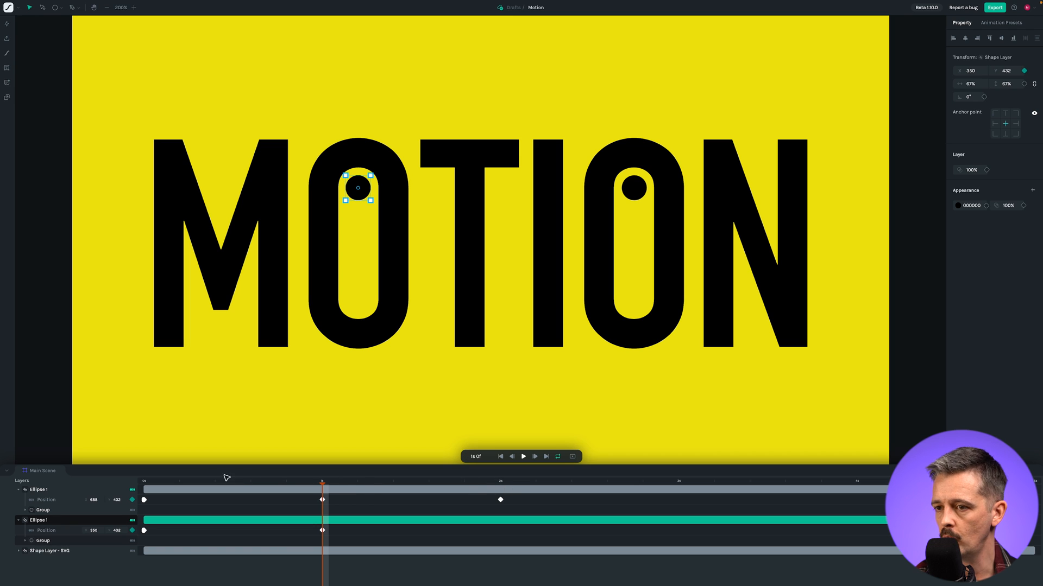
{"action": "mouse_move", "coordinate": [502, 484]}
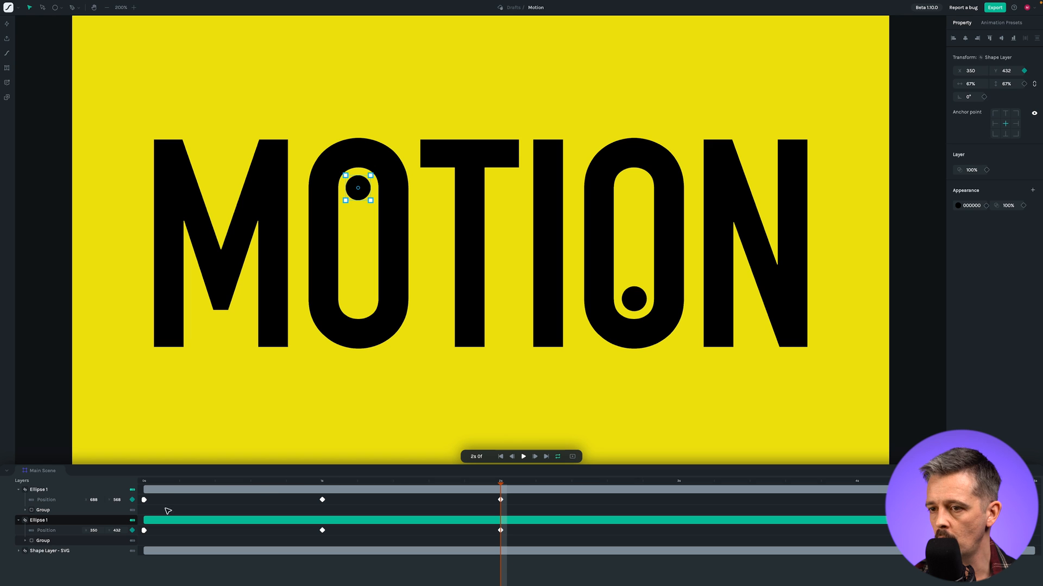
{"action": "mouse_move", "coordinate": [326, 481]}
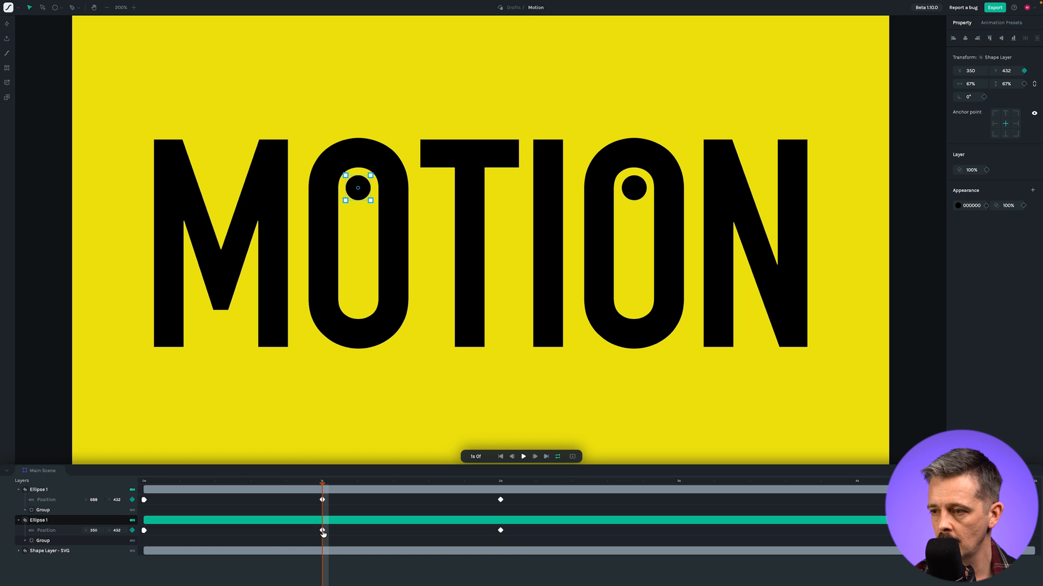
Step: Select the first O dot's middle Position keyframe at 1 s
{"action": "left_click", "coordinate": [322, 530]}
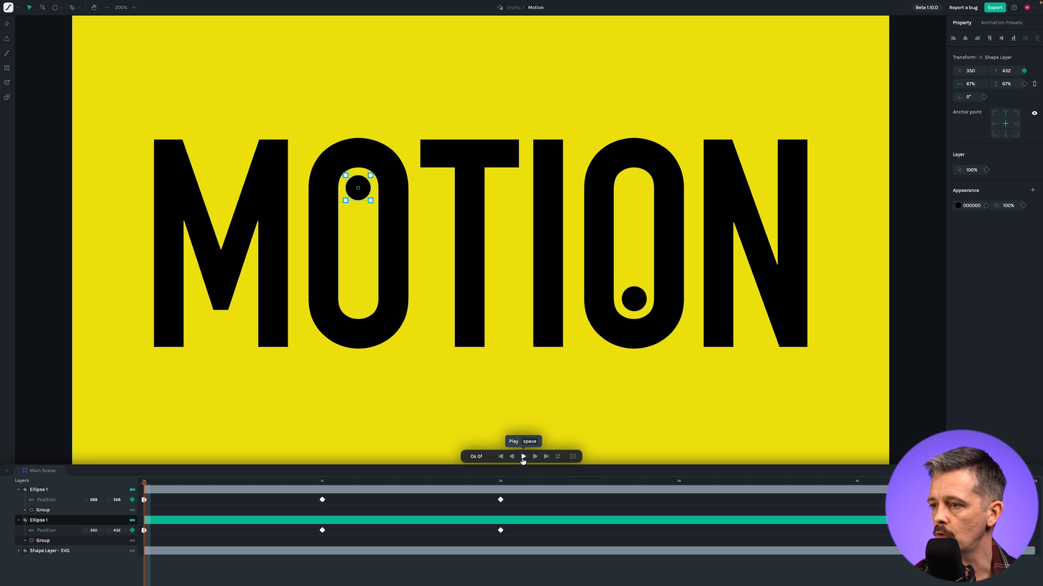
Step: Preview the animation, set the scene duration to 00:02:00, and turn on looping
{"action": "left_click", "coordinate": [523, 456]}
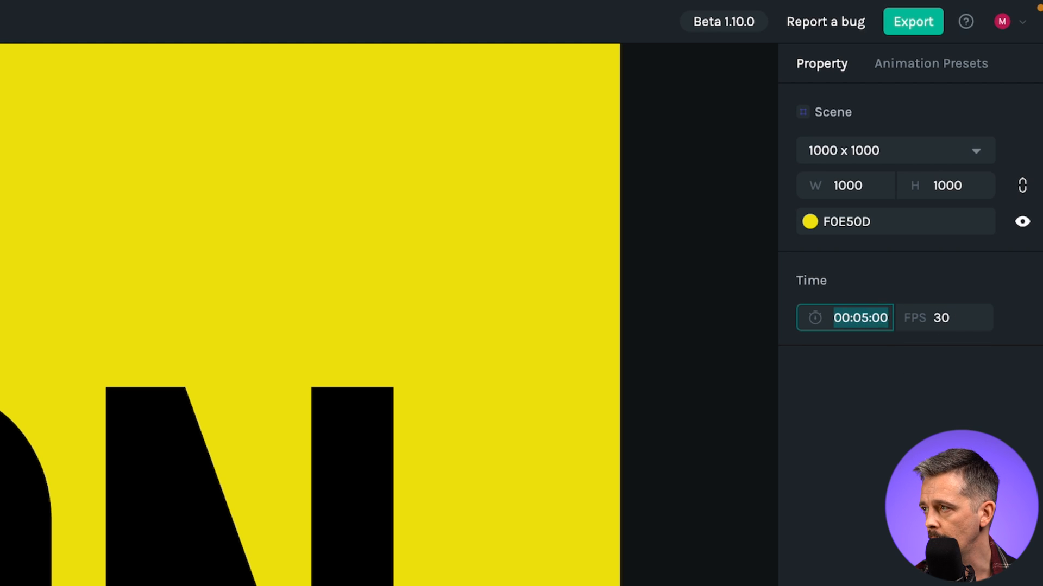
{"action": "type", "text": "00:02:00"}
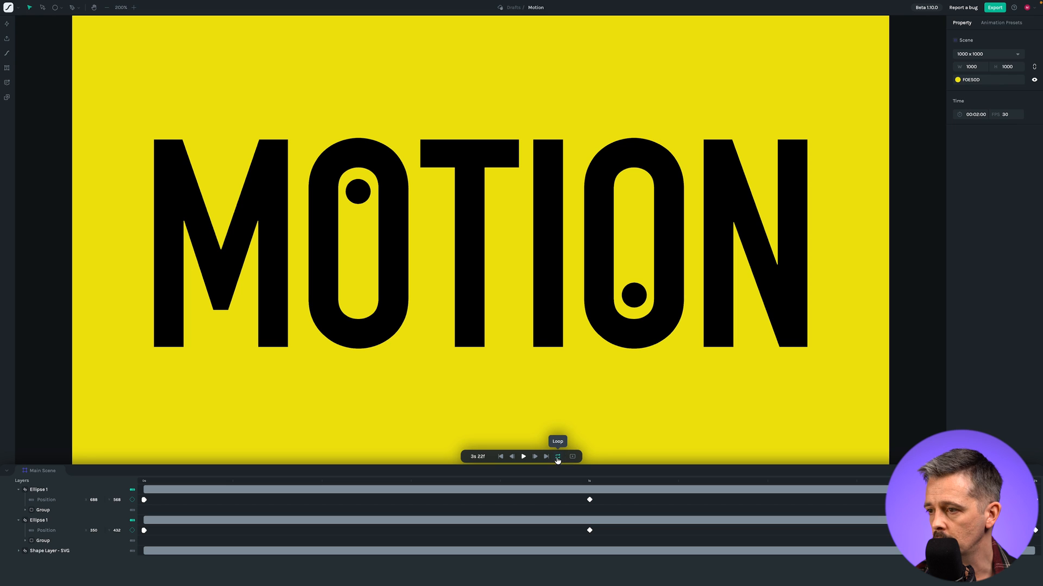
{"action": "left_click", "coordinate": [522, 456]}
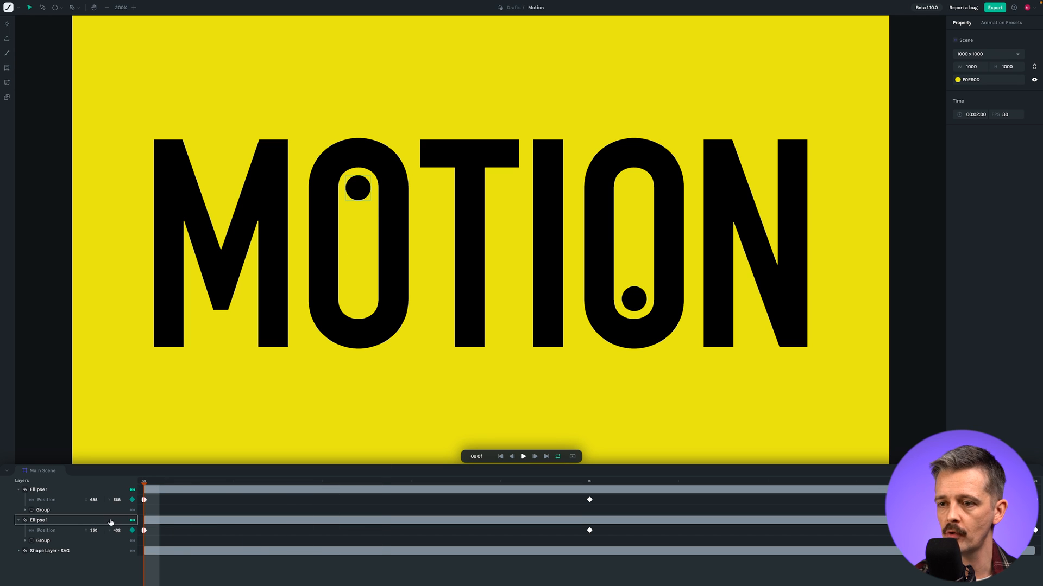
{"action": "left_click", "coordinate": [132, 491]}
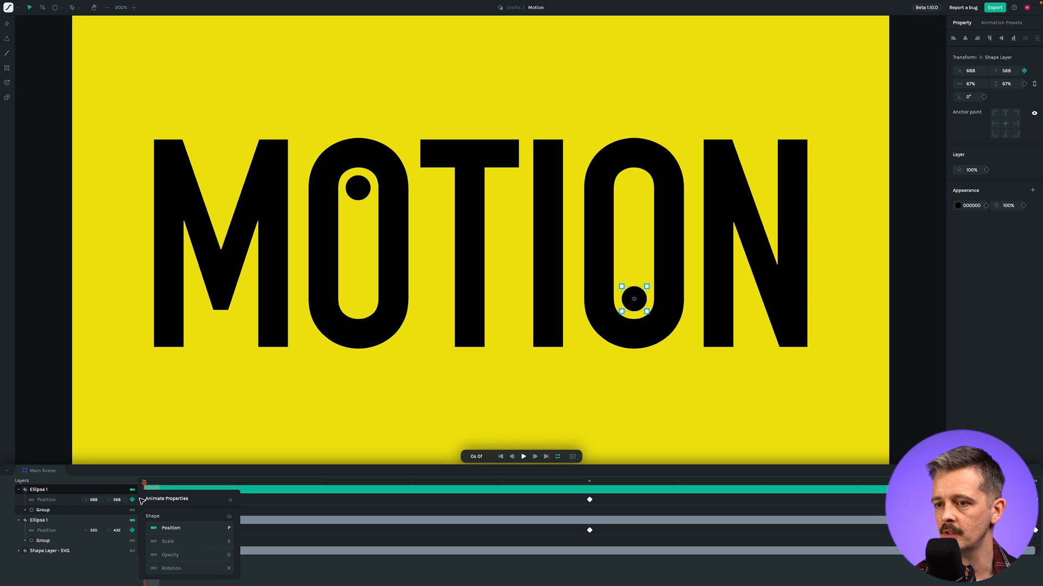
{"action": "mouse_move", "coordinate": [140, 495]}
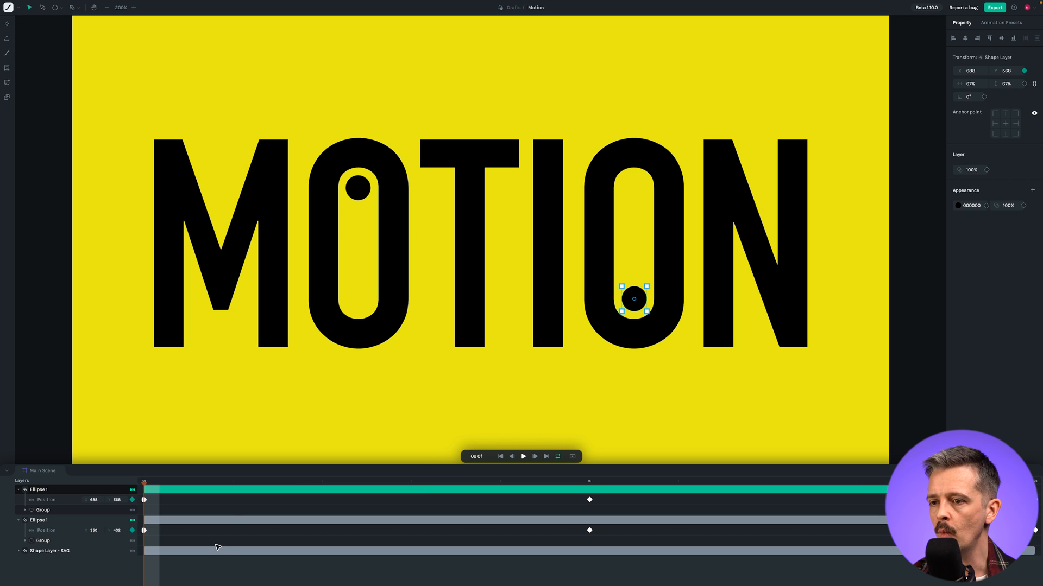
{"action": "left_click", "coordinate": [523, 456]}
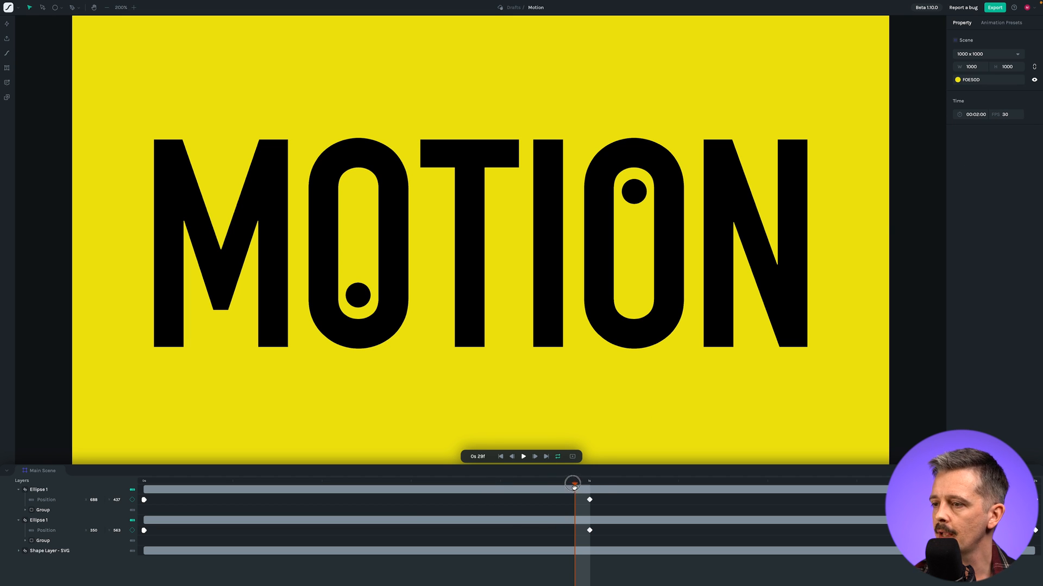
Step: Scrub the timeline through the early frames, positioning the playhead around frame 10
{"action": "left_click_drag", "start_coordinate": [571, 482], "coordinate": [377, 481]}
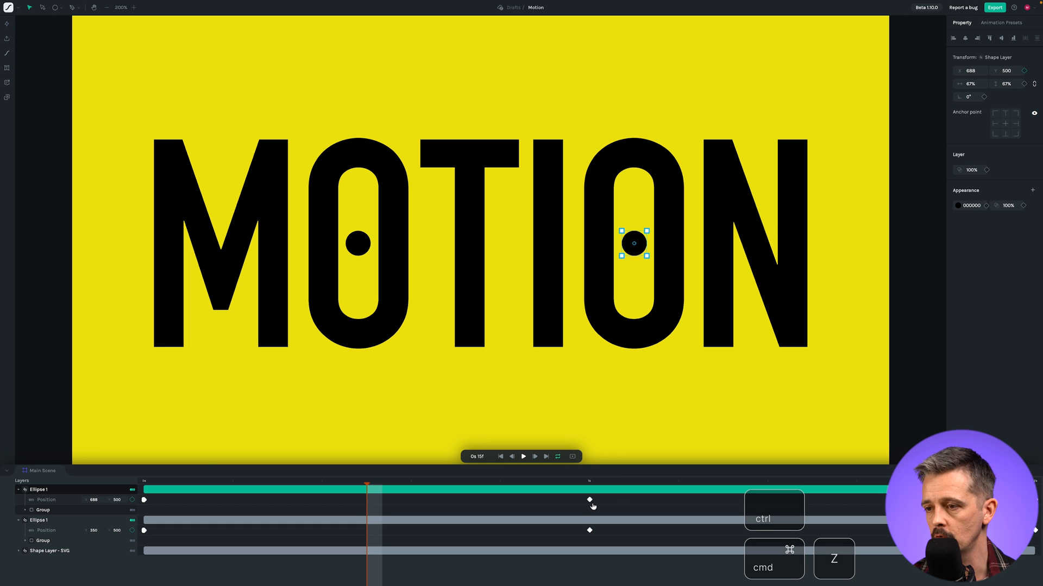
{"action": "left_click_drag", "start_coordinate": [365, 481], "coordinate": [264, 481]}
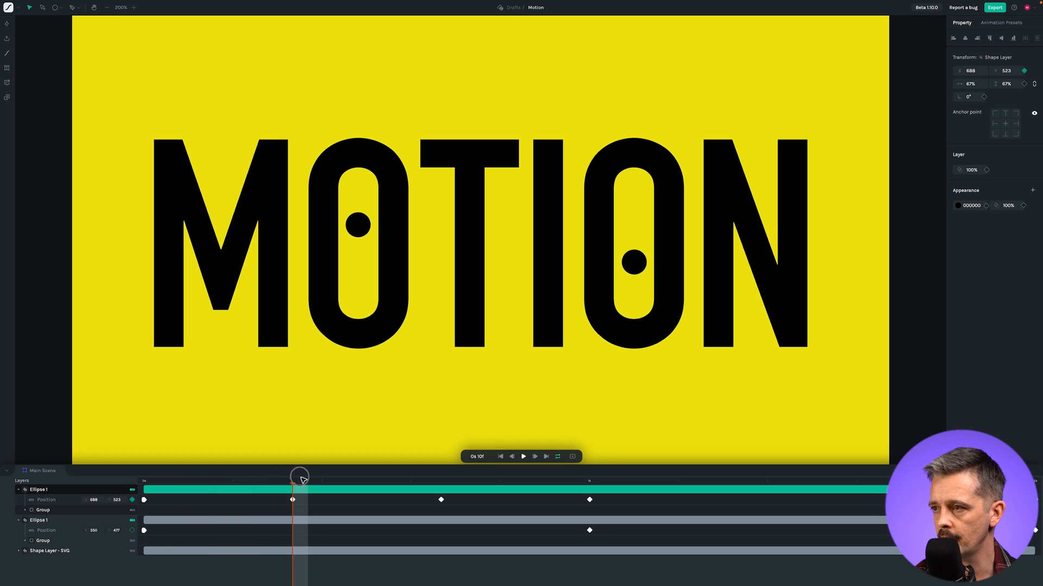
{"action": "left_click_drag", "start_coordinate": [299, 477], "coordinate": [282, 483]}
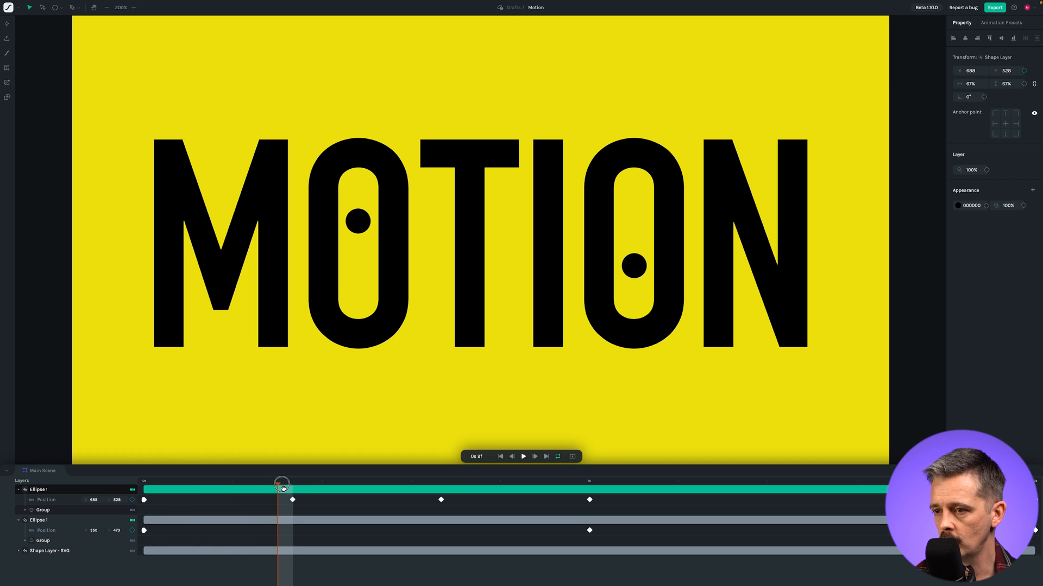
{"action": "left_click_drag", "start_coordinate": [279, 482], "coordinate": [216, 482]}
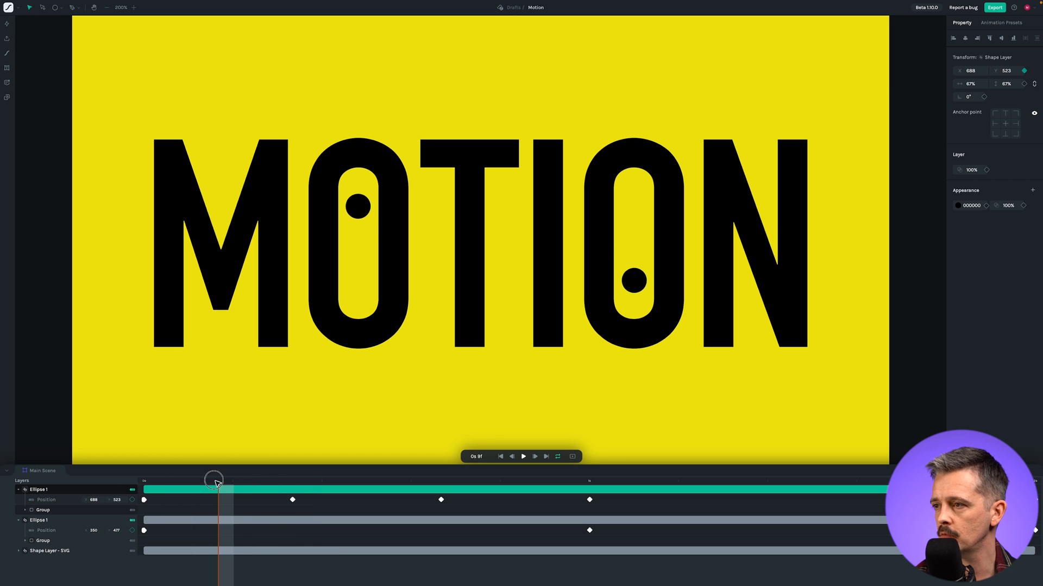
{"action": "left_click_drag", "start_coordinate": [214, 480], "coordinate": [296, 480]}
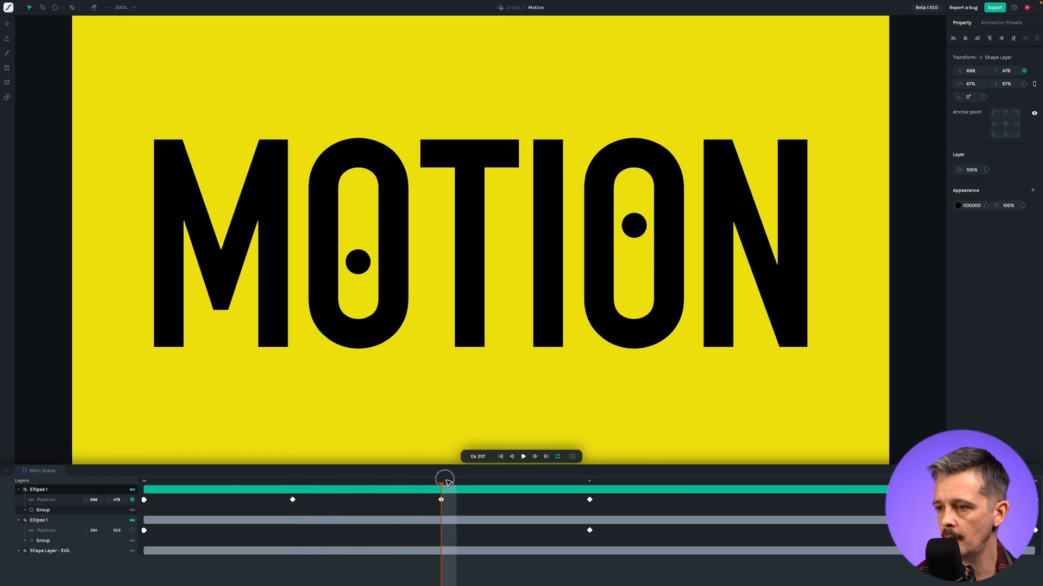
{"action": "left_click", "coordinate": [633, 225]}
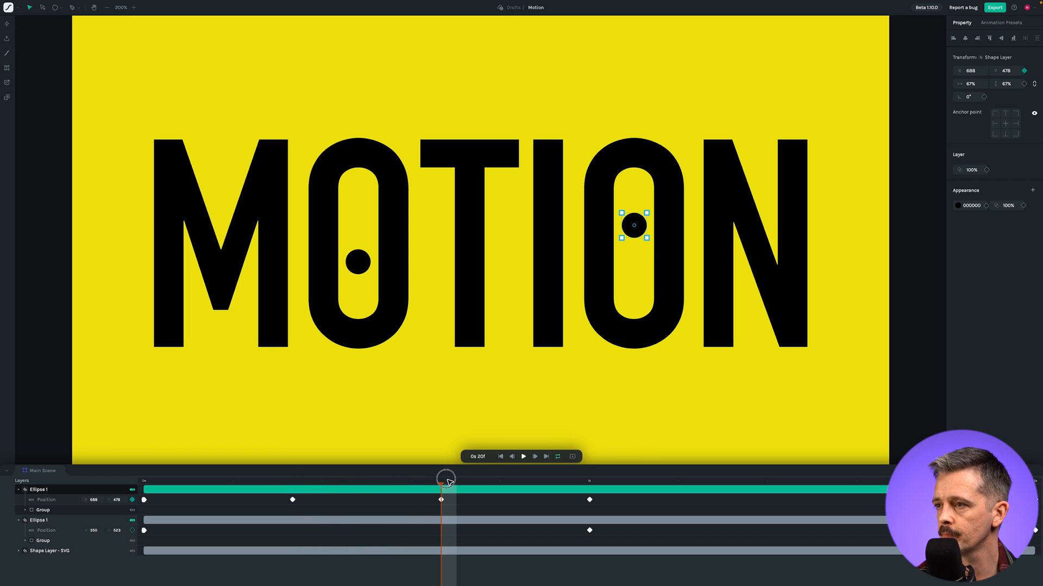
{"action": "left_click_drag", "start_coordinate": [445, 479], "coordinate": [320, 488]}
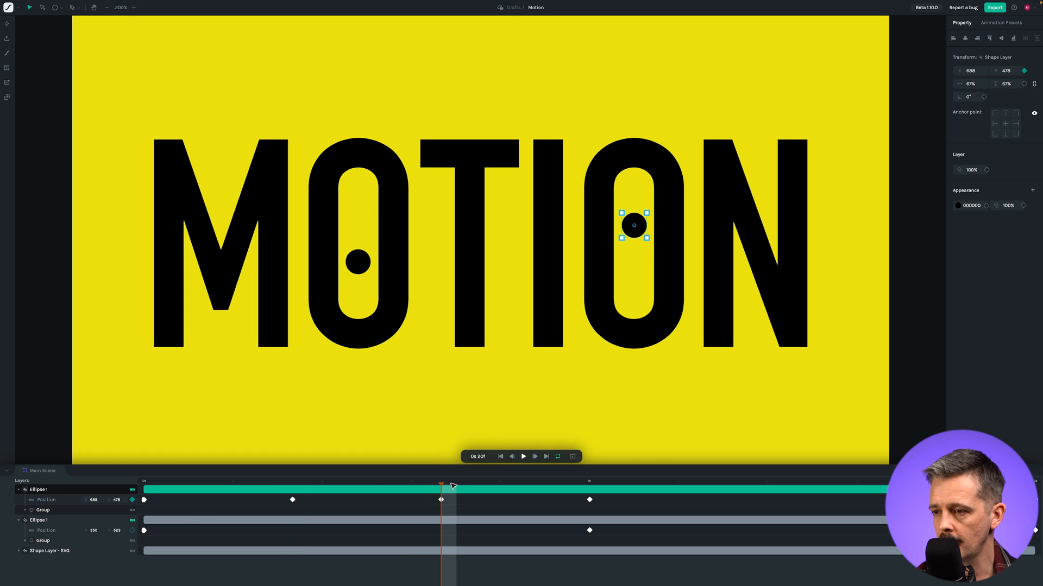
{"action": "left_click", "coordinate": [440, 500]}
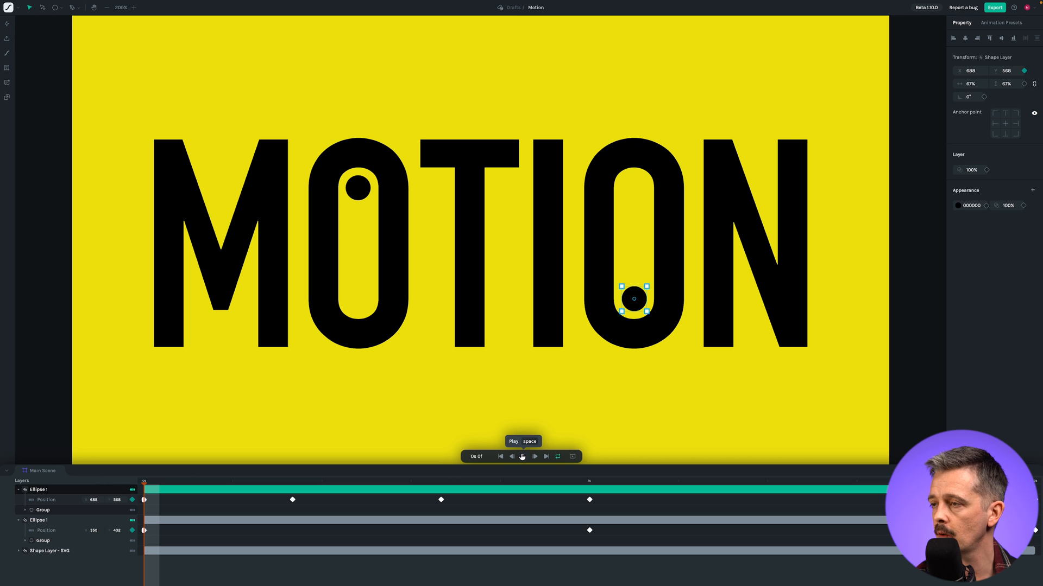
{"action": "left_click", "coordinate": [521, 456]}
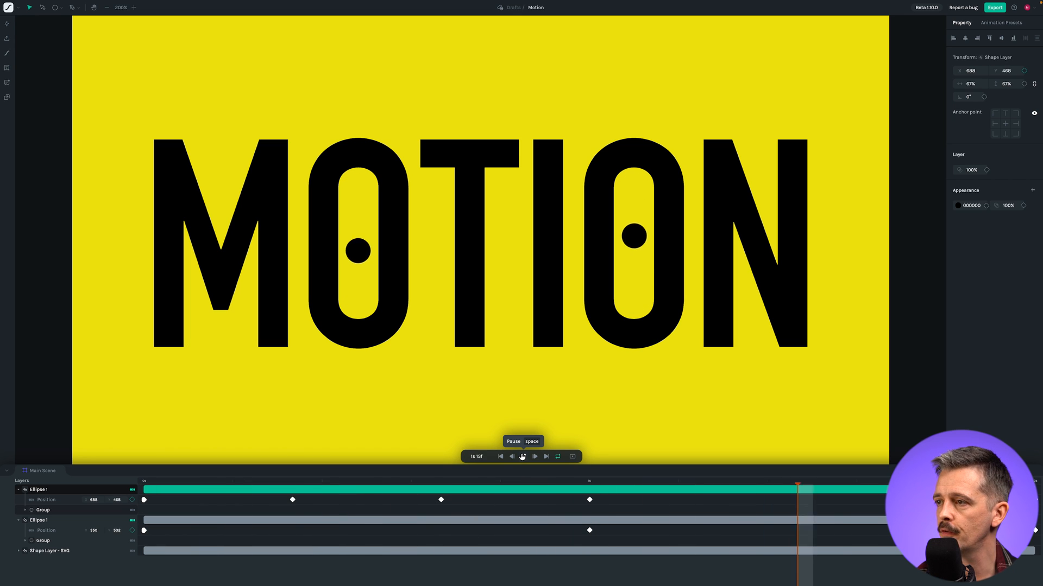
{"action": "left_click", "coordinate": [522, 457]}
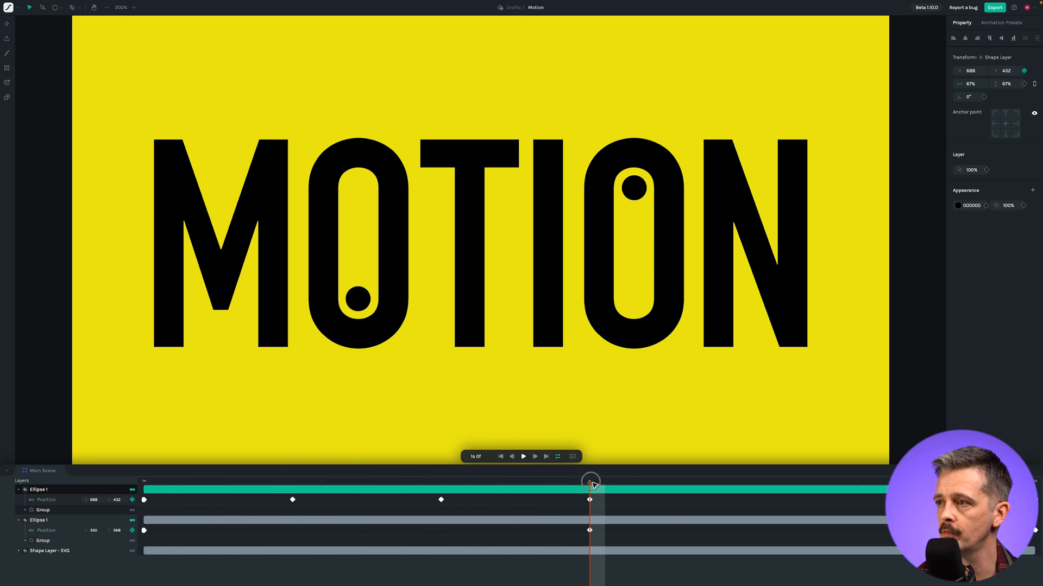
Step: Move to the one-second mark and select the 1s20f Position keyframe, dismissing its easing options
{"action": "left_click_drag", "start_coordinate": [589, 482], "coordinate": [641, 491]}
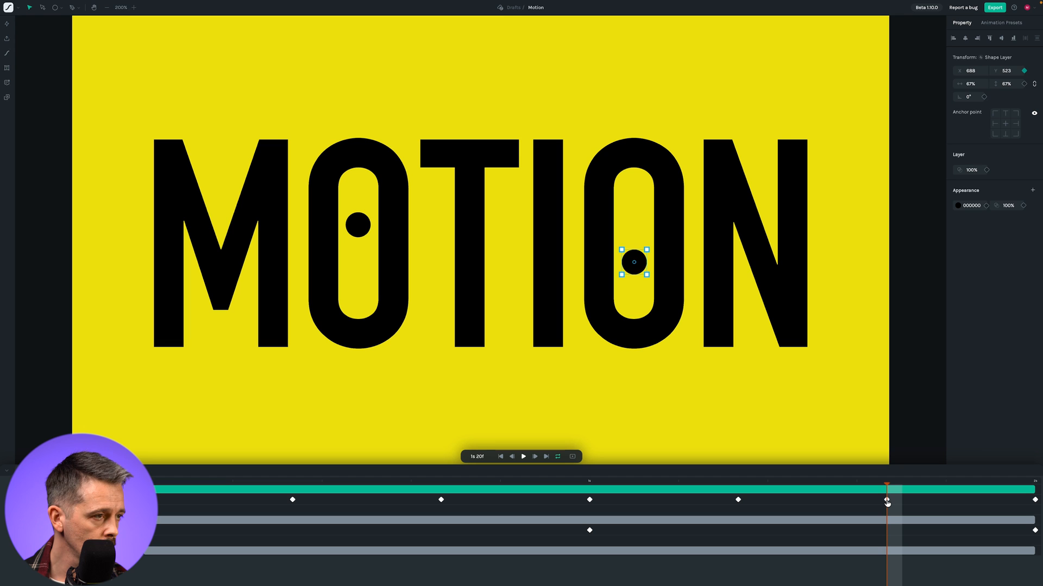
{"action": "left_click", "coordinate": [887, 500]}
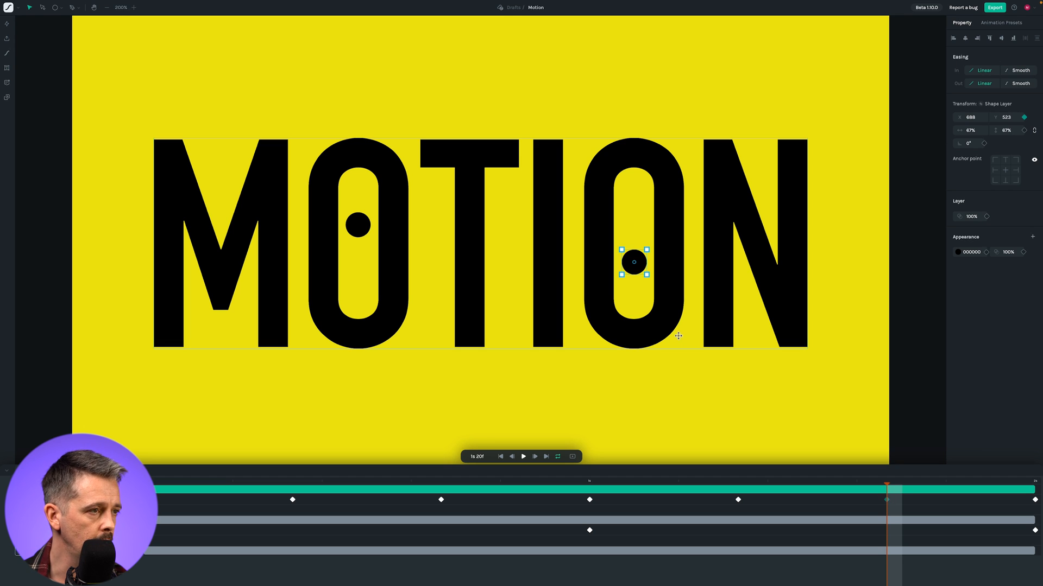
{"action": "left_click", "coordinate": [682, 481]}
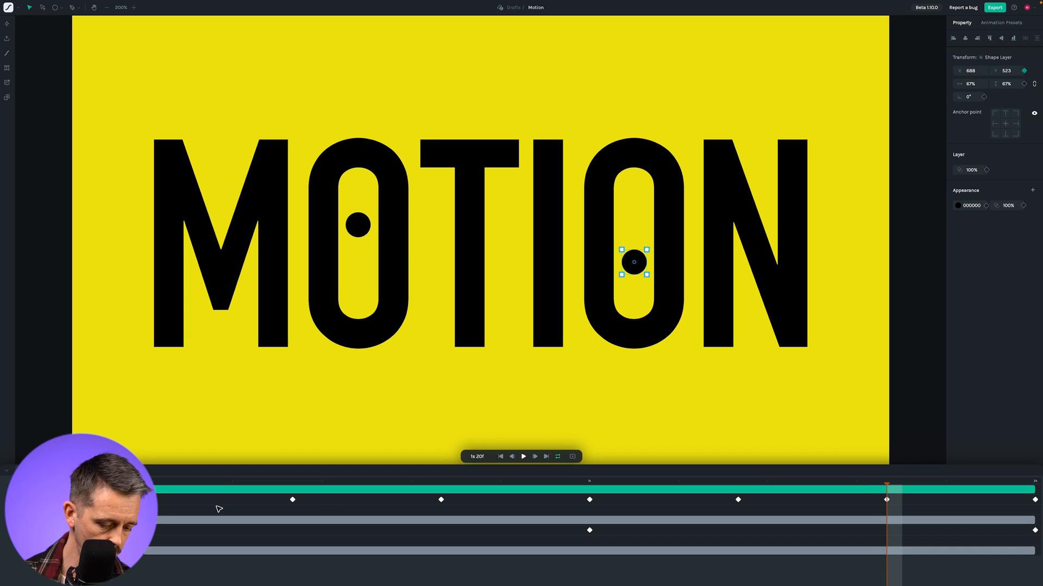
Step: At 1s10f, raise the second O's dot slightly higher
{"action": "left_click_drag", "start_coordinate": [633, 261], "coordinate": [633, 278]}
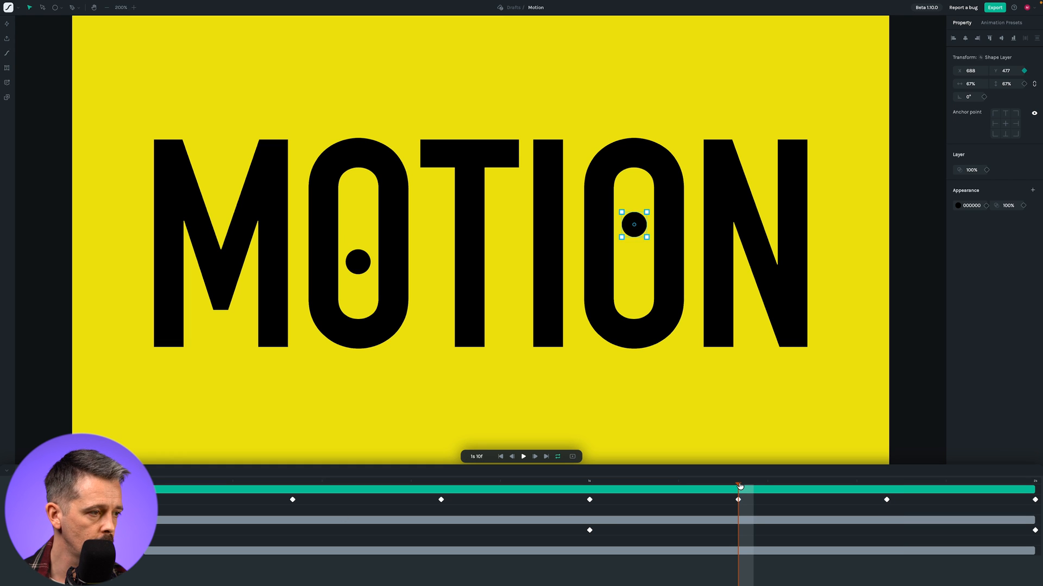
{"action": "left_click", "coordinate": [737, 486]}
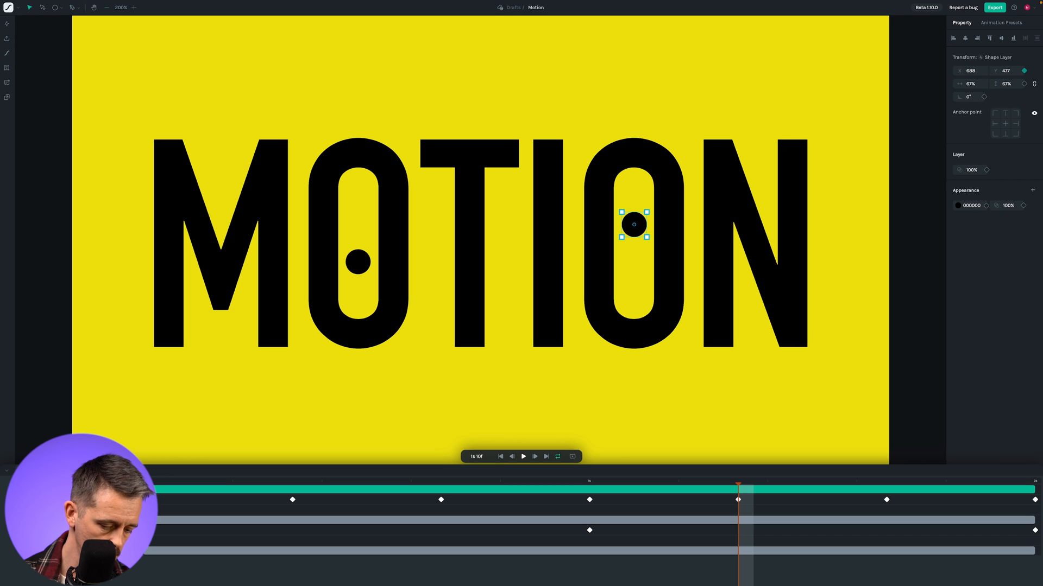
{"action": "left_click_drag", "start_coordinate": [633, 224], "coordinate": [633, 209]}
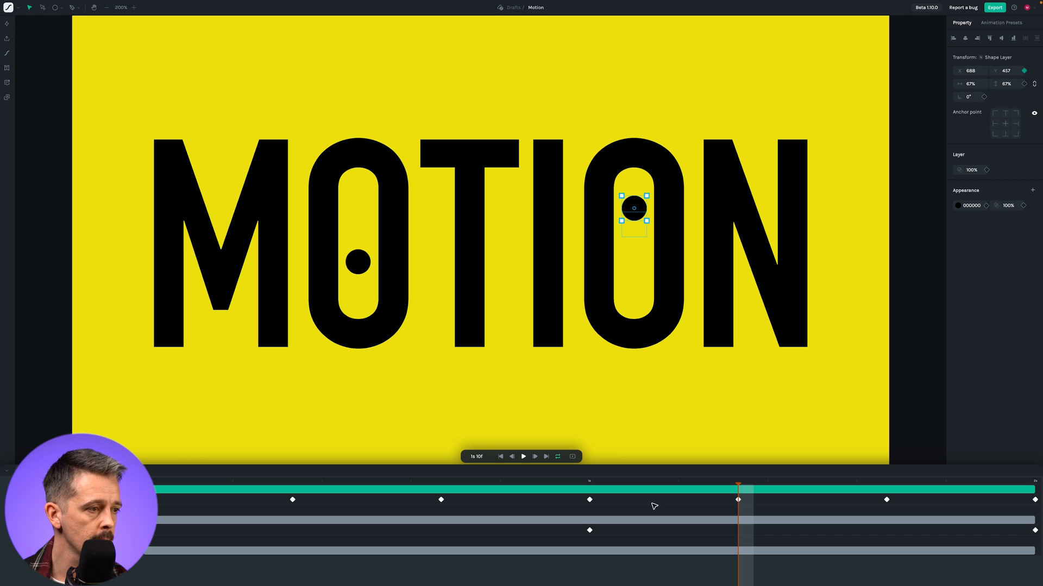
Step: Play the animation, set the canvas zoom to 100%, then pause playback
{"action": "left_click", "coordinate": [523, 456]}
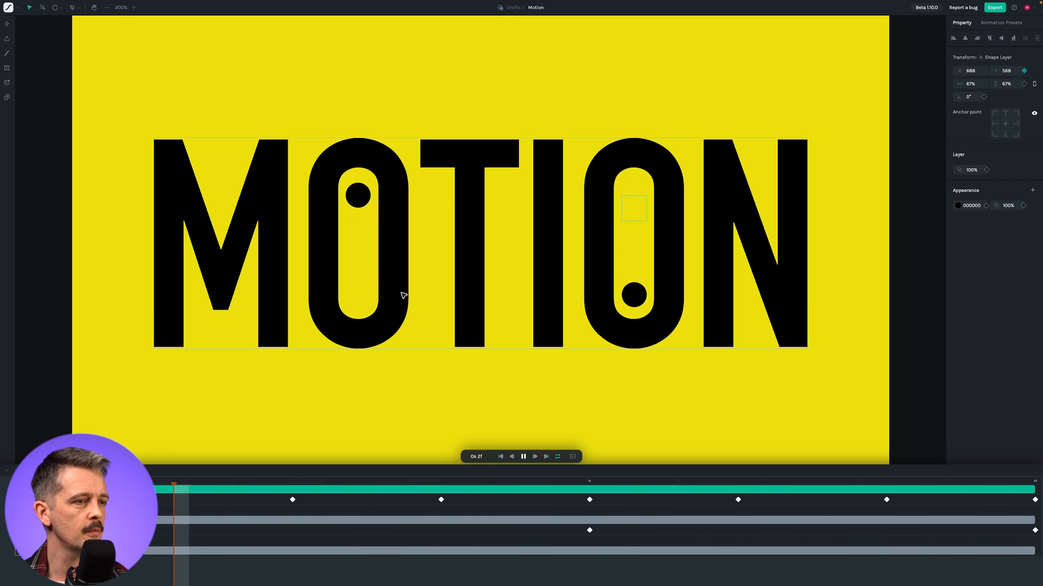
{"action": "left_click", "coordinate": [120, 7]}
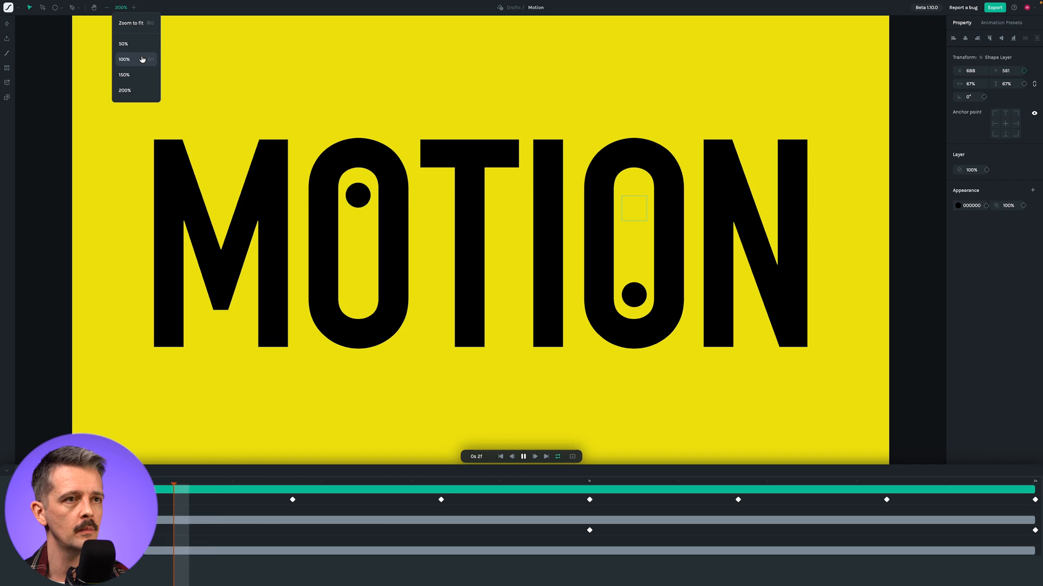
{"action": "left_click", "coordinate": [123, 59]}
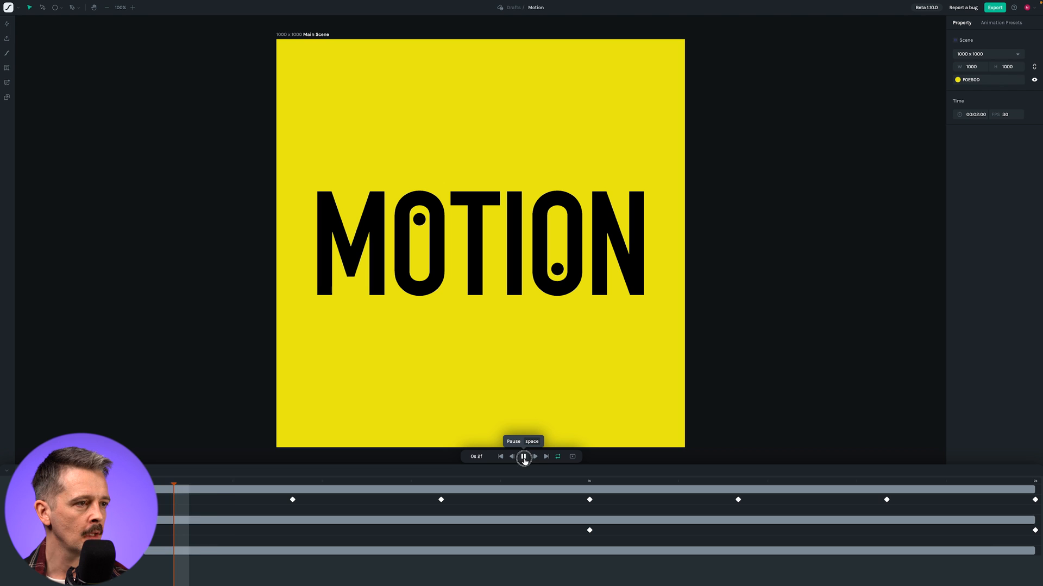
{"action": "left_click", "coordinate": [523, 456]}
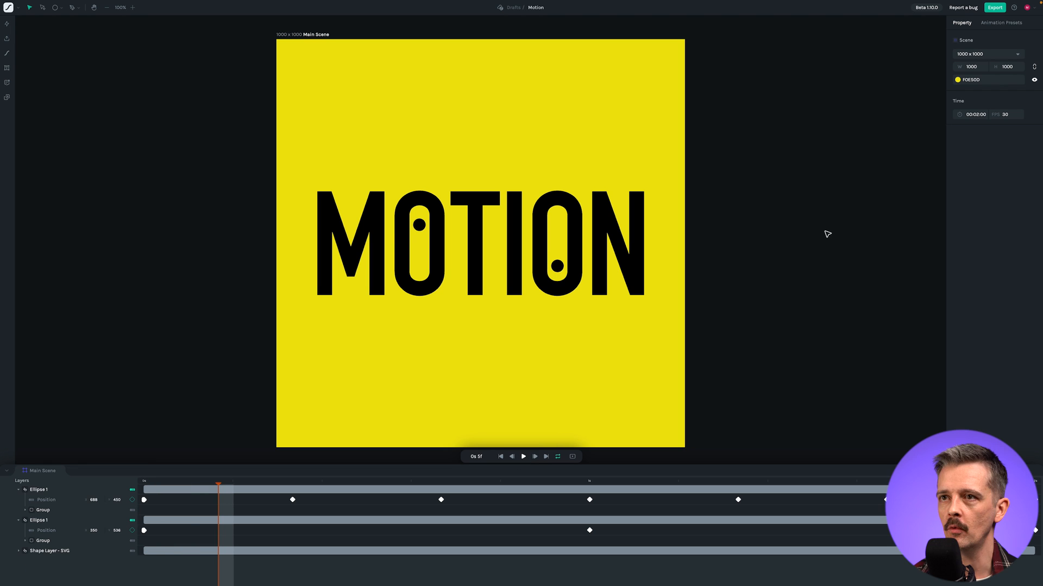
{"action": "mouse_move", "coordinate": [828, 234]}
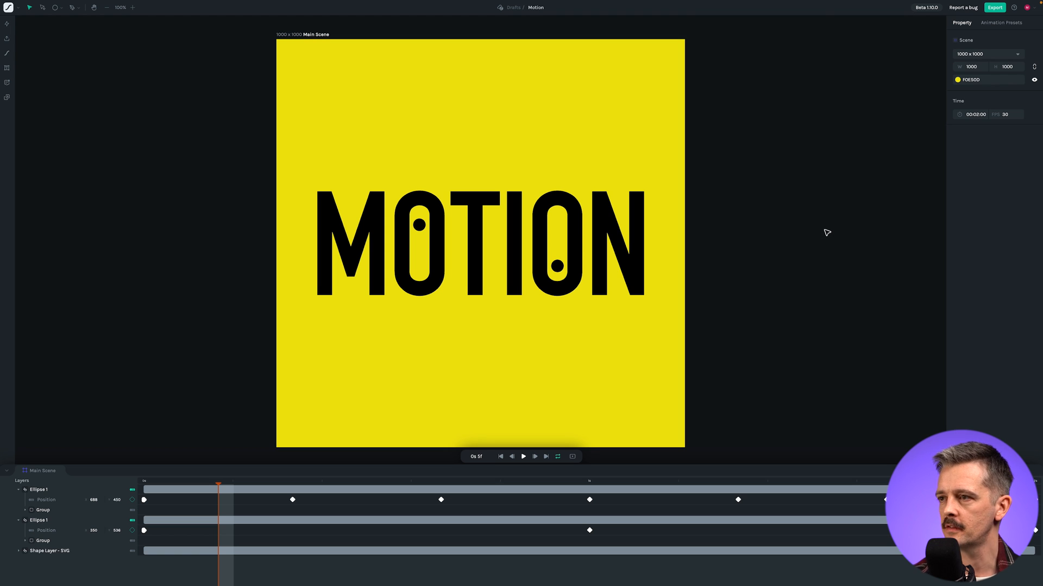
{"action": "mouse_move", "coordinate": [829, 290]}
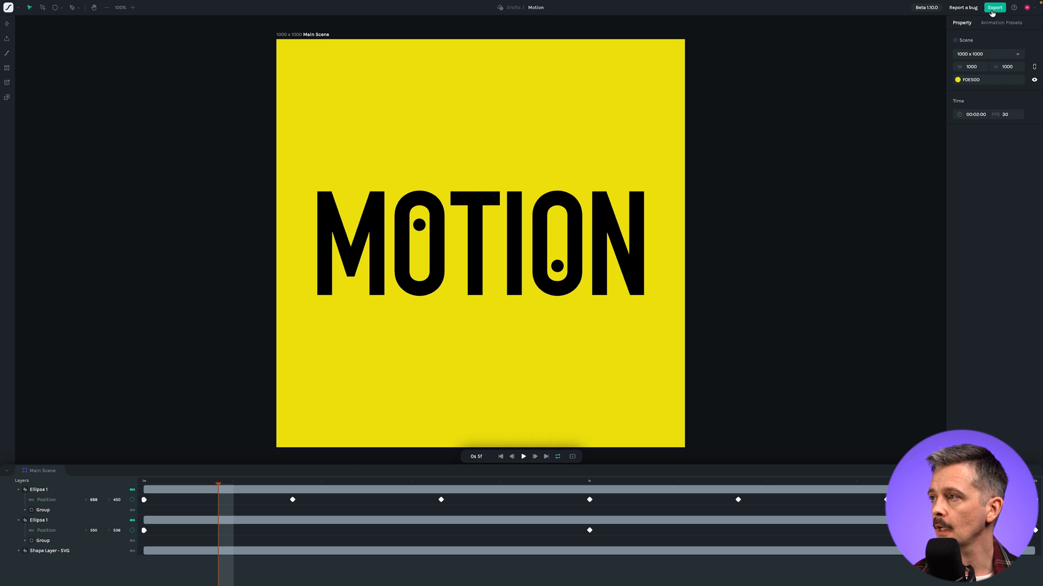
Step: Export the animation as Motion and save it into First Project
{"action": "left_click", "coordinate": [994, 7]}
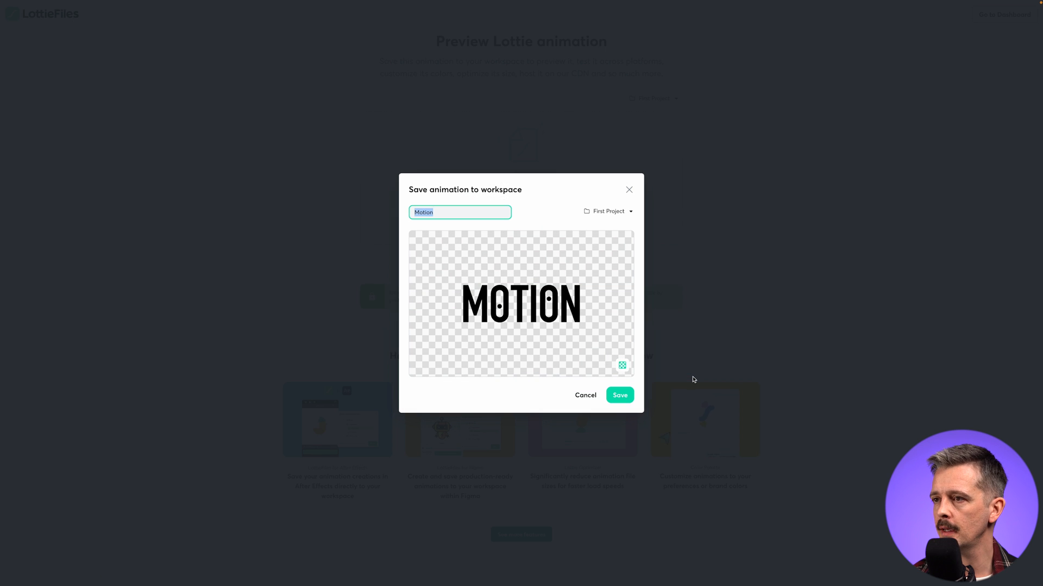
{"action": "mouse_move", "coordinate": [522, 261]}
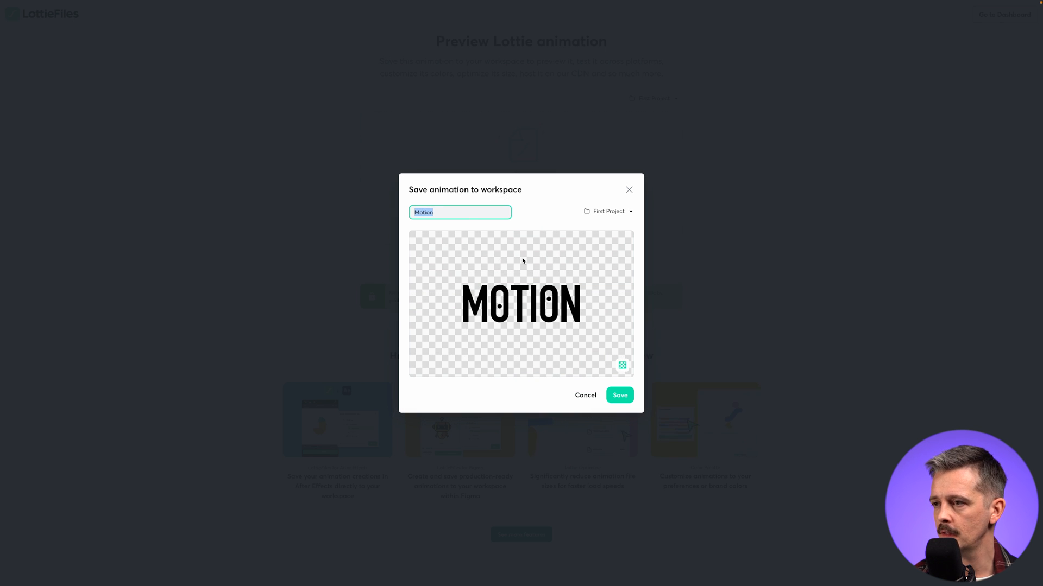
{"action": "mouse_move", "coordinate": [463, 293]}
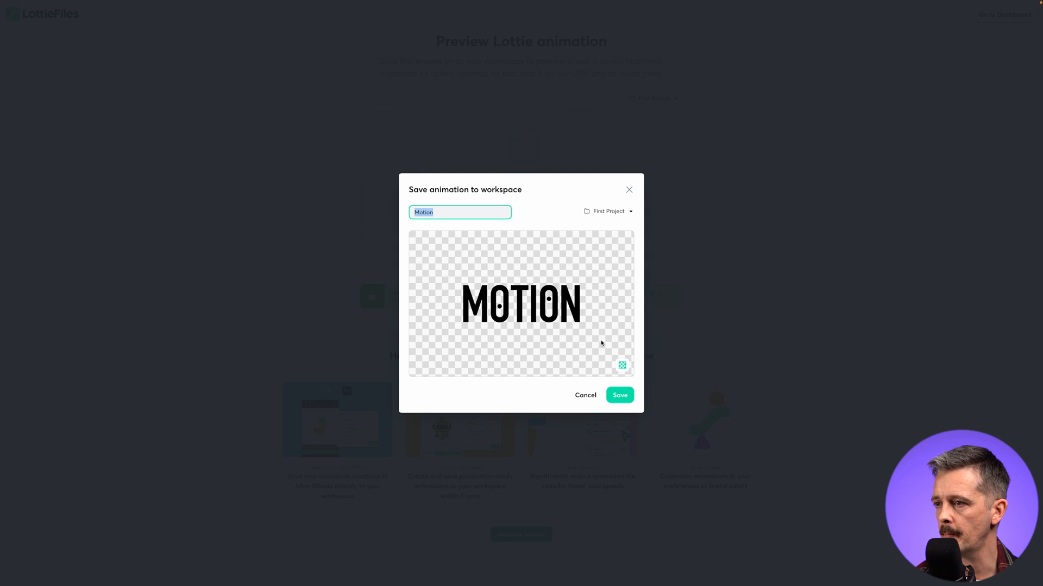
{"action": "left_click", "coordinate": [619, 395]}
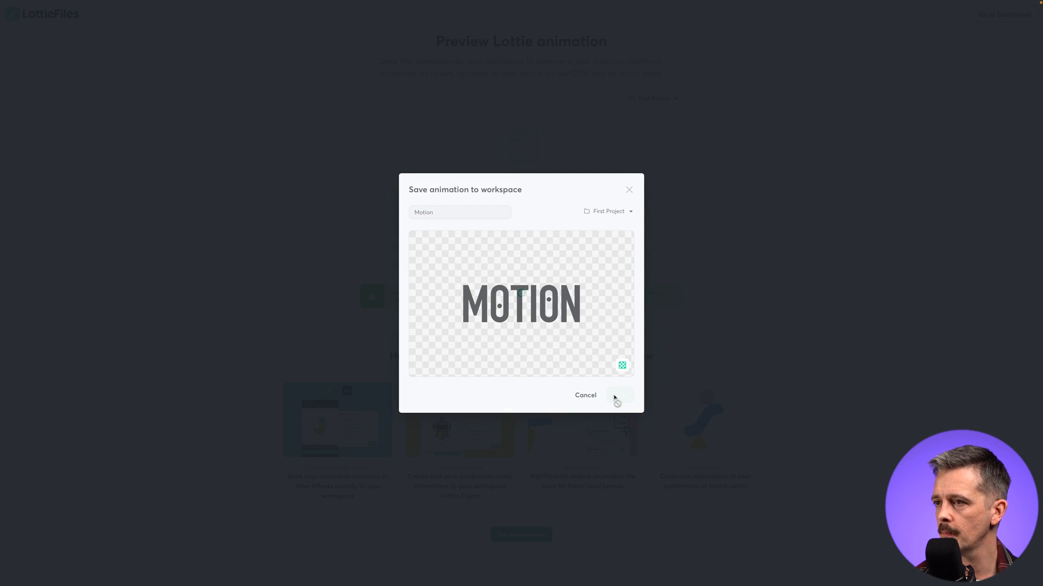
Step: Open the First Project folder and open the saved Motion animation
{"action": "left_click", "coordinate": [616, 394]}
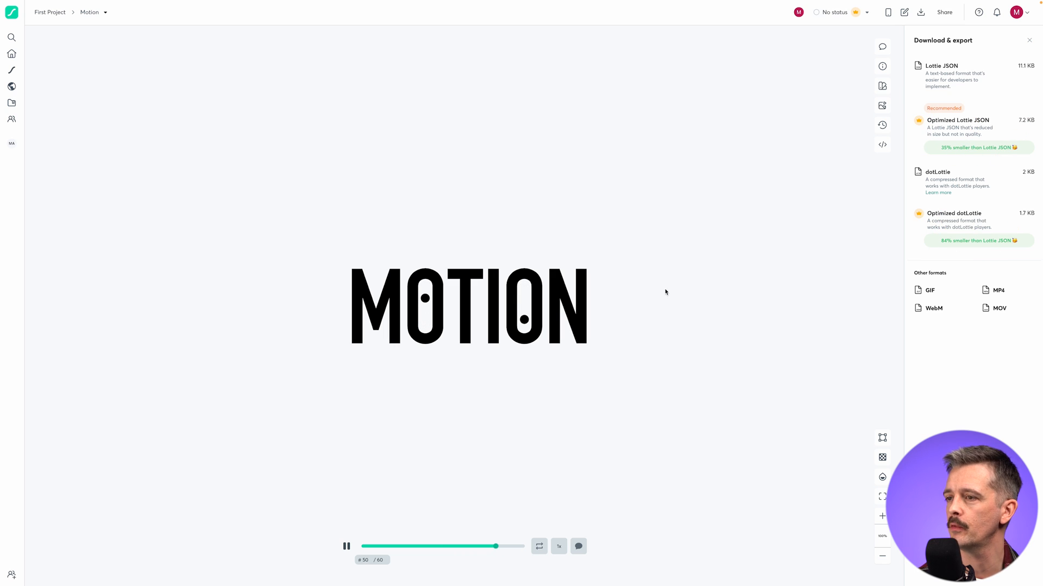
{"action": "mouse_move", "coordinate": [12, 86]}
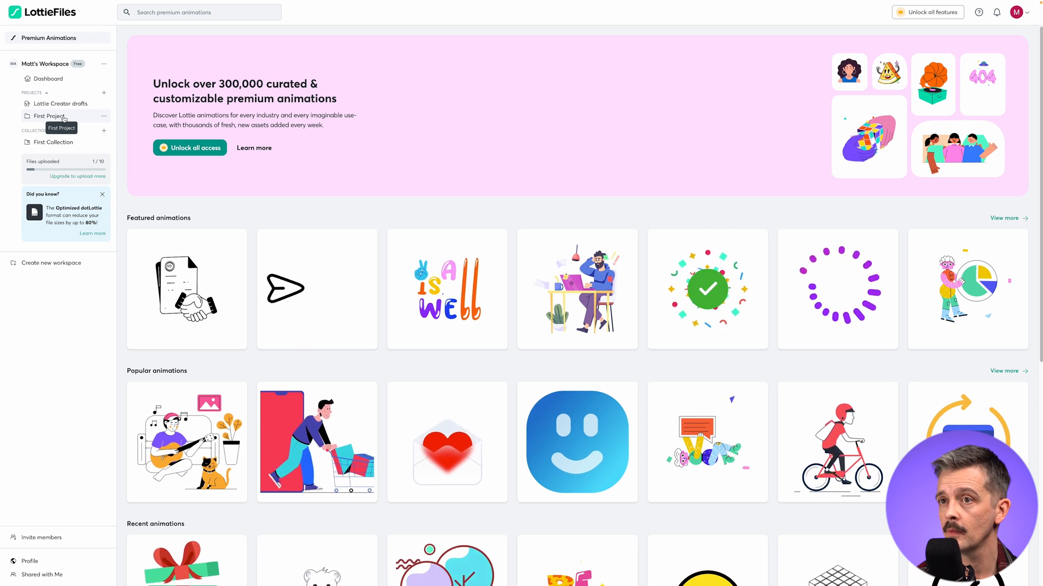
{"action": "left_click", "coordinate": [49, 116]}
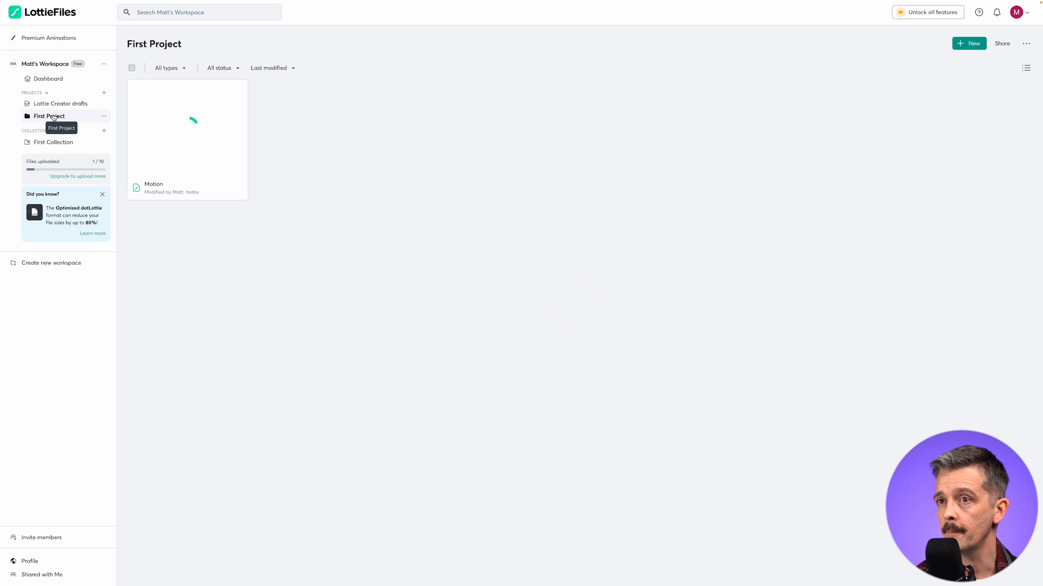
{"action": "double_click", "coordinate": [187, 140]}
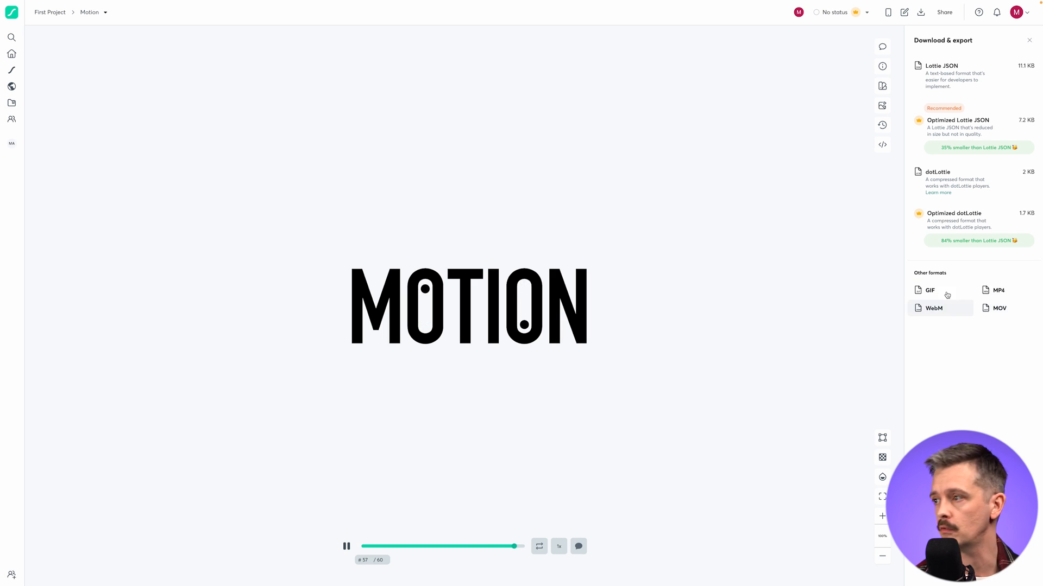
{"action": "mouse_move", "coordinate": [957, 337]}
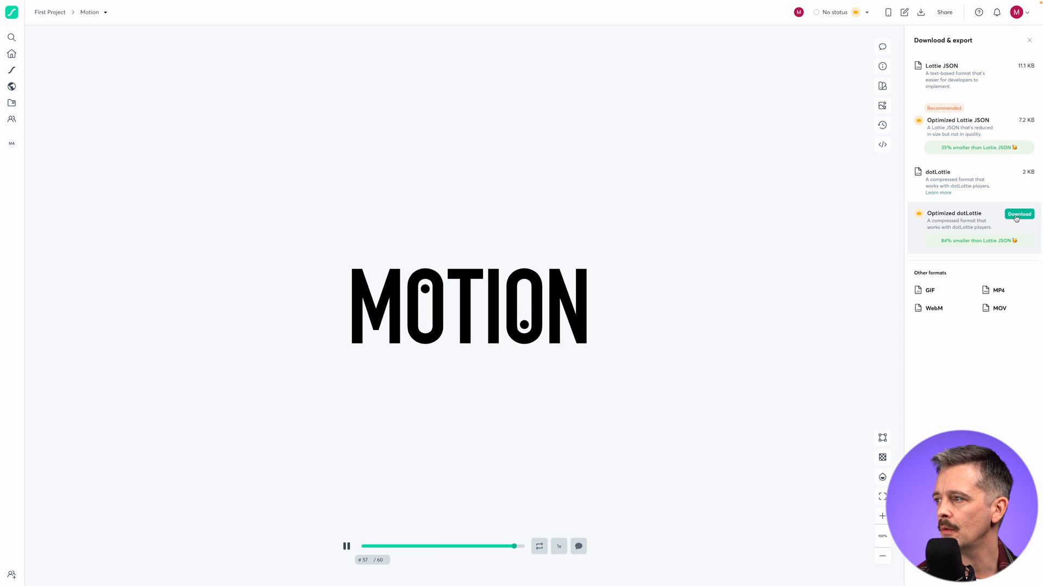
{"action": "left_click", "coordinate": [1019, 214]}
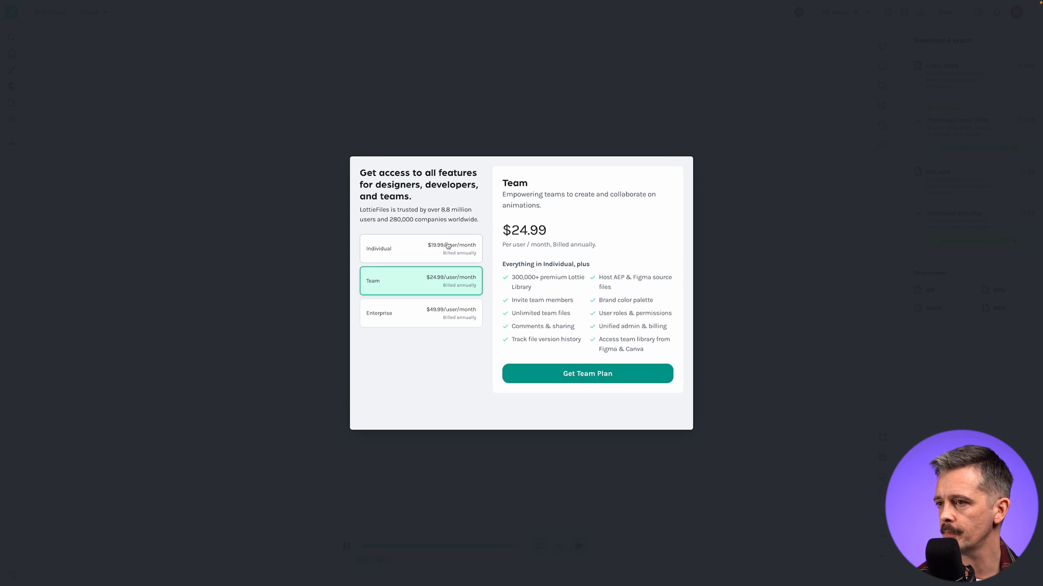
{"action": "left_click", "coordinate": [420, 248]}
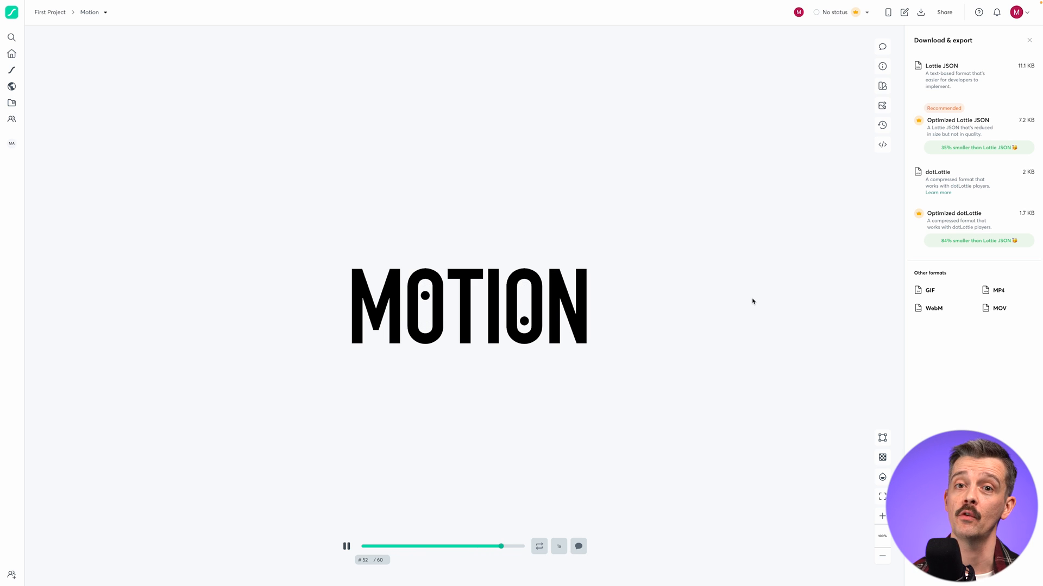
{"action": "mouse_move", "coordinate": [725, 322]}
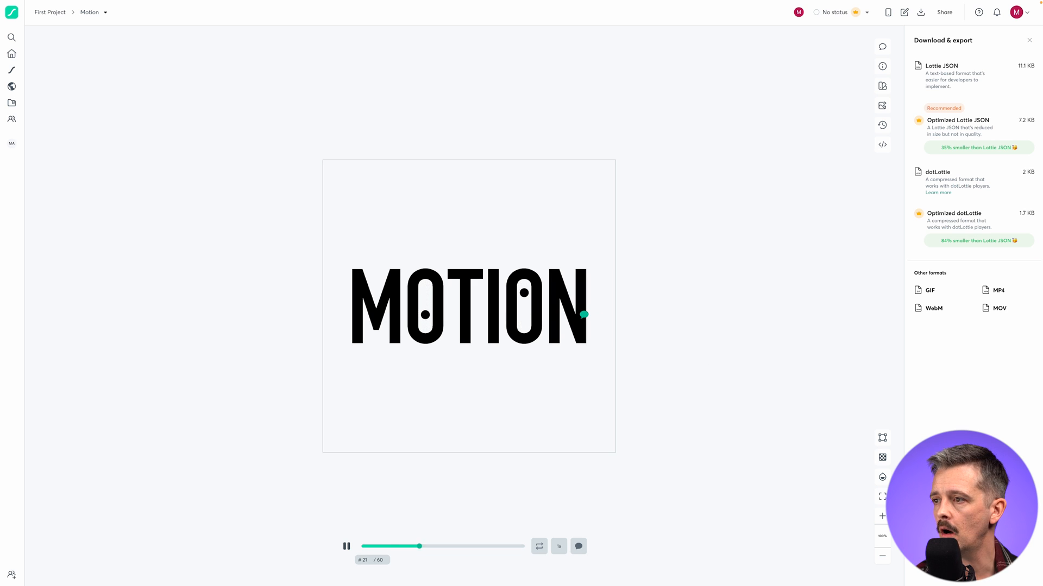
{"action": "mouse_move", "coordinate": [881, 85]}
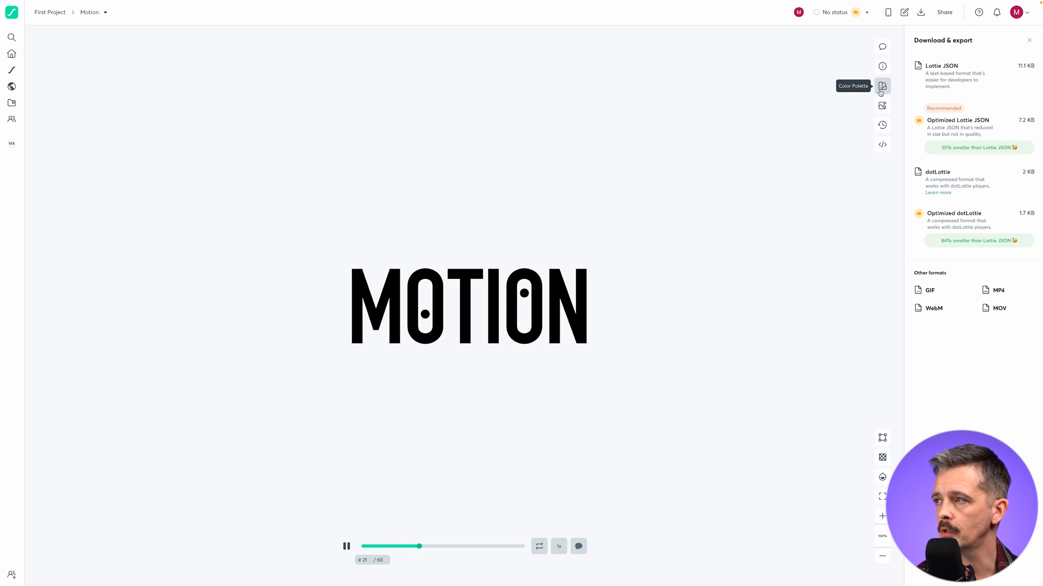
Step: Preview the Motion logo in a preset palette, then save a custom pink palette
{"action": "left_click", "coordinate": [882, 85]}
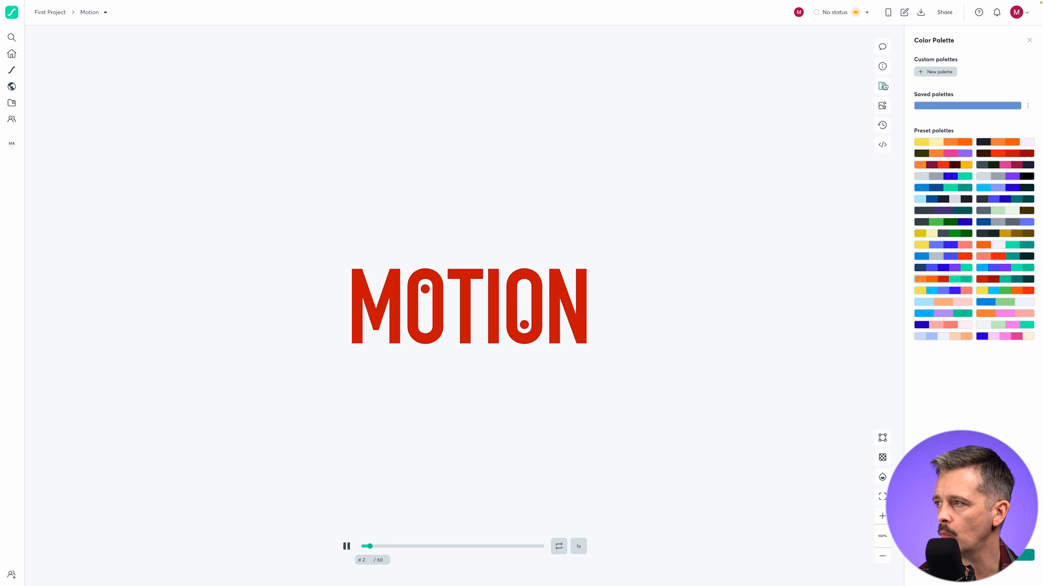
{"action": "left_click", "coordinate": [934, 72]}
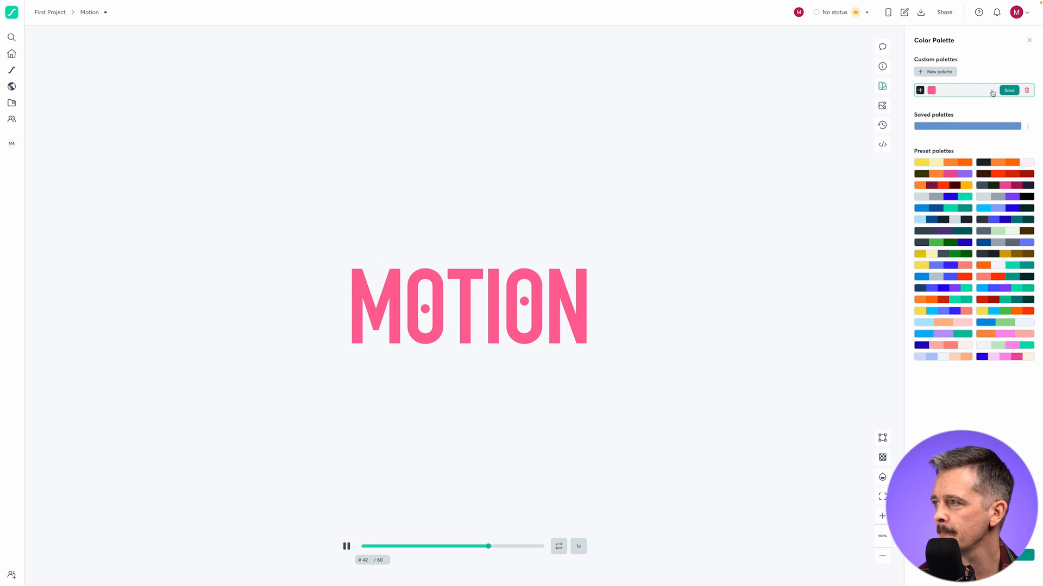
{"action": "left_click", "coordinate": [1008, 90]}
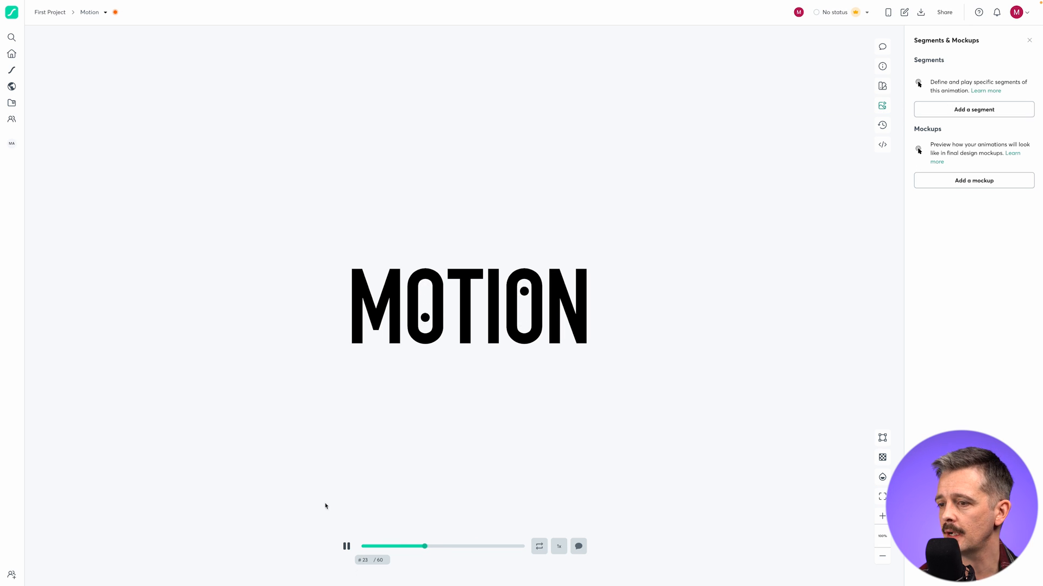
Step: Add a Motion segment covering frames 0 to 60 with playback set to Loop
{"action": "left_click", "coordinate": [973, 110]}
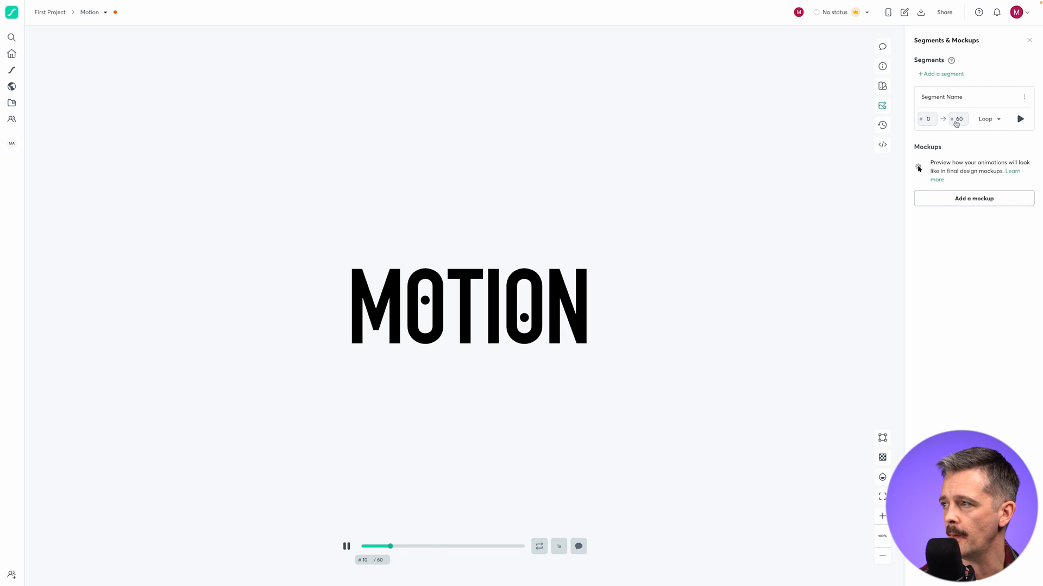
{"action": "left_click", "coordinate": [988, 119]}
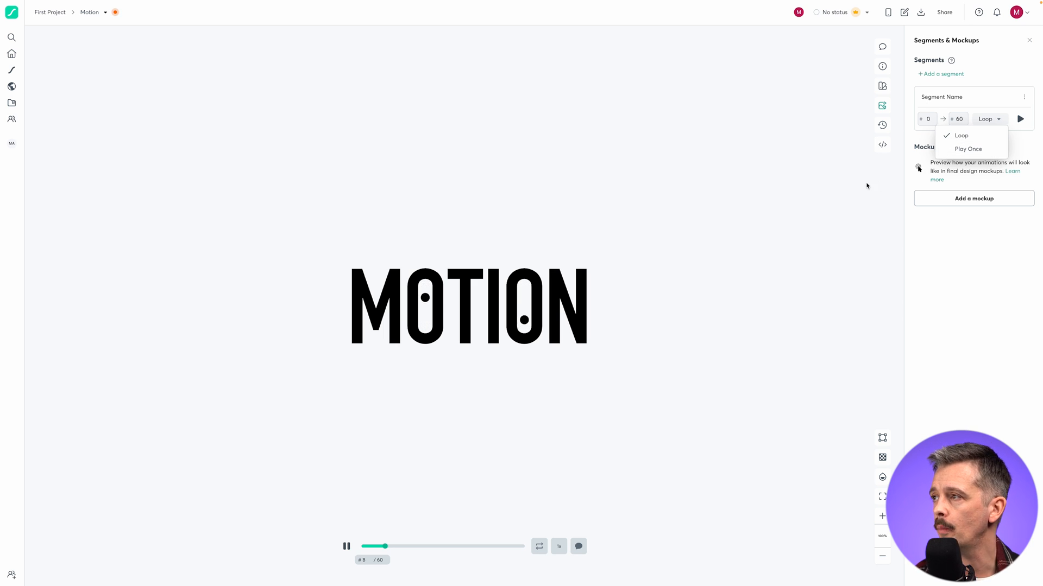
{"action": "left_click", "coordinate": [881, 46]}
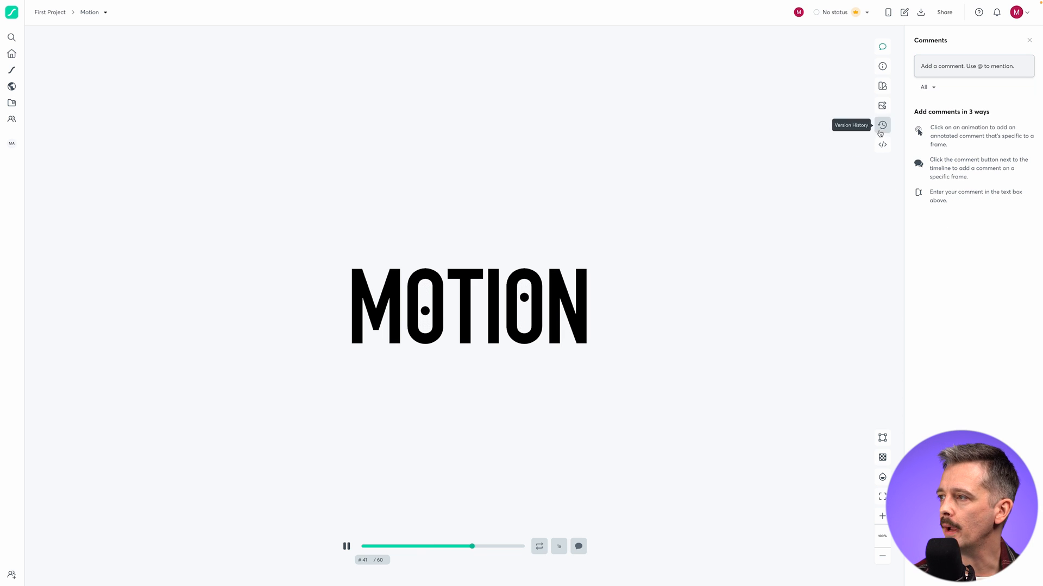
Step: Turn on Enable Asset Link in Handoff & Embed, generating the lottie.host link and embed HTML
{"action": "left_click", "coordinate": [881, 145]}
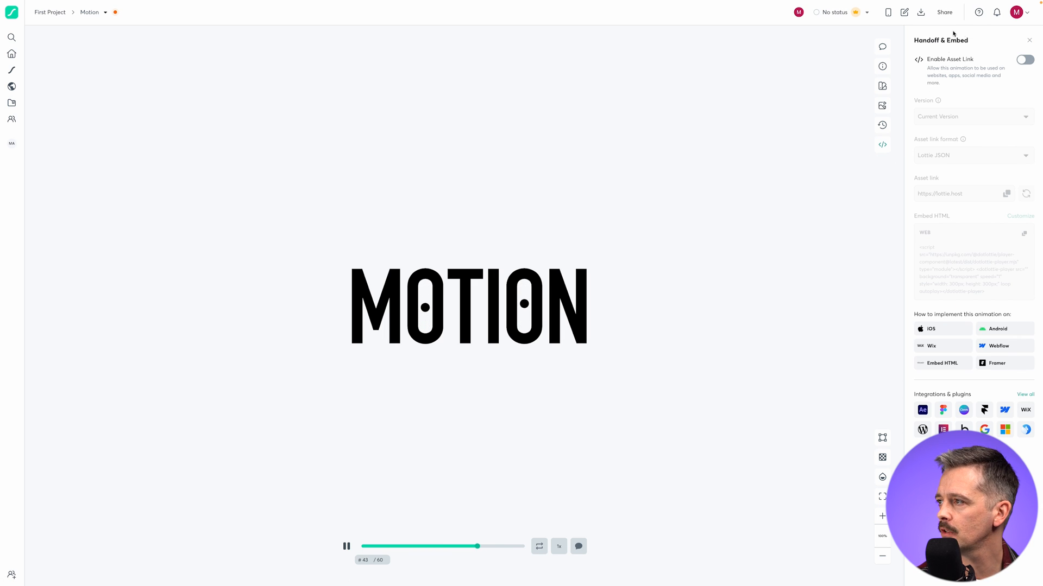
{"action": "left_click", "coordinate": [1023, 59]}
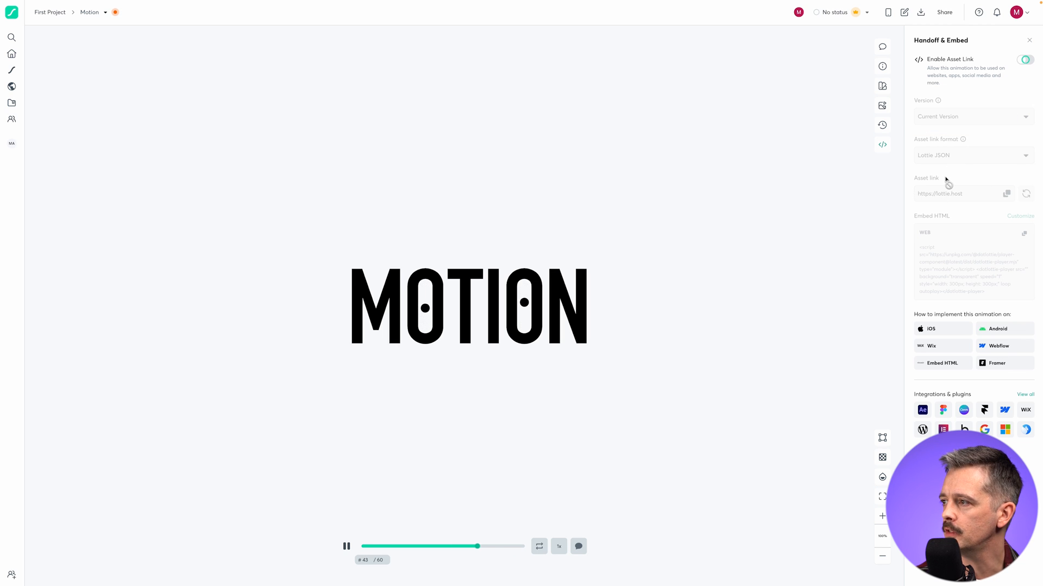
{"action": "left_click", "coordinate": [1025, 59]}
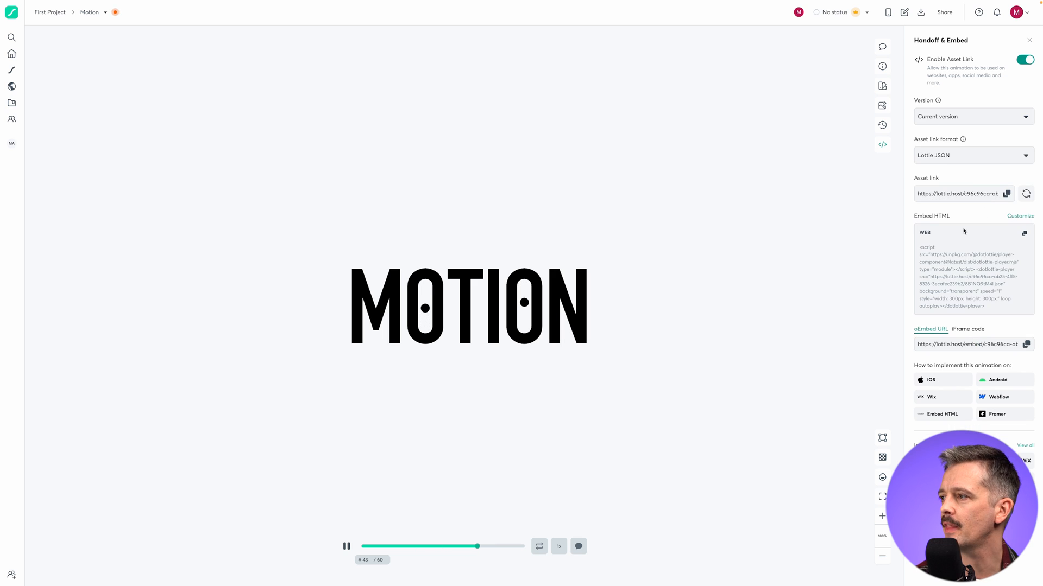